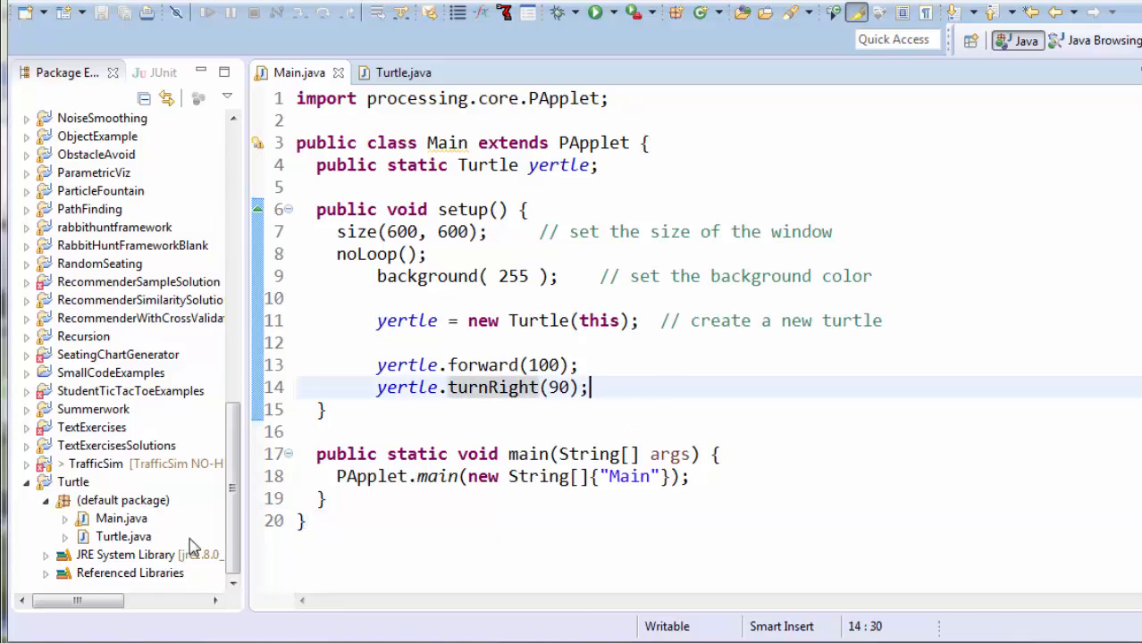
Run Main.java to preview its drawing, then close the sketch window.
right_click(120, 518)
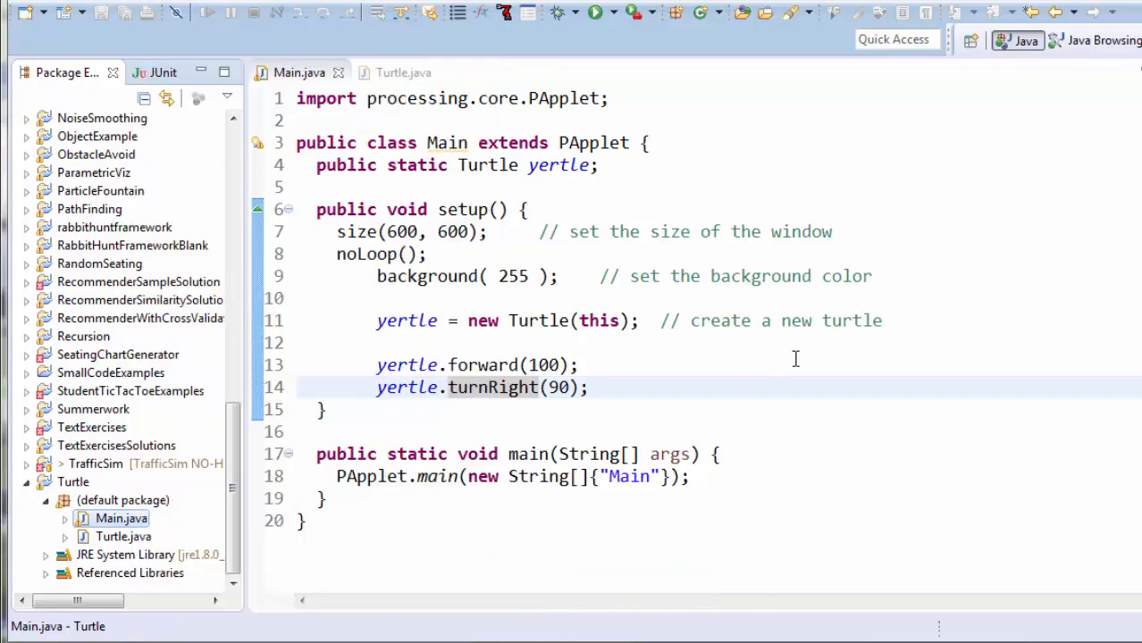
left_click(588, 11)
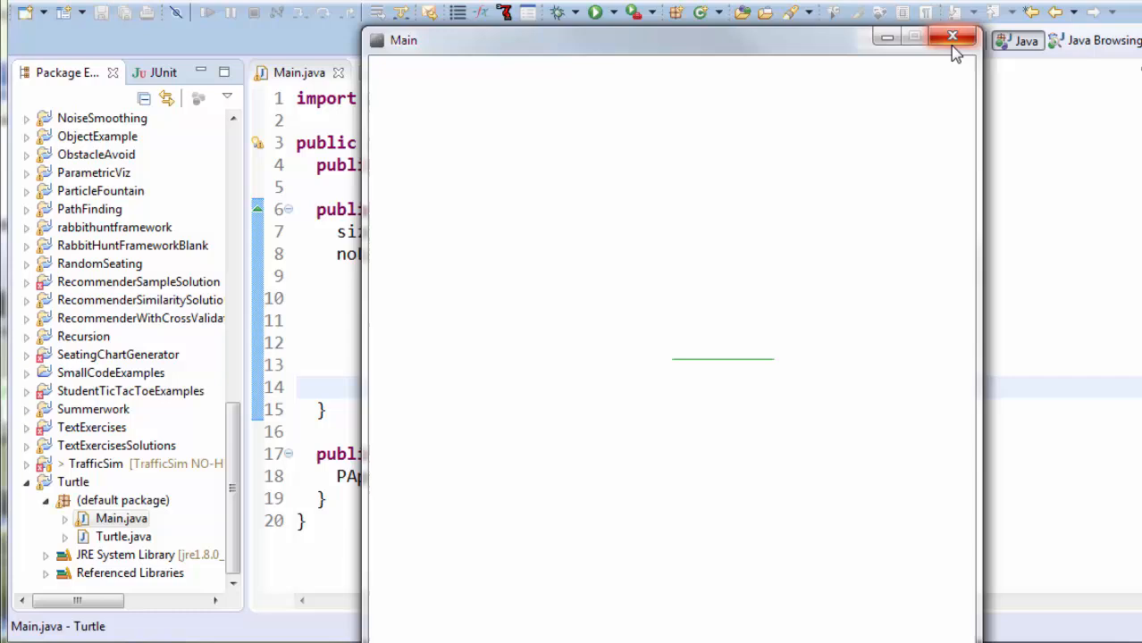
left_click(952, 36)
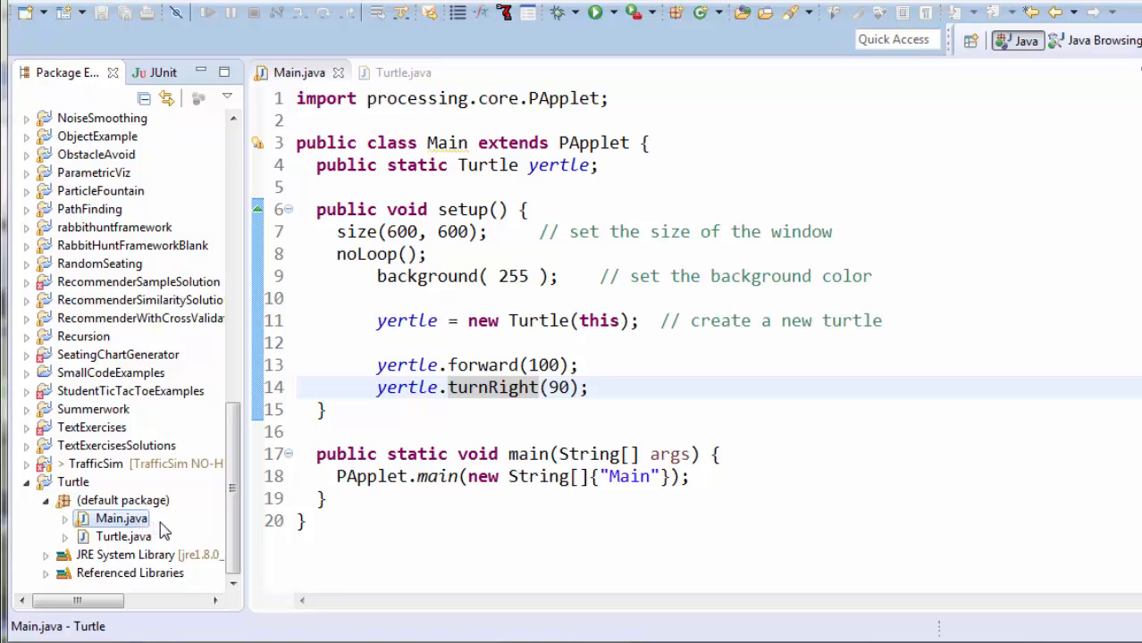
Copy Main.java into the default package as MethodExample.java.
right_click(111, 518)
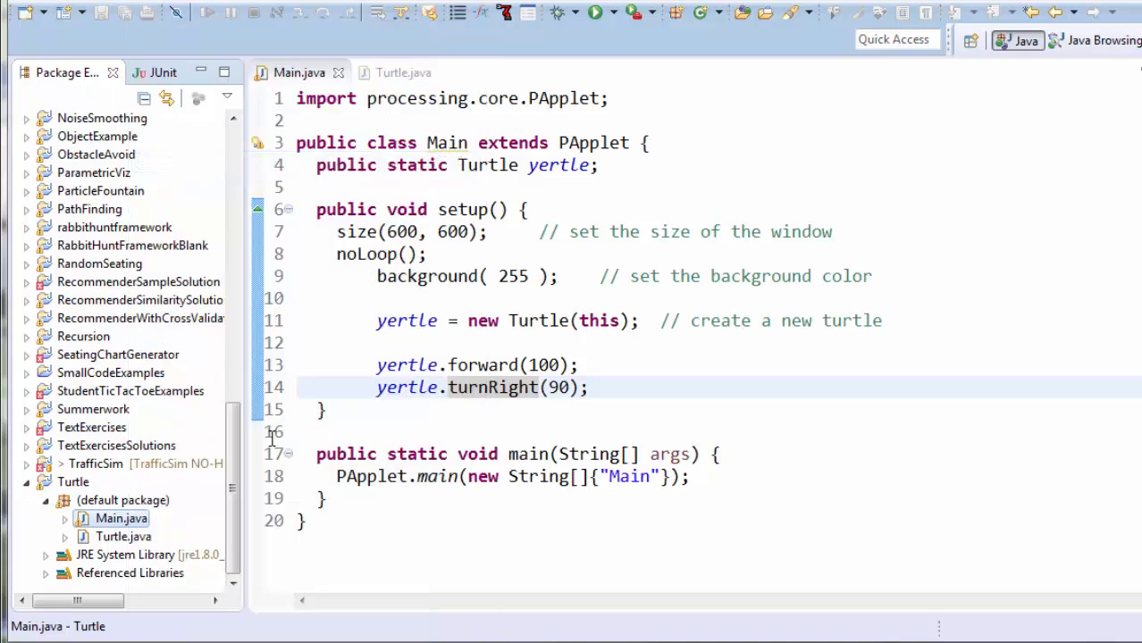
left_click(123, 501)
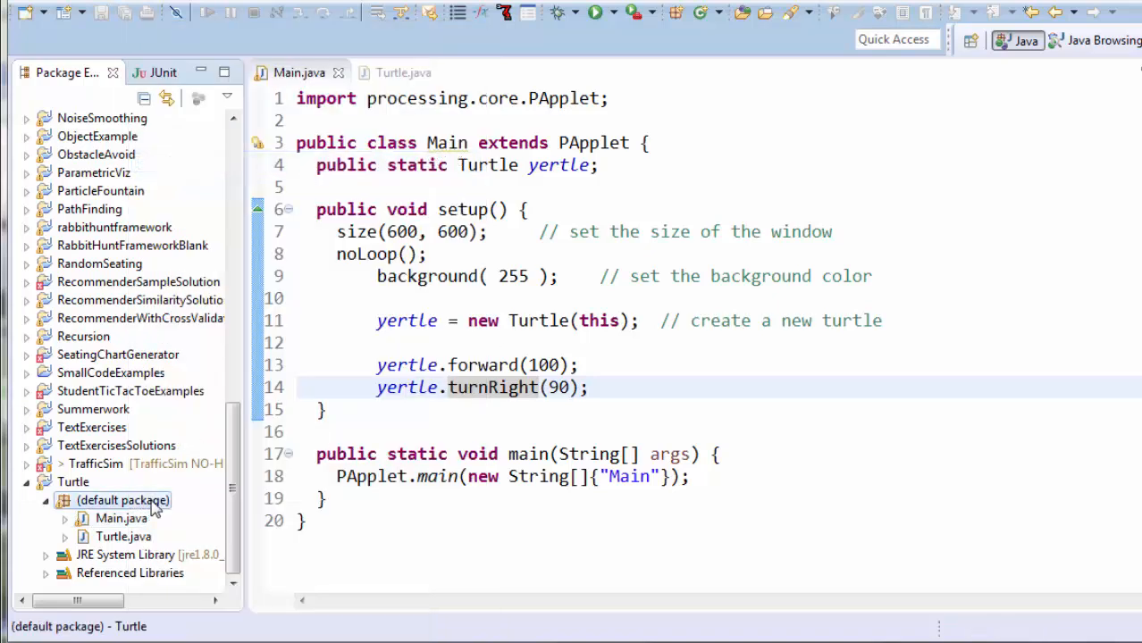
right_click(123, 500)
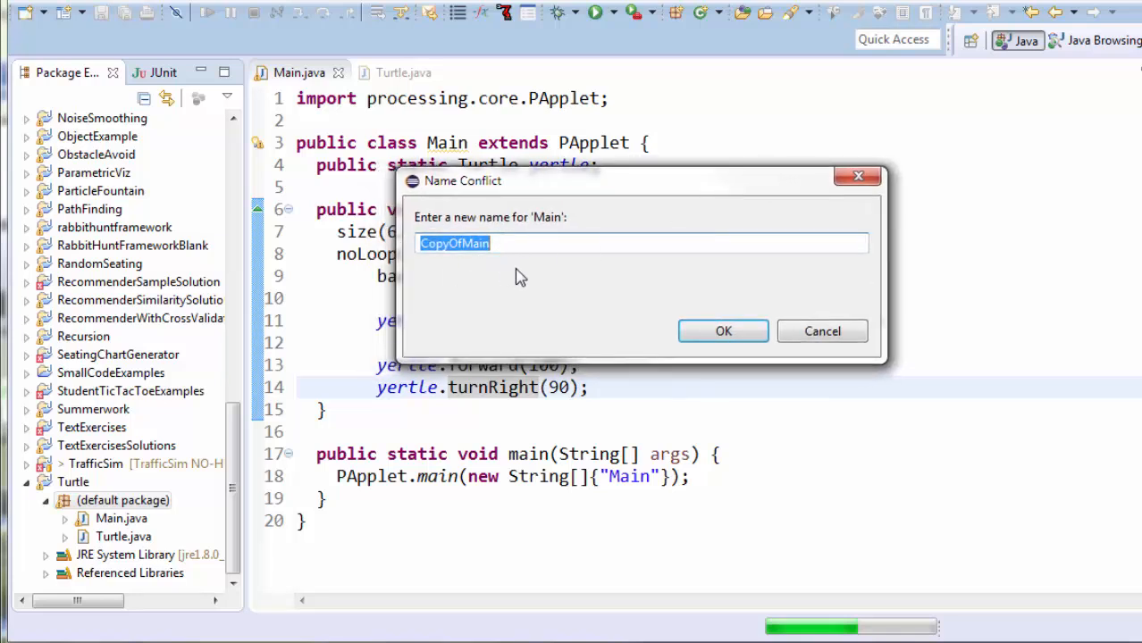
type("MethodExample")
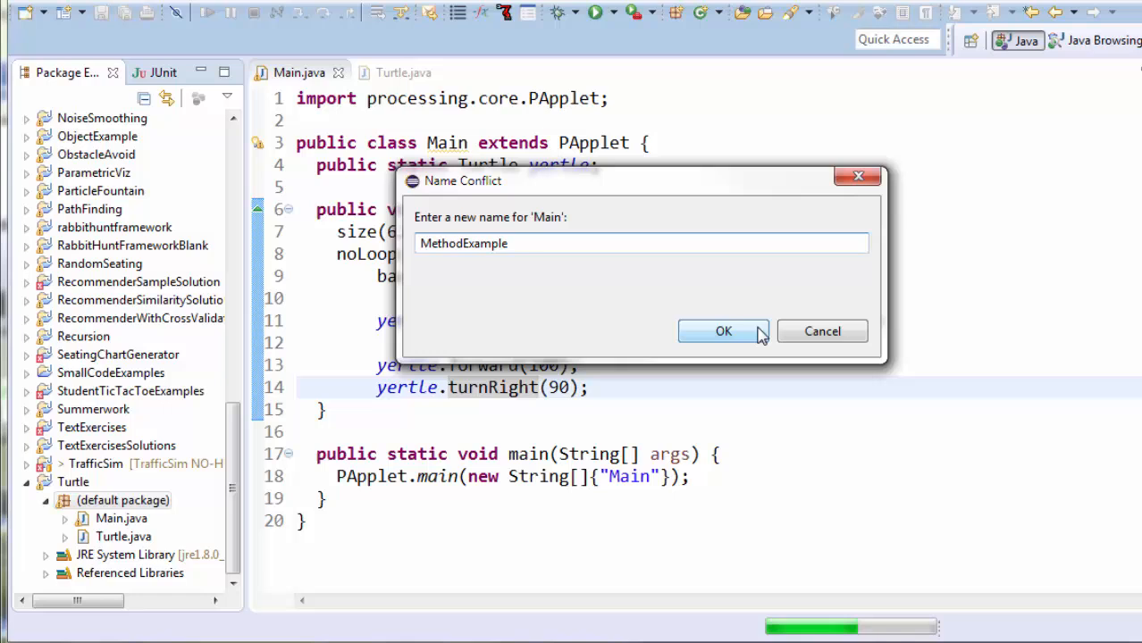
left_click(723, 331)
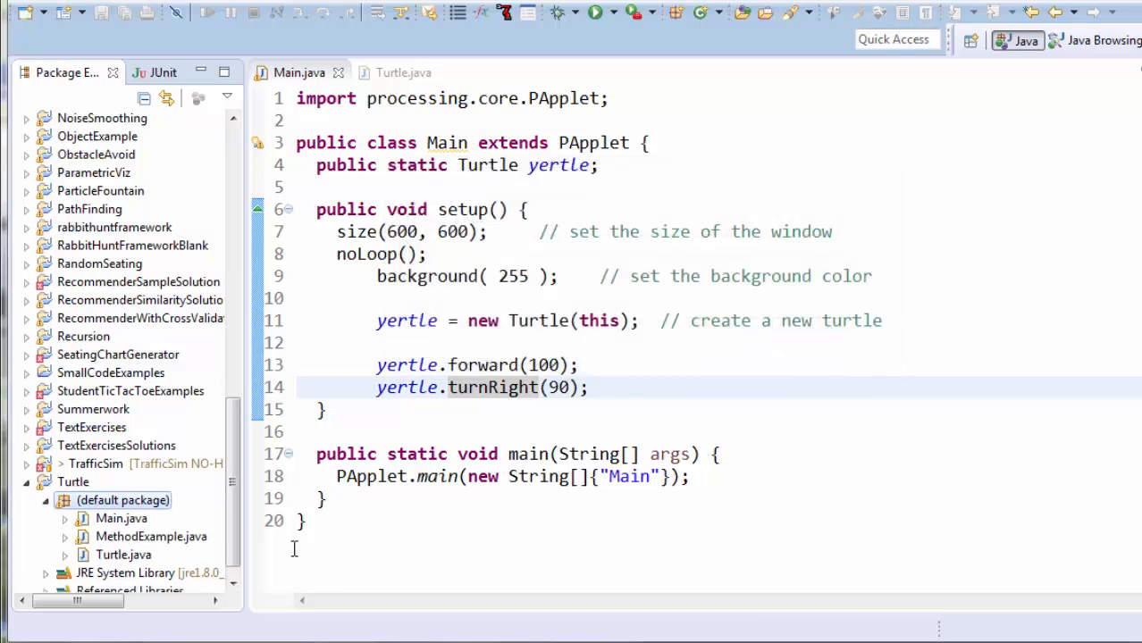
Open MethodExample.java and change the launched name from "Main" to "MethodExample".
left_click(150, 518)
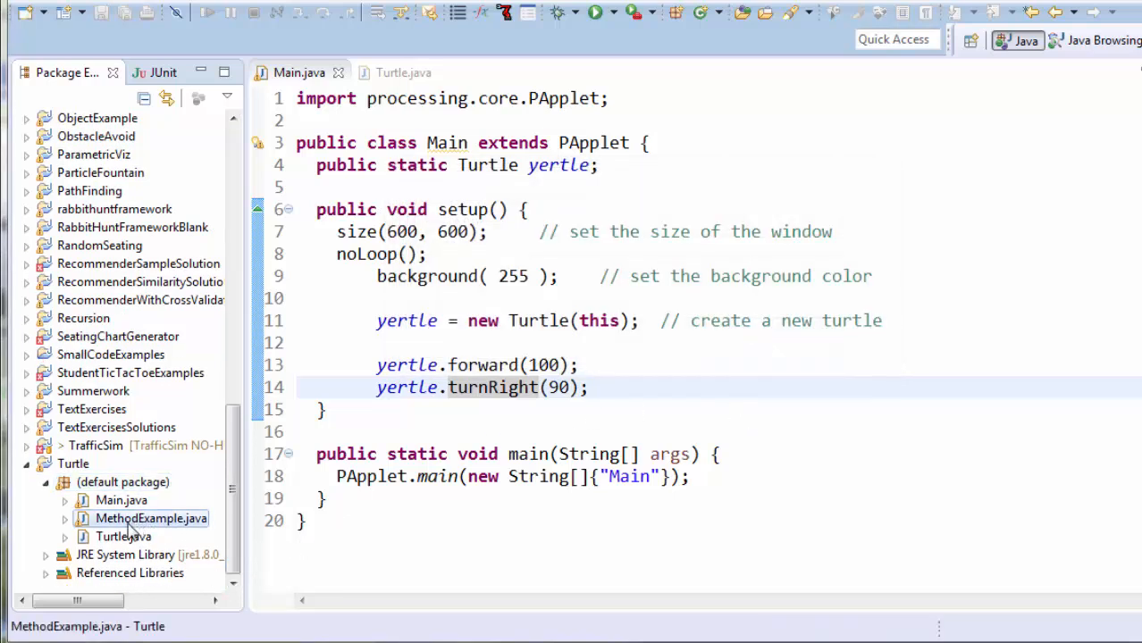
double_click(150, 518)
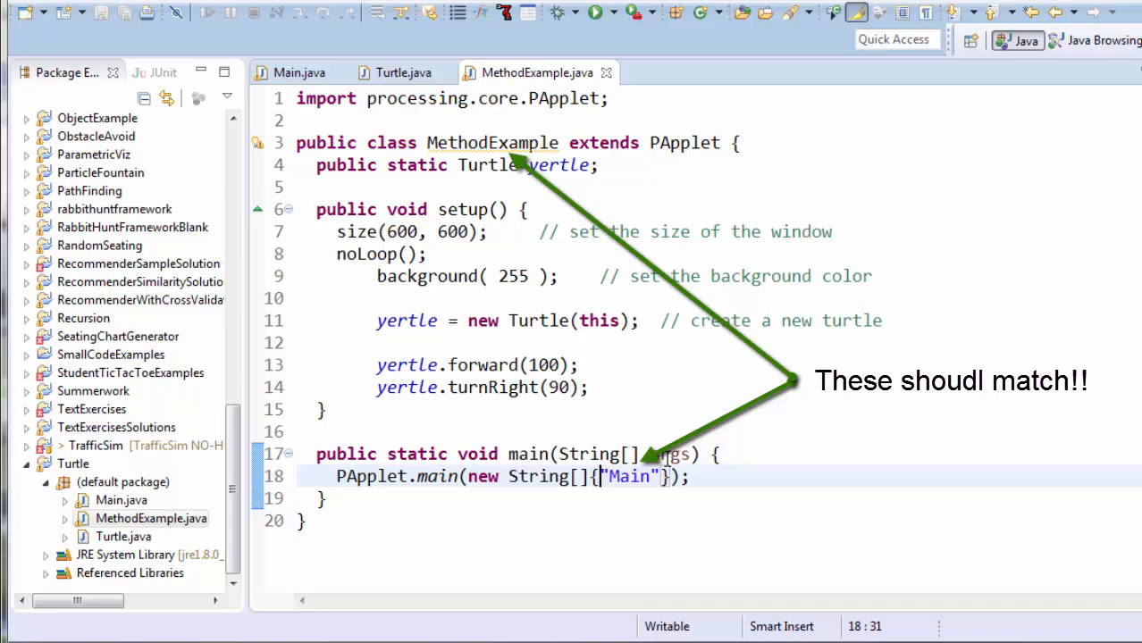
double_click(629, 476)
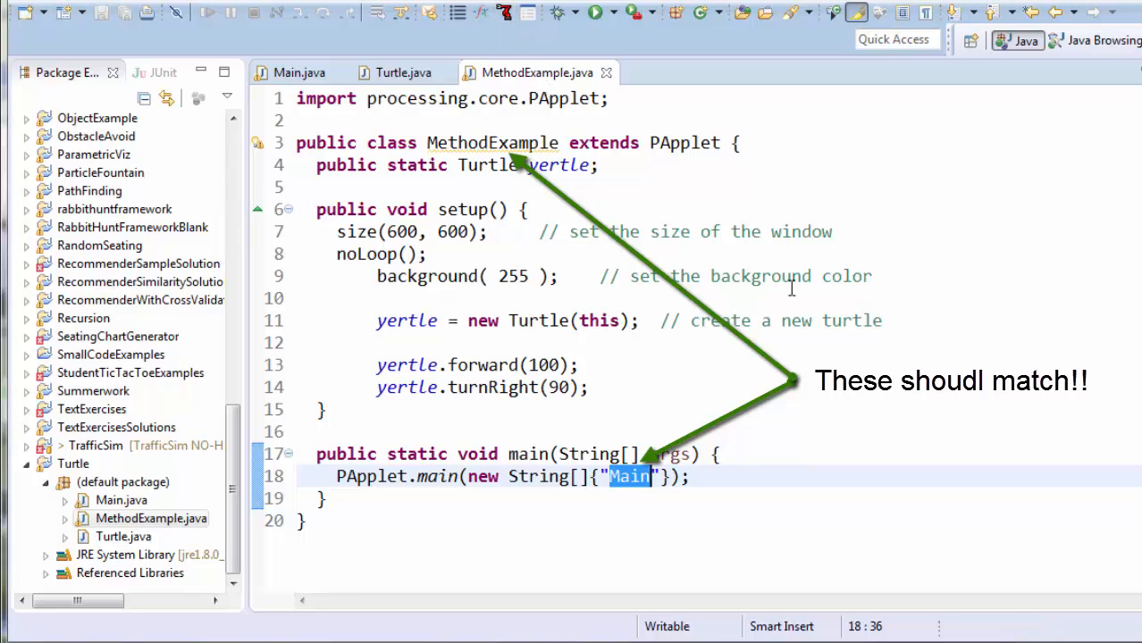
type("MethodExample")
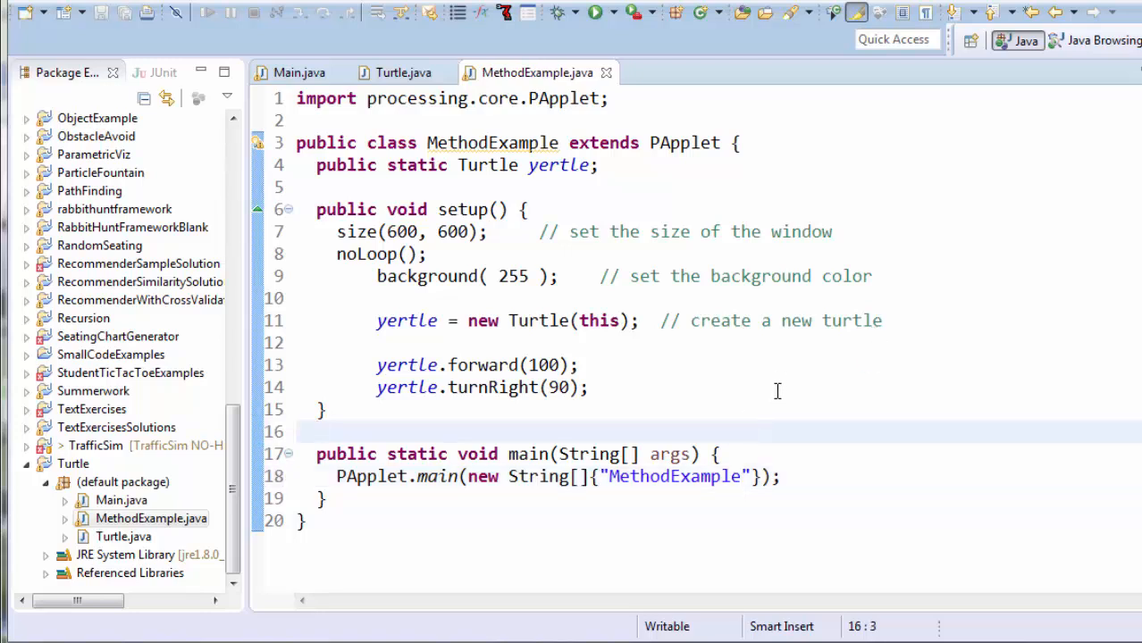
mouse_move(593, 392)
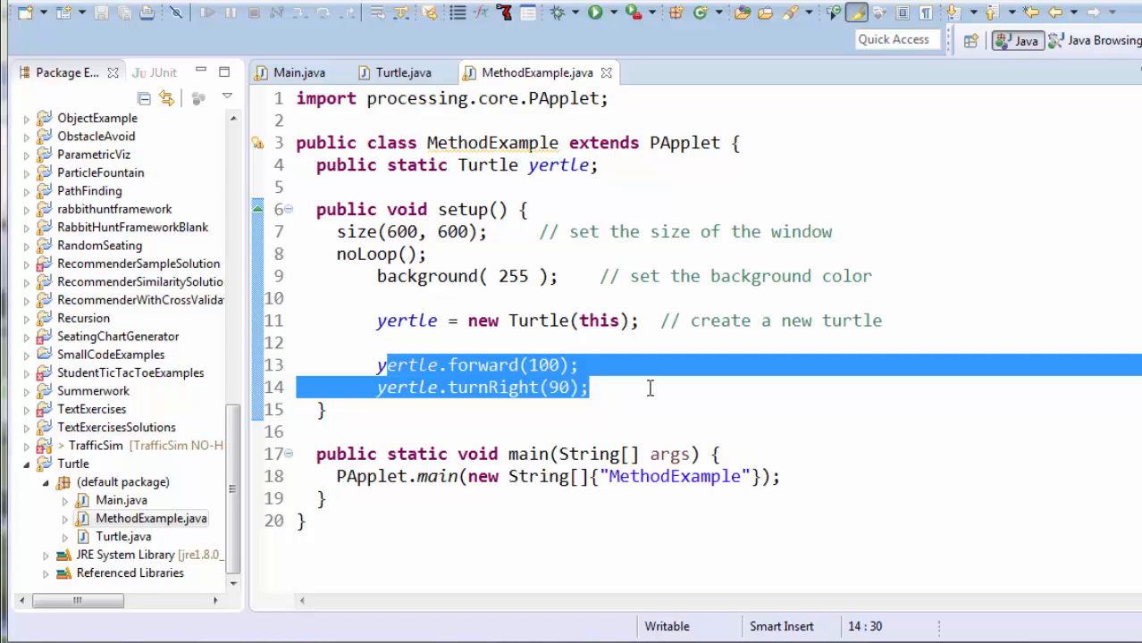
Delete setup's forward and turnRight lines, save, and use MethodExample.java's context menu.
key("Delete")
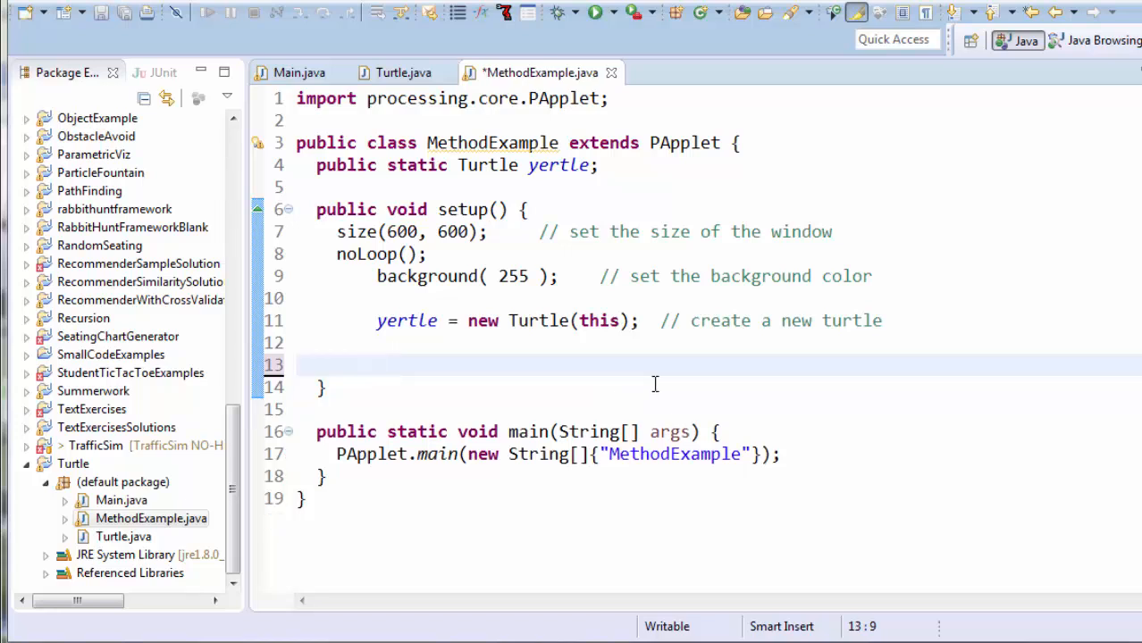
key("ctrl+s")
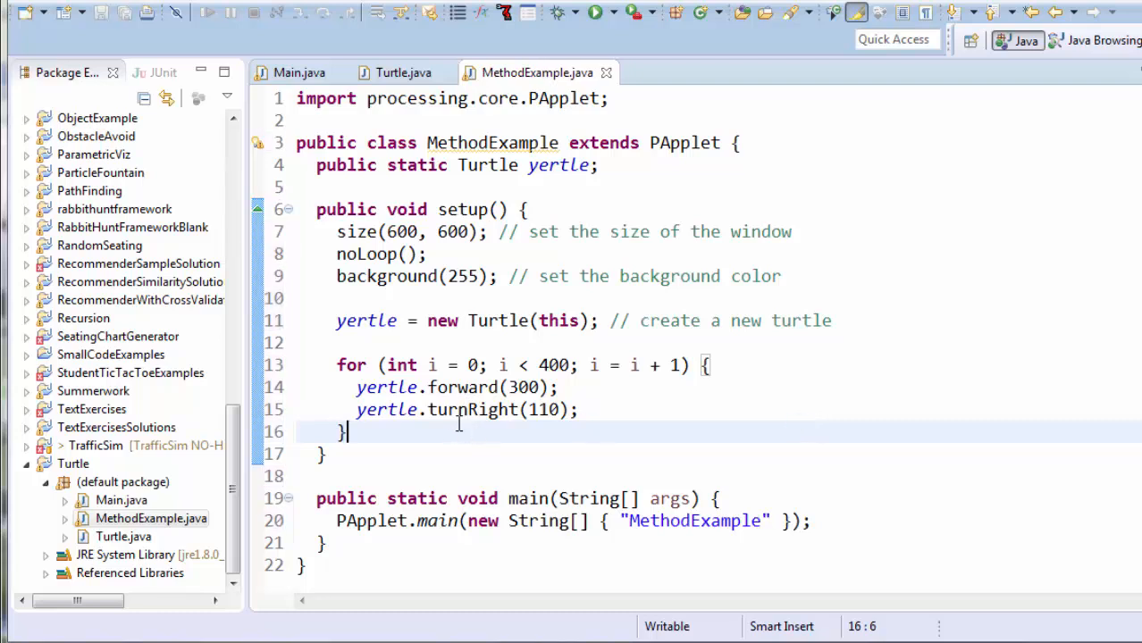
left_click(150, 518)
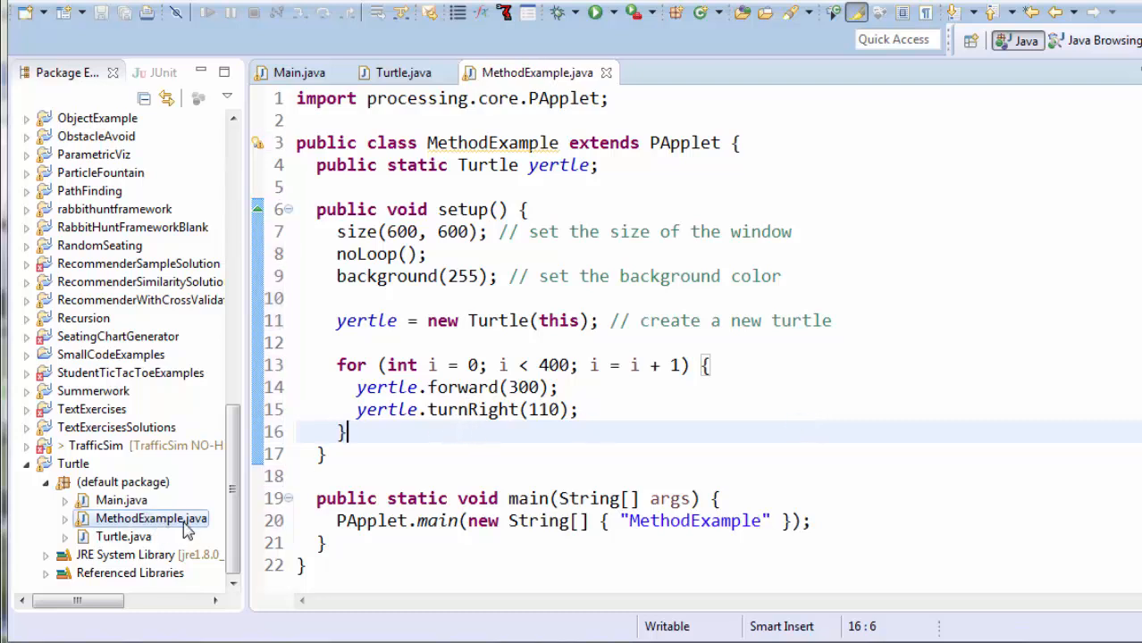
right_click(150, 518)
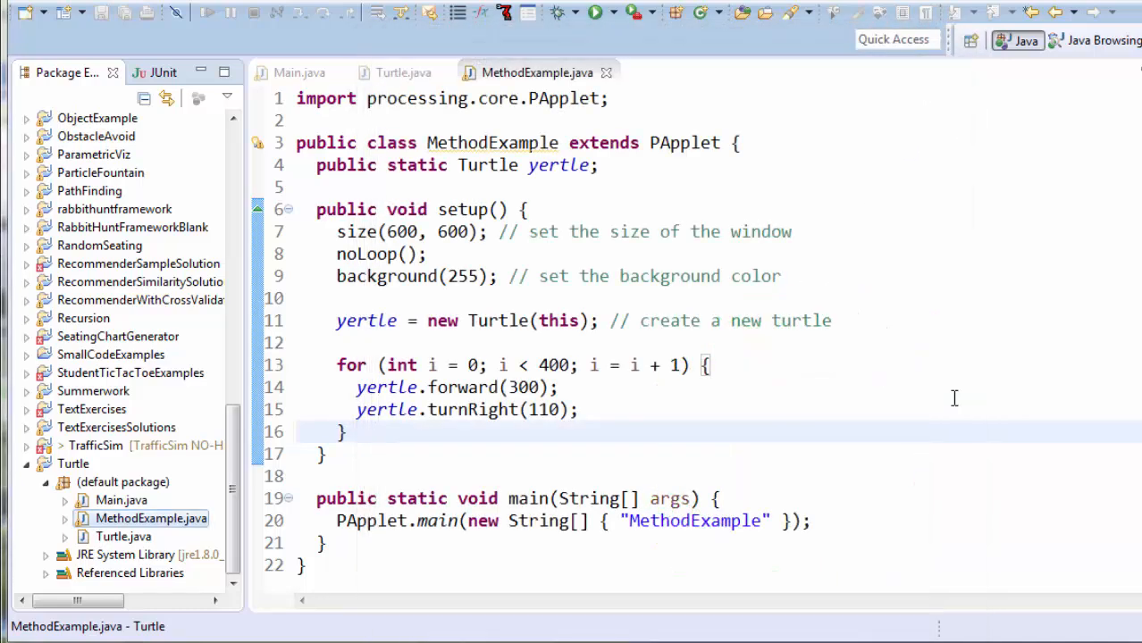
left_click(347, 432)
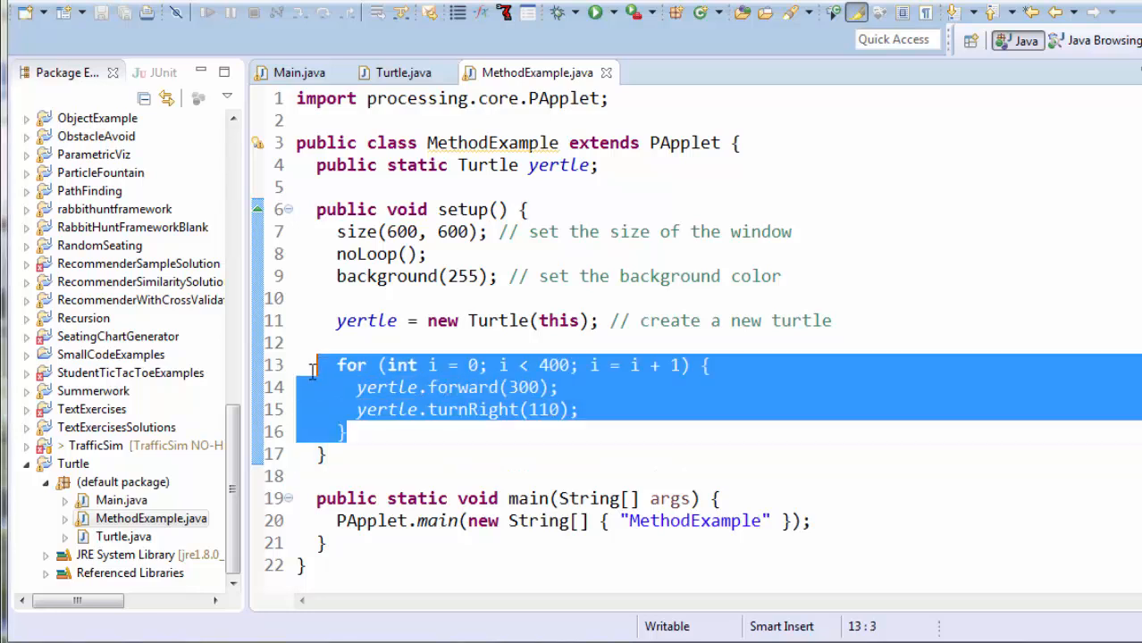
Replace the for loop in setup with a drawStar(); call below the turtle creation.
key("Delete")
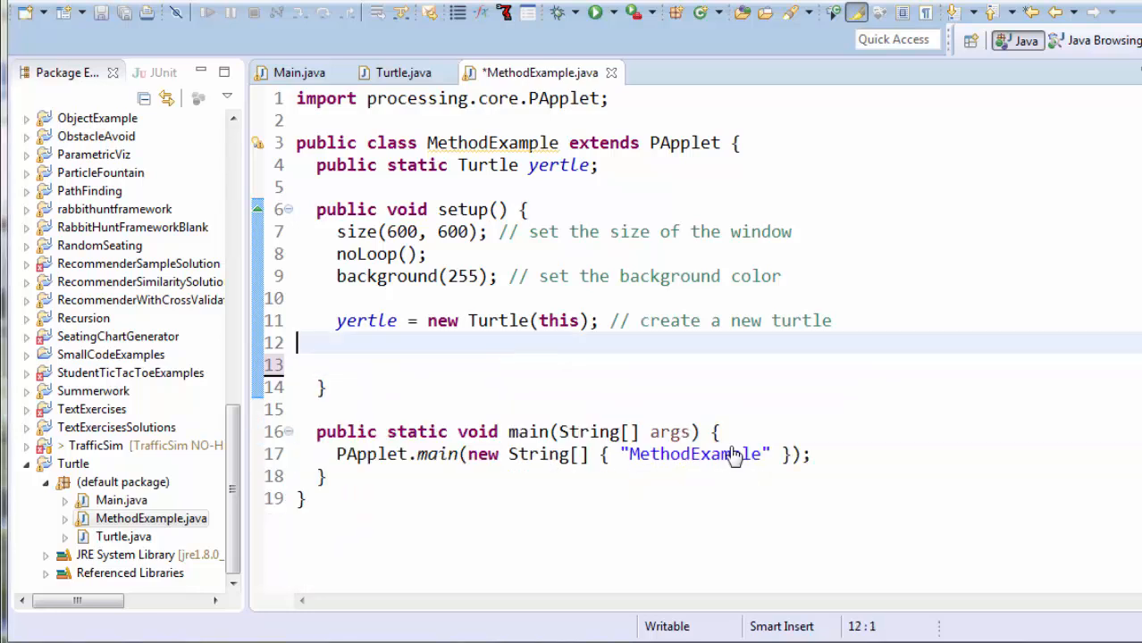
type("draw")
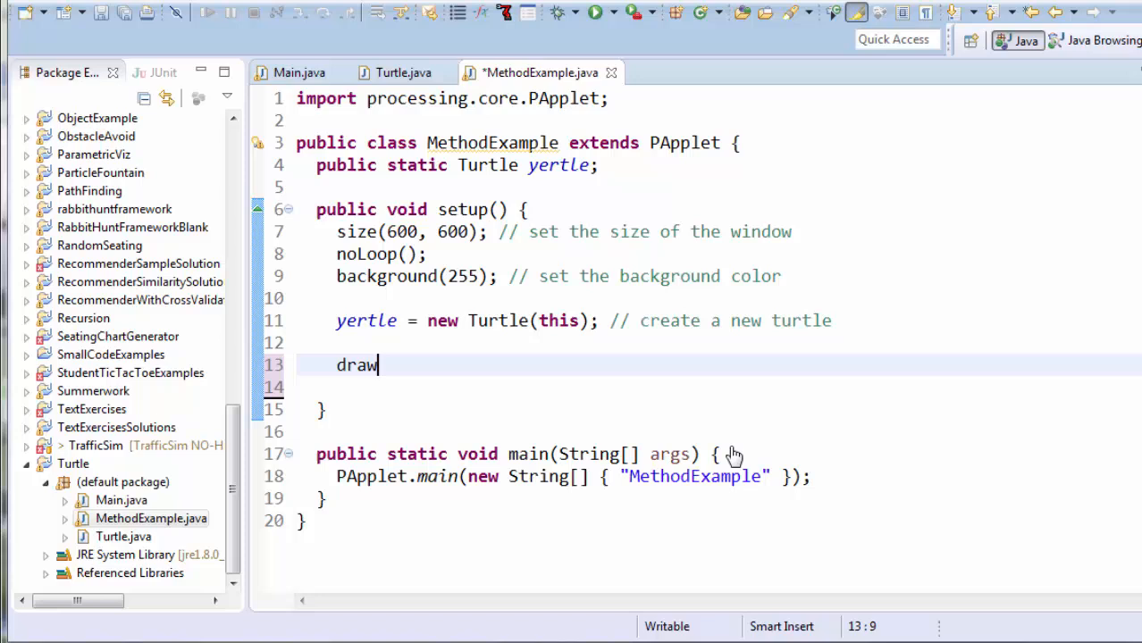
type("Star")
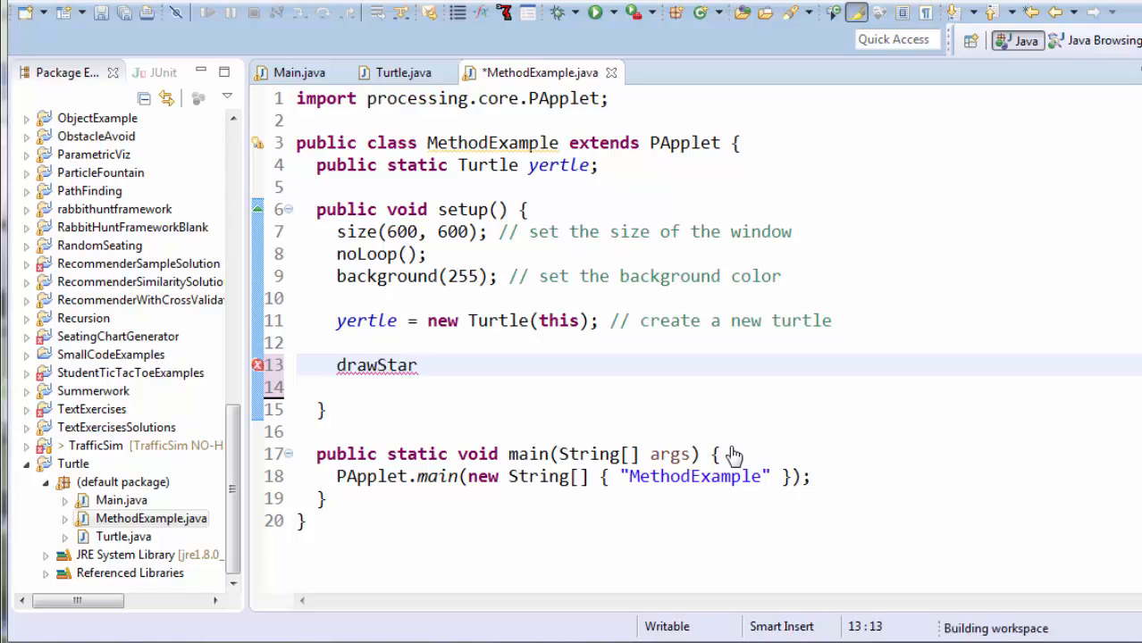
type("()")
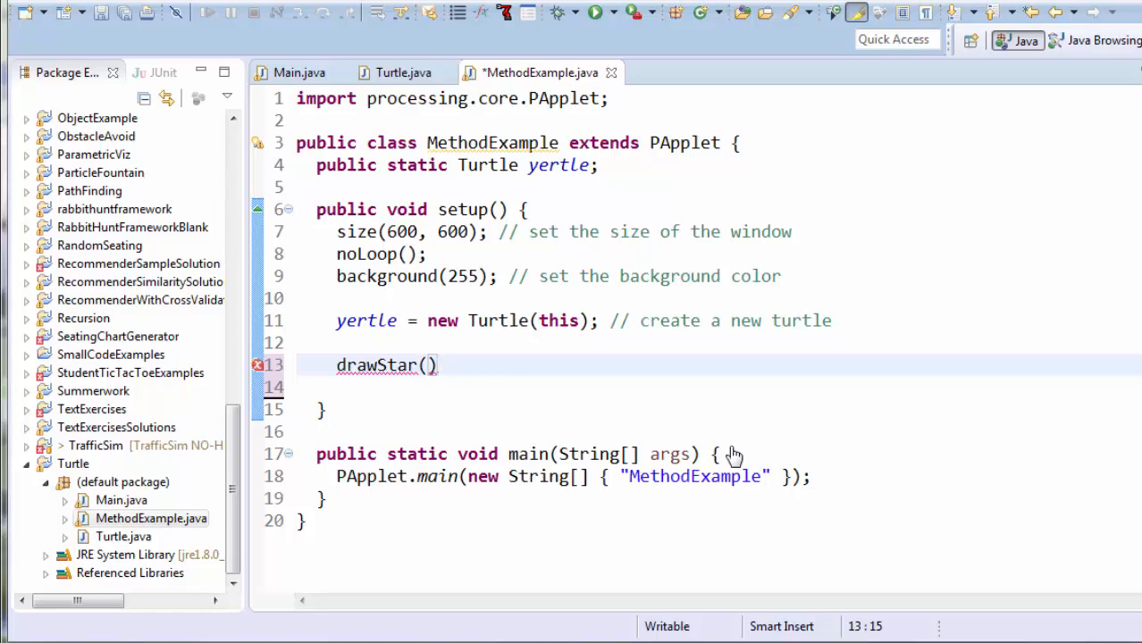
type(";")
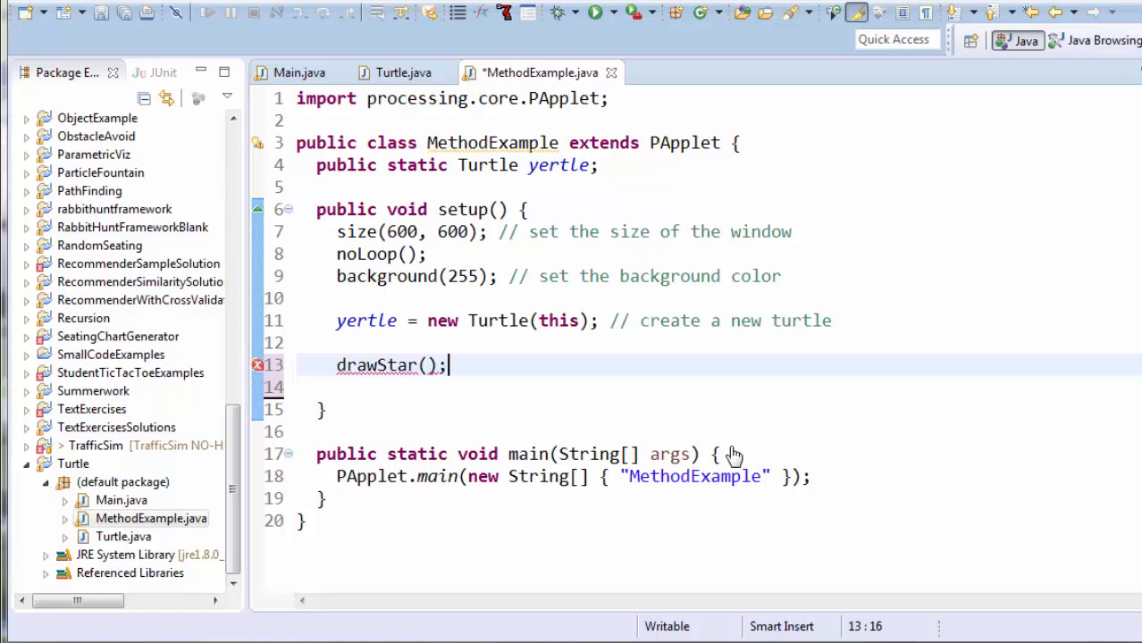
double_click(375, 366)
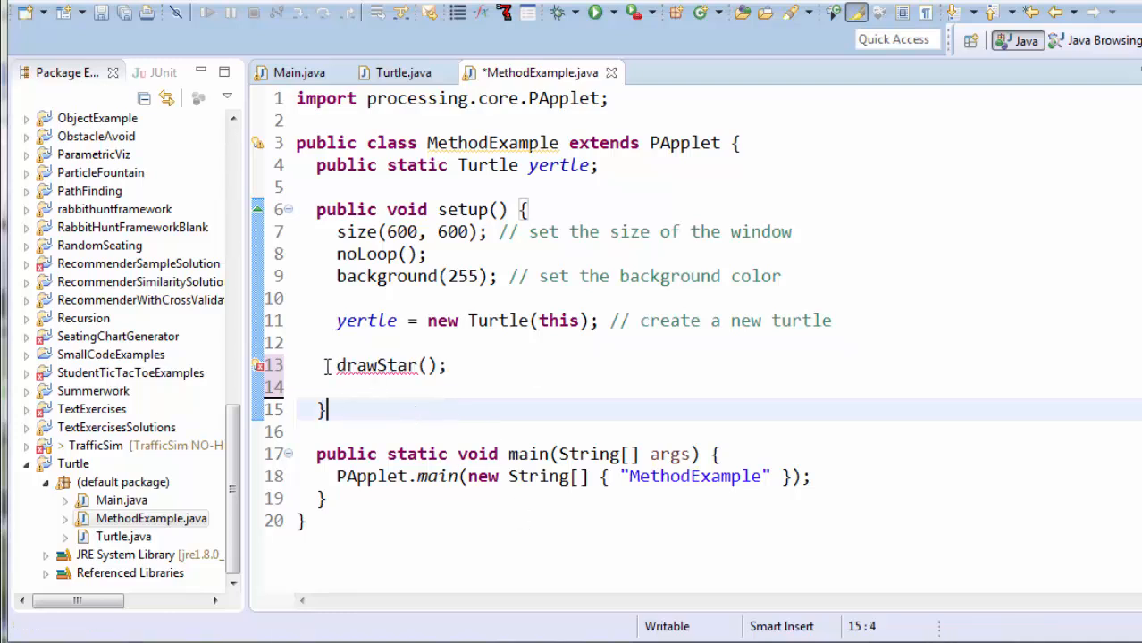
double_click(376, 366)
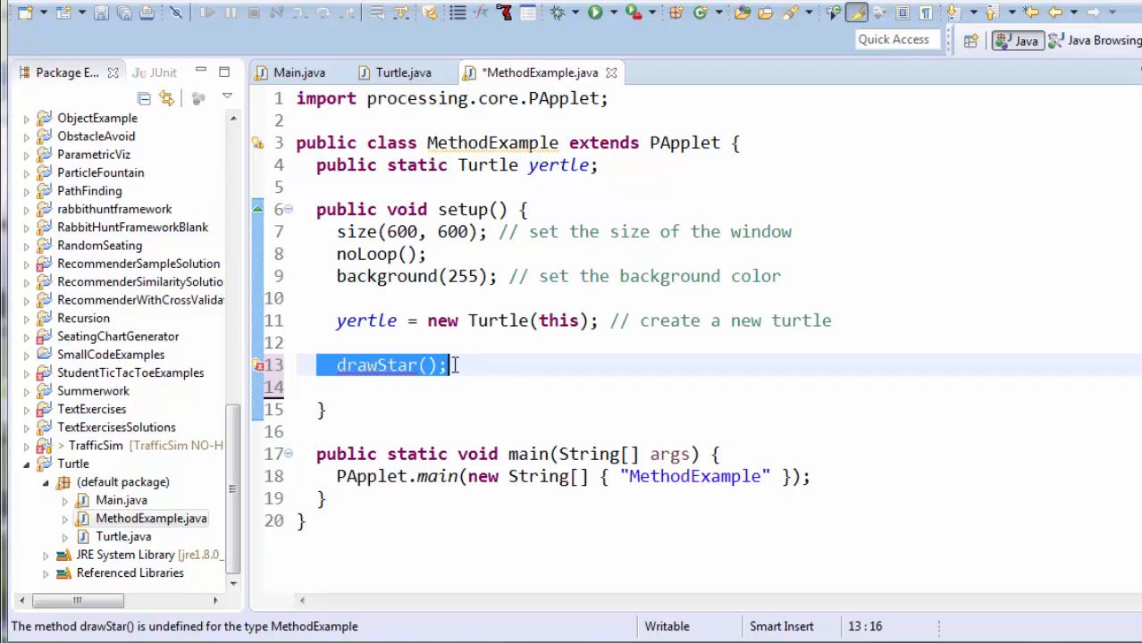
left_click(327, 409)
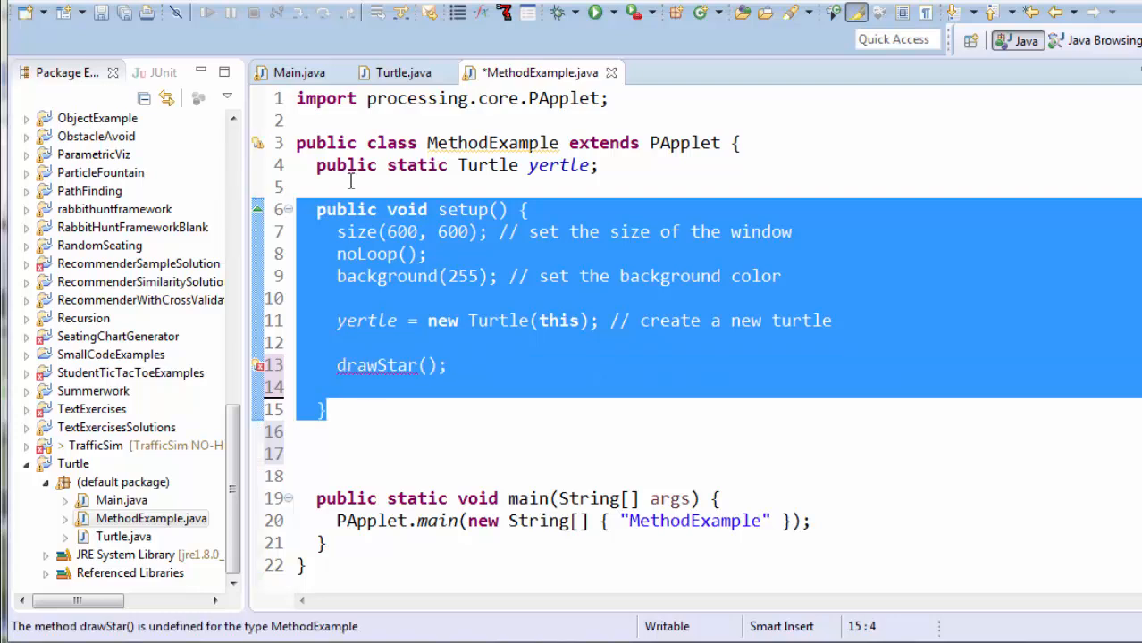
Start a public static void drawStar() method below setup.
left_click(322, 409)
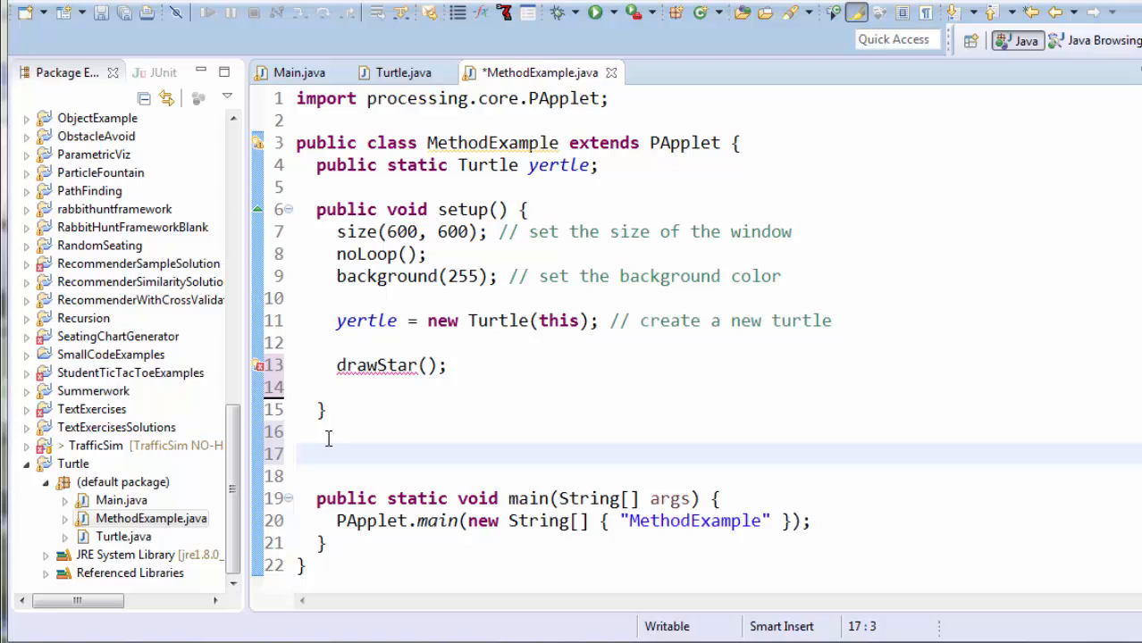
mouse_move(976, 411)
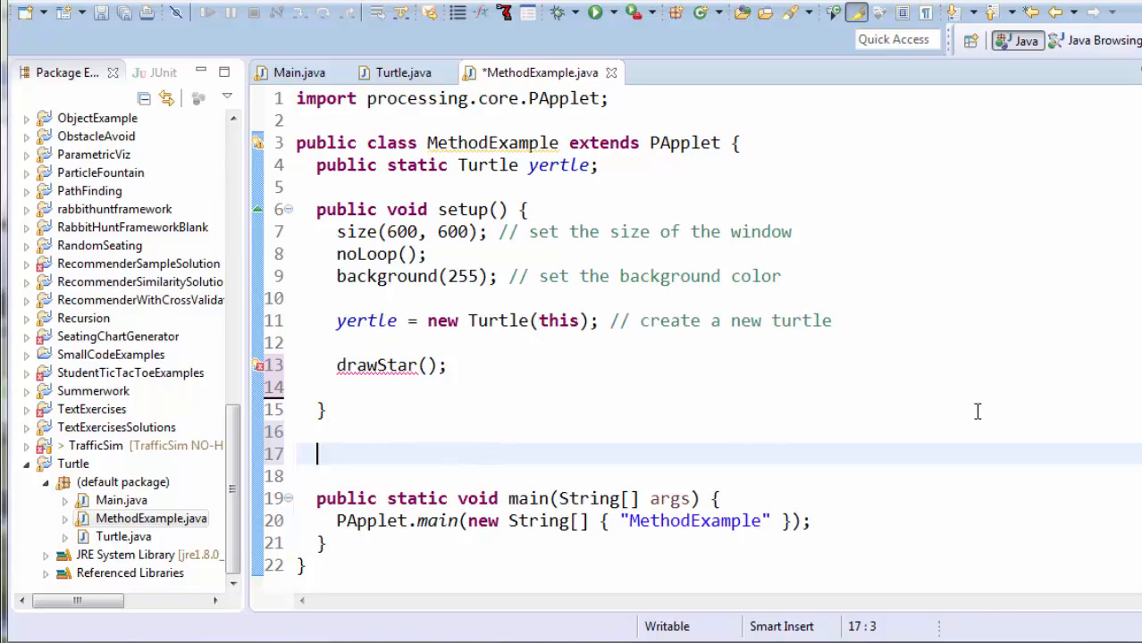
type("public s")
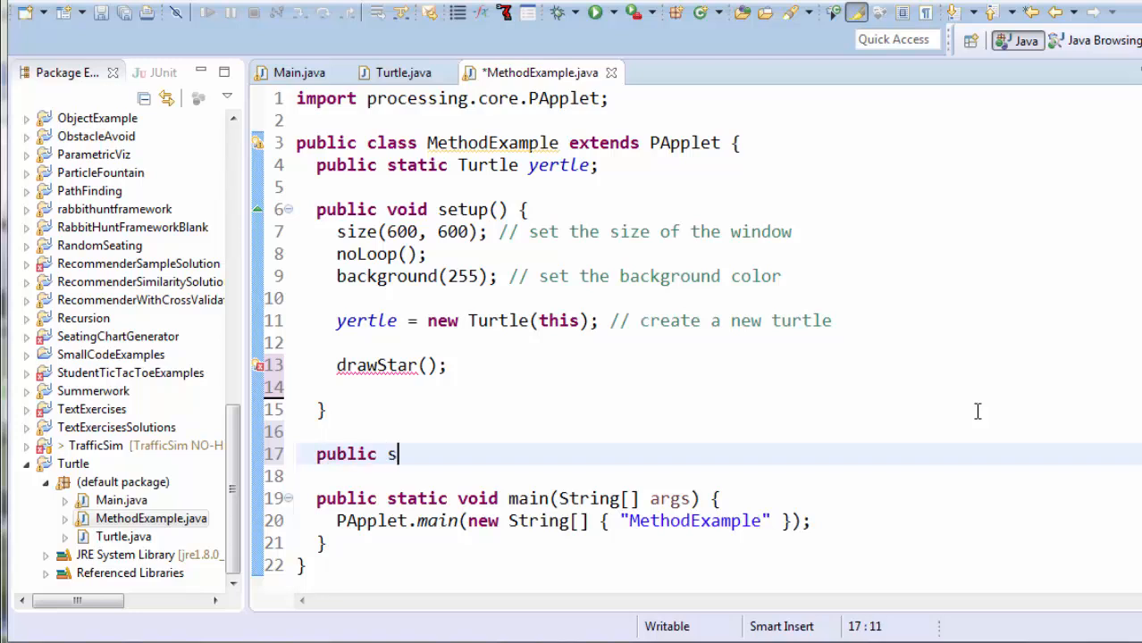
type("tatic void")
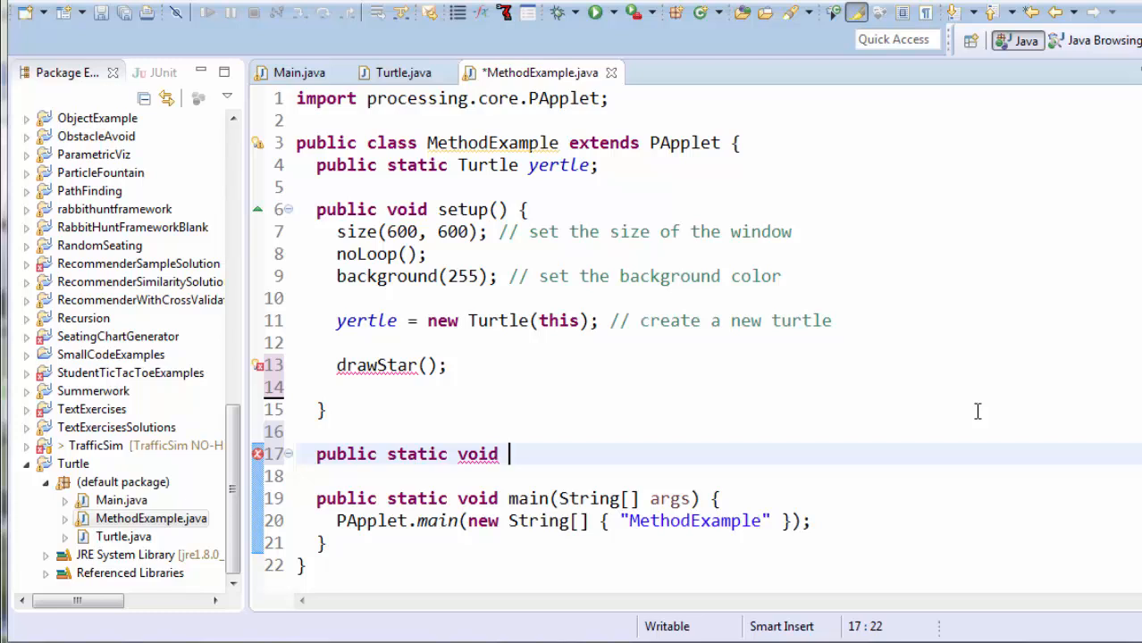
type("drawStar")
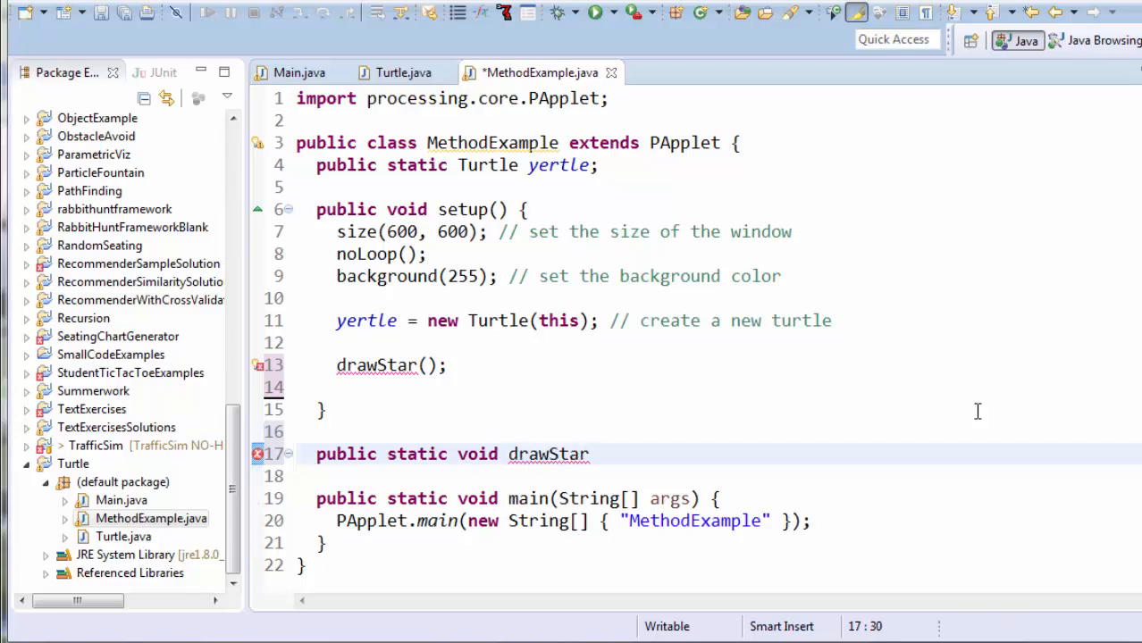
type("() {")
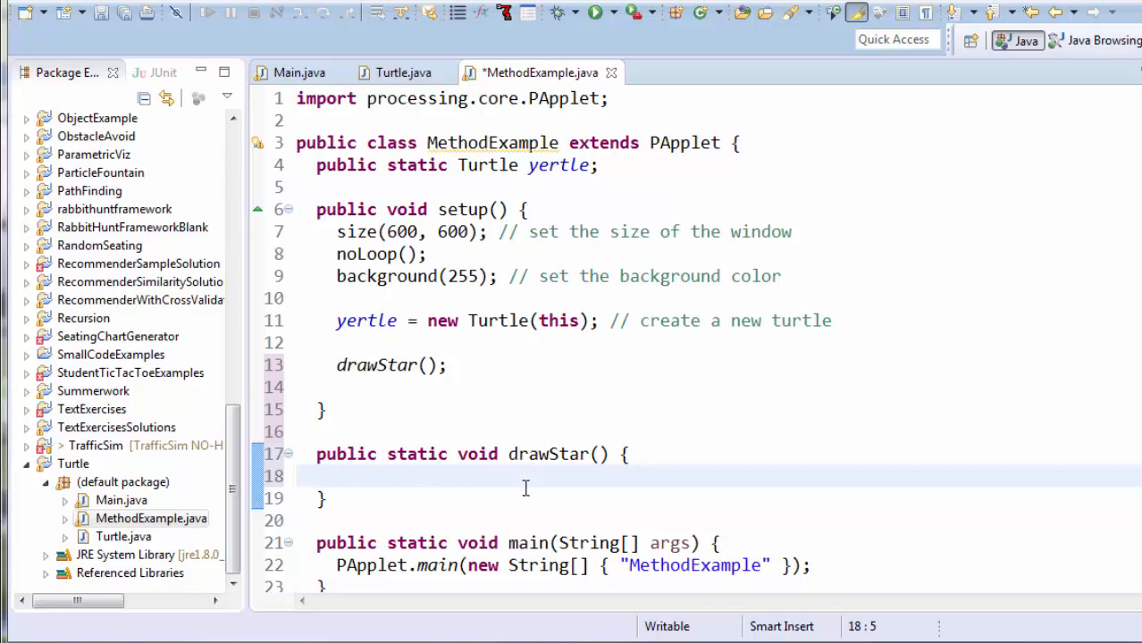
mouse_move(637, 465)
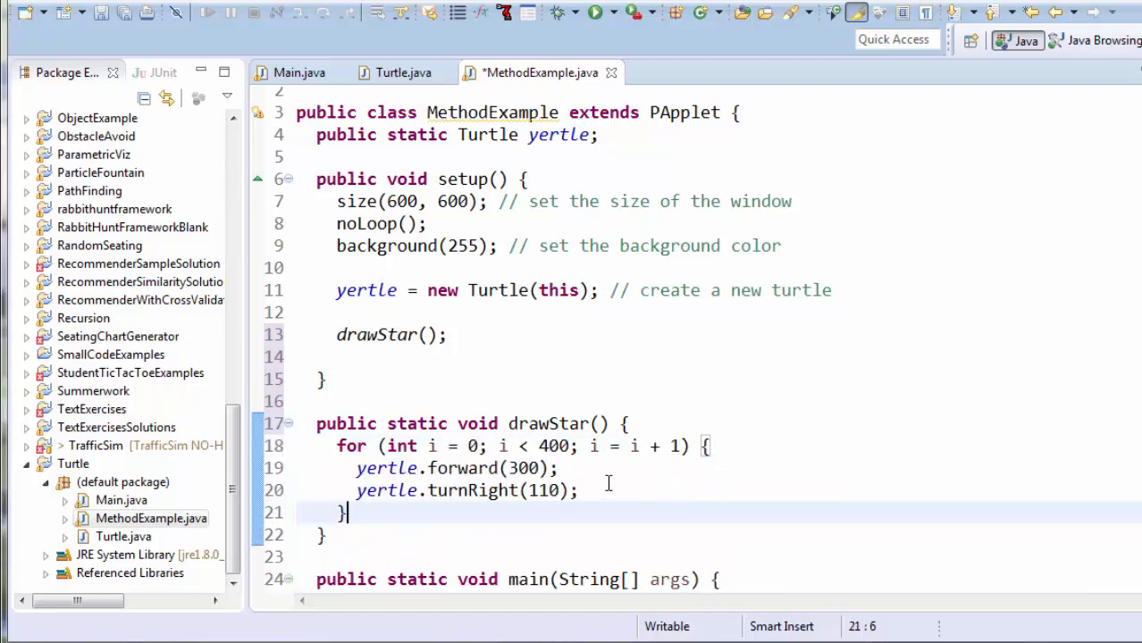
mouse_move(514, 403)
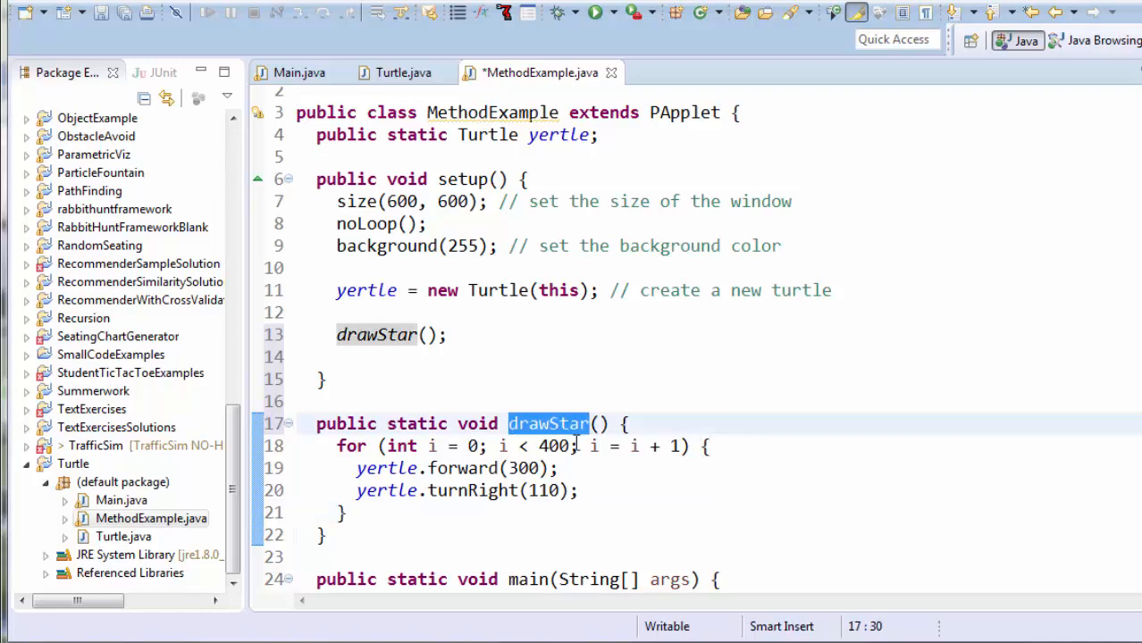
mouse_move(457, 351)
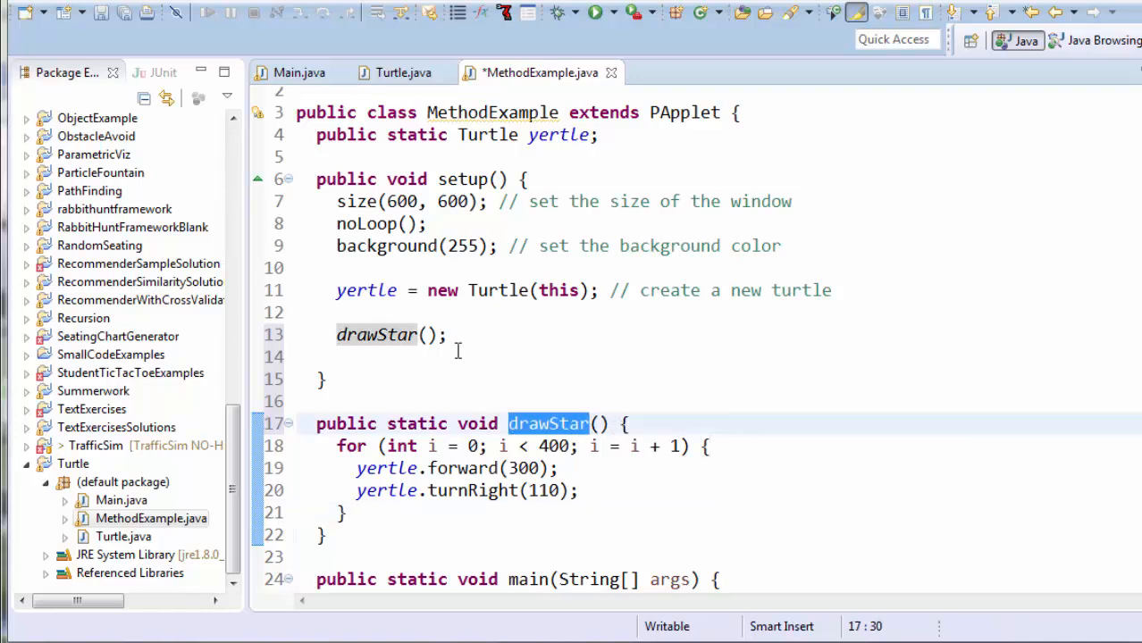
Pass yertle to the drawStar call and declare a Turtle yertle parameter.
left_click(431, 335)
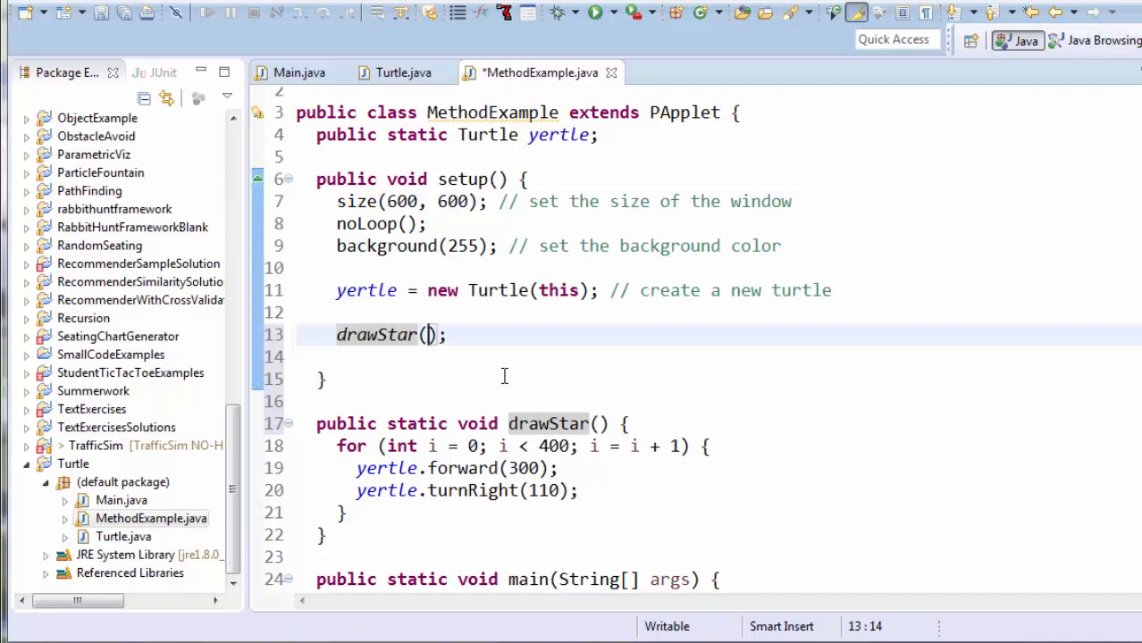
type("yertle")
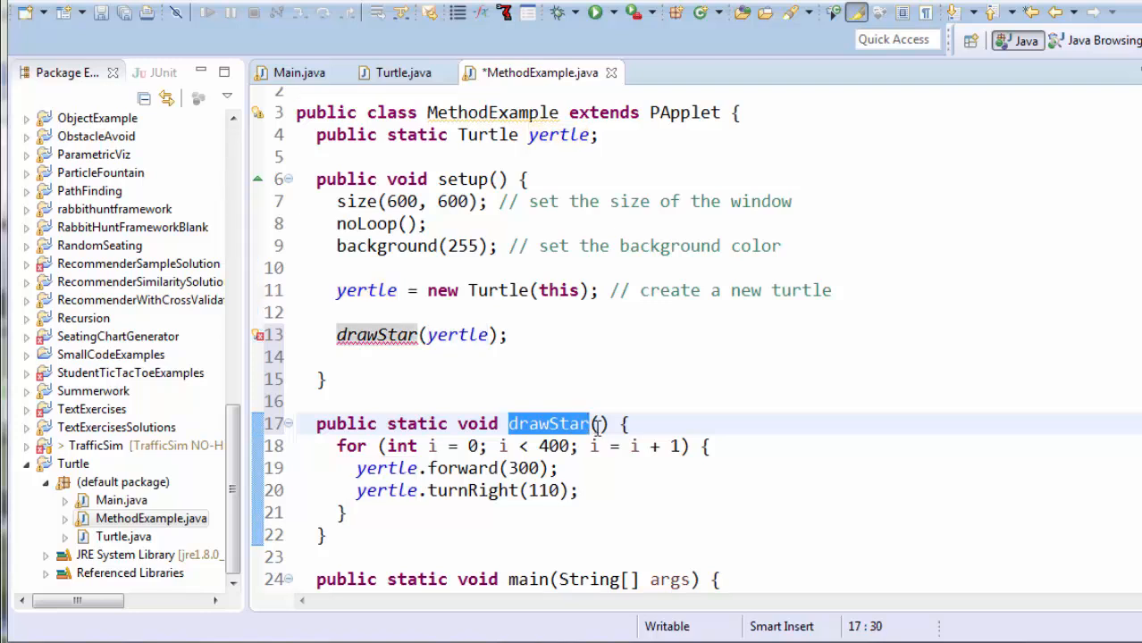
mouse_move(595, 425)
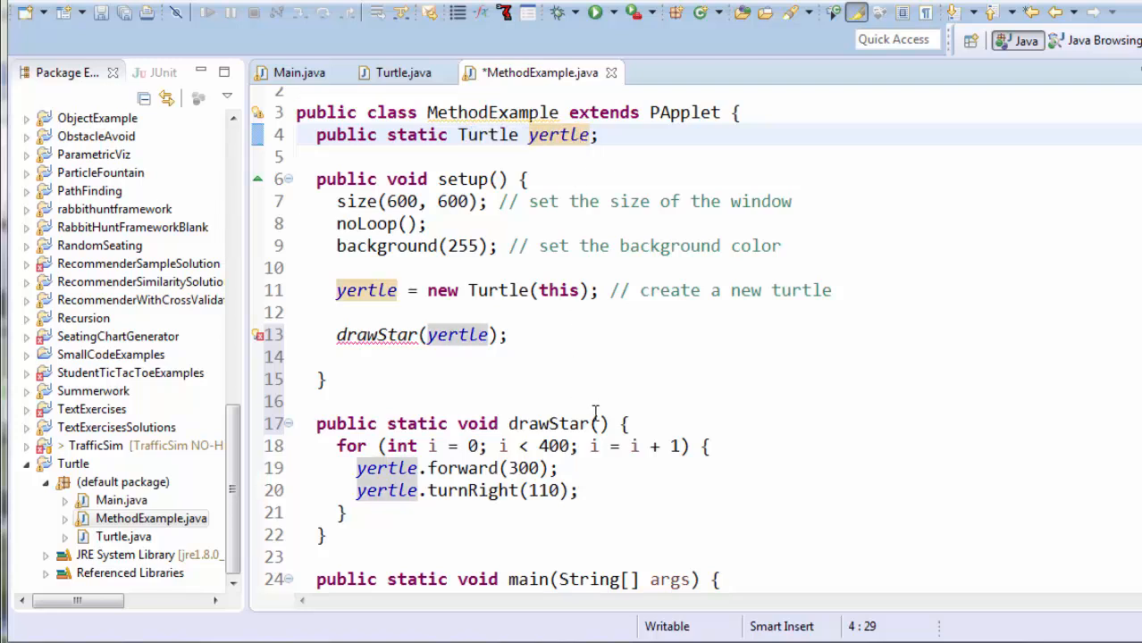
type("Turtle yertle")
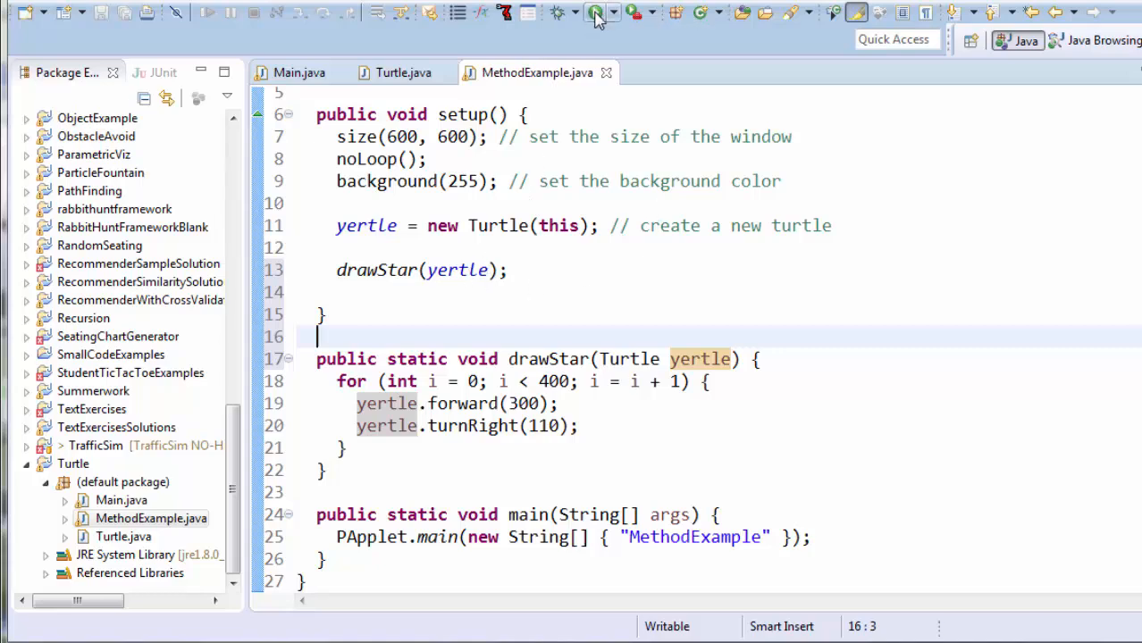
Run the star sketch, then add yertle.penup() and yertle.forward(300) to setup.
left_click(596, 12)
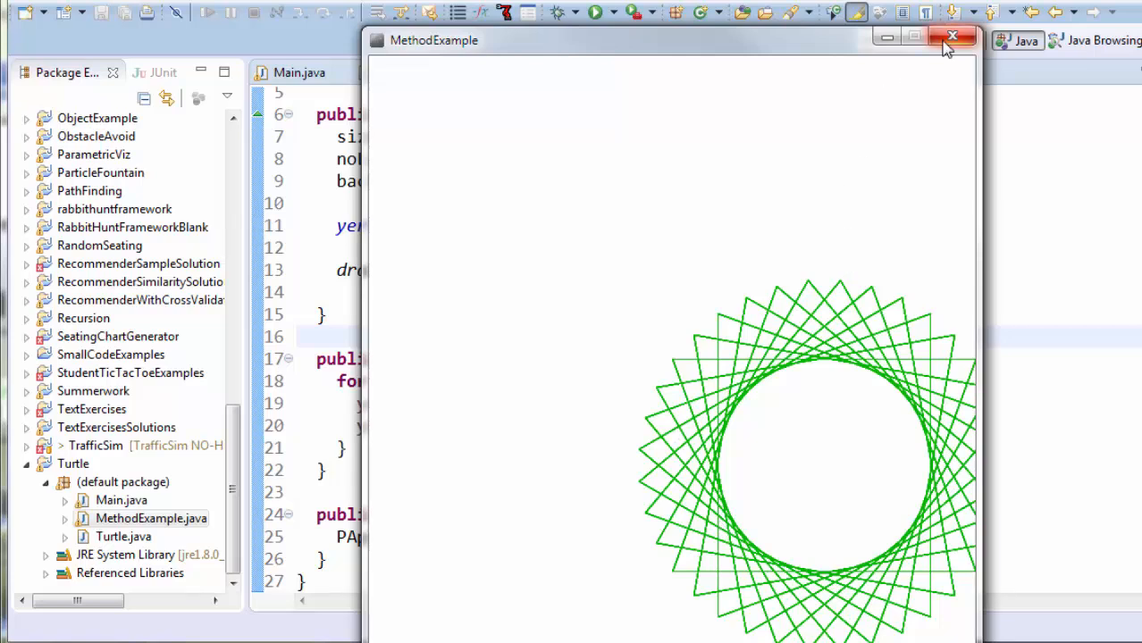
left_click(953, 36)
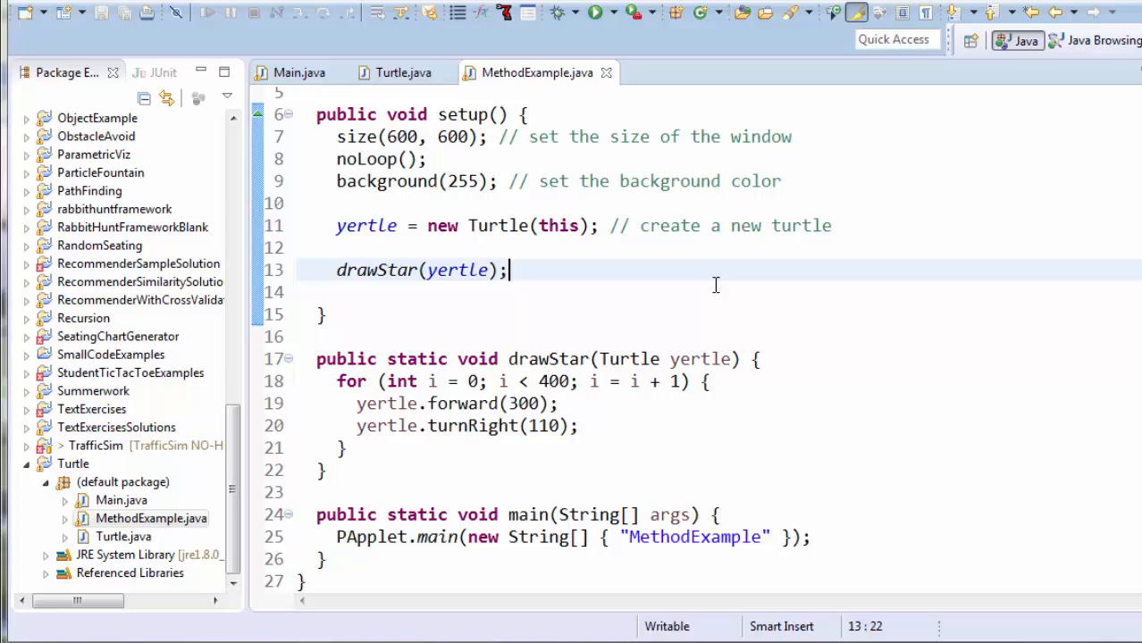
type("y")
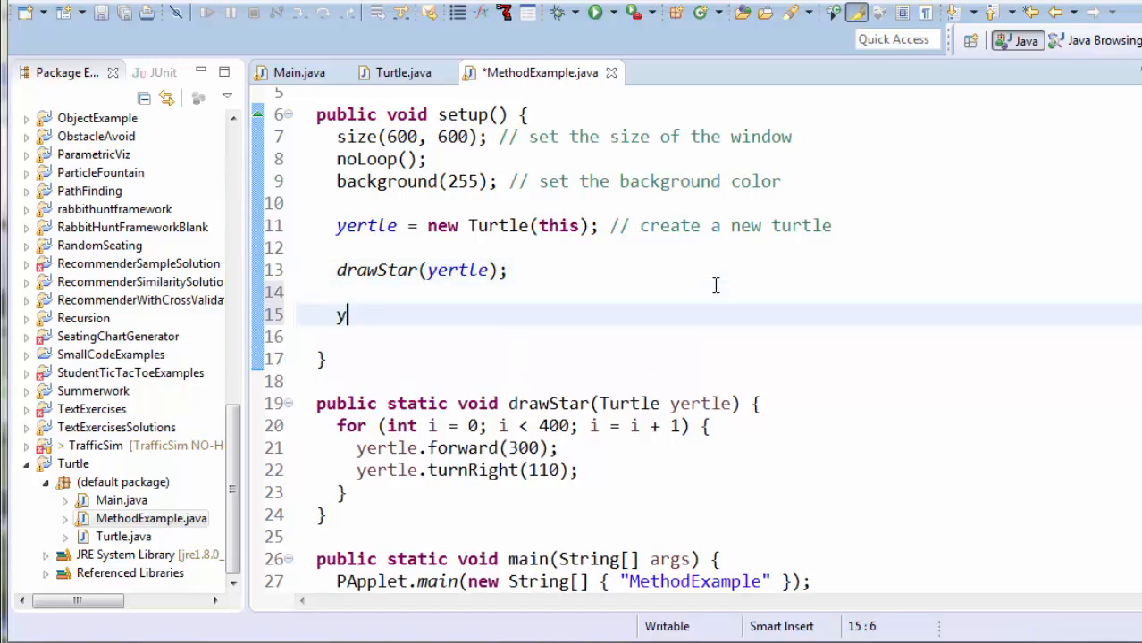
type("ertle.penup();")
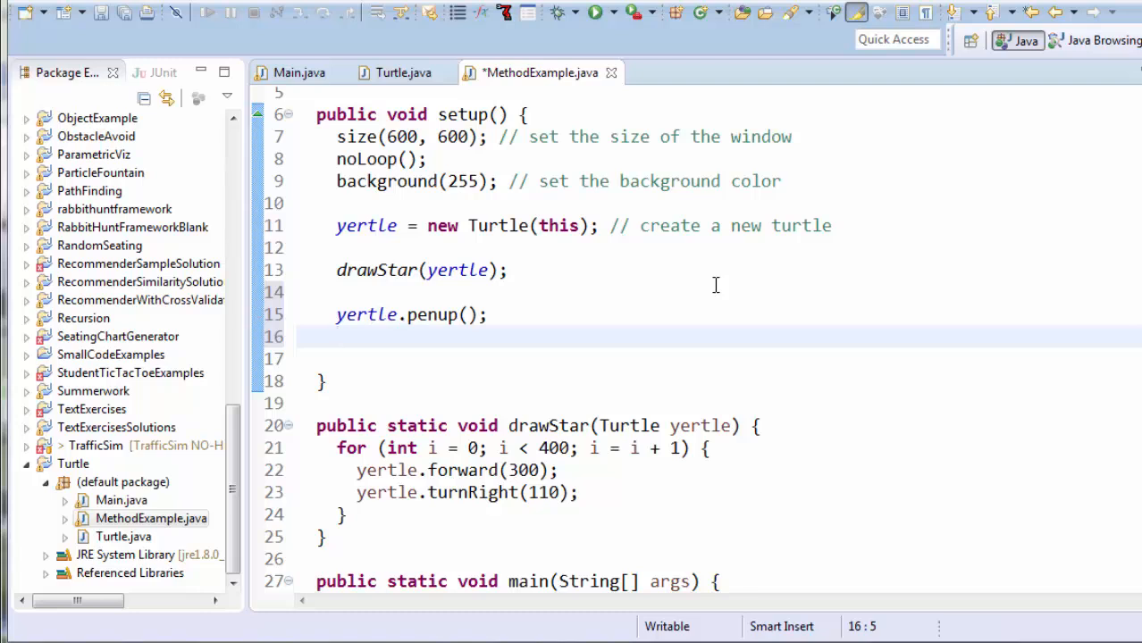
type("yertle.fow")
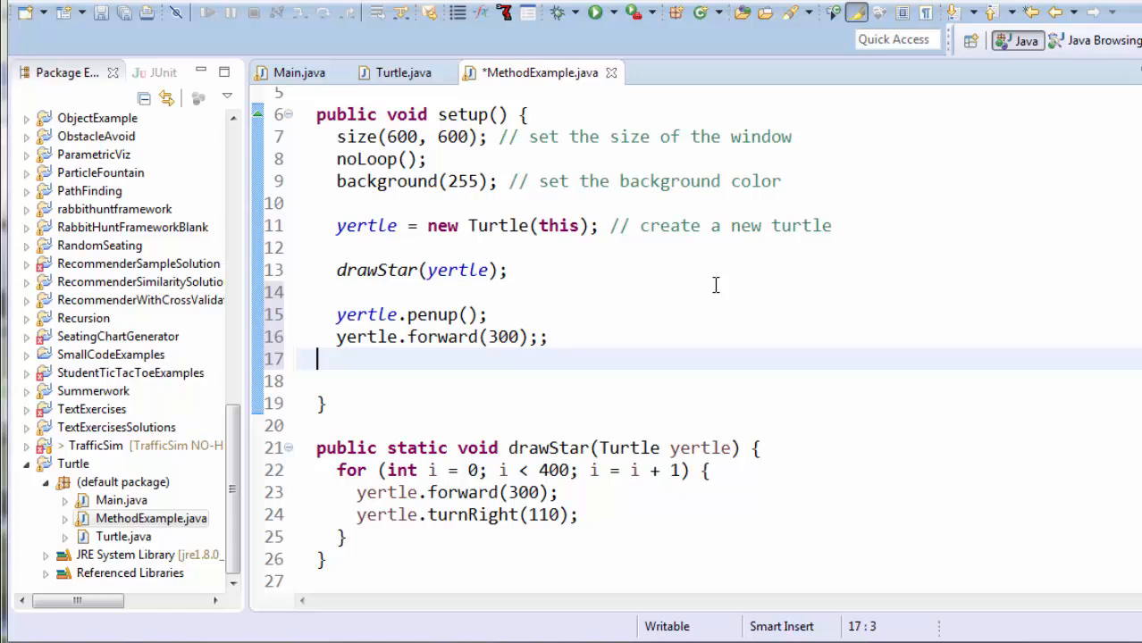
Add yertle.pendown() and a second drawStar(yertle) call.
type("yert")
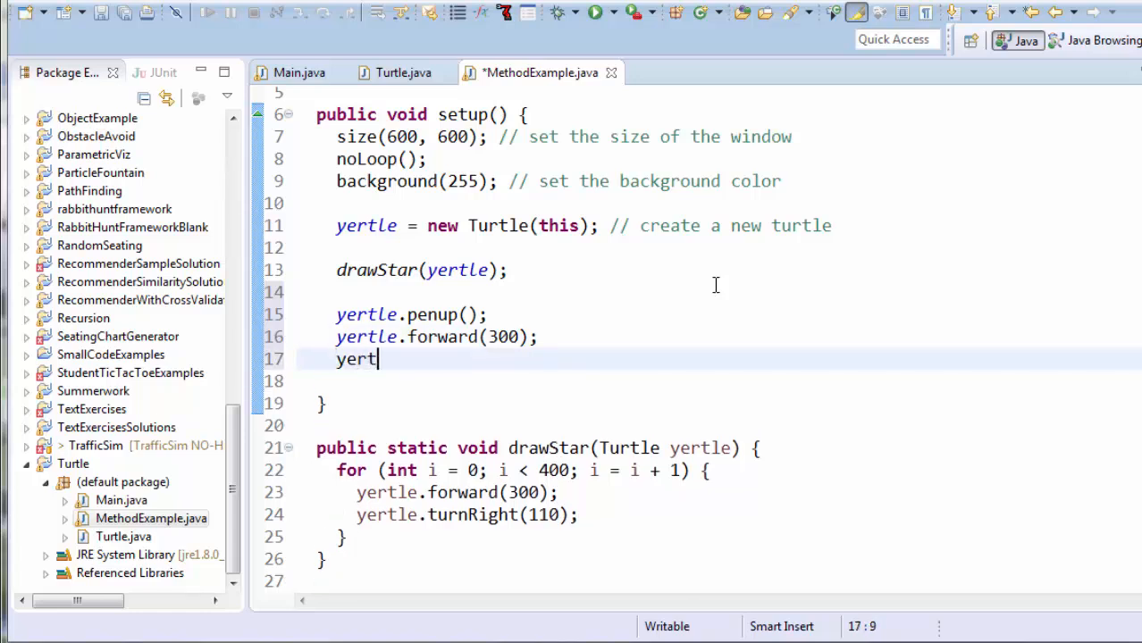
type("le.pendown();")
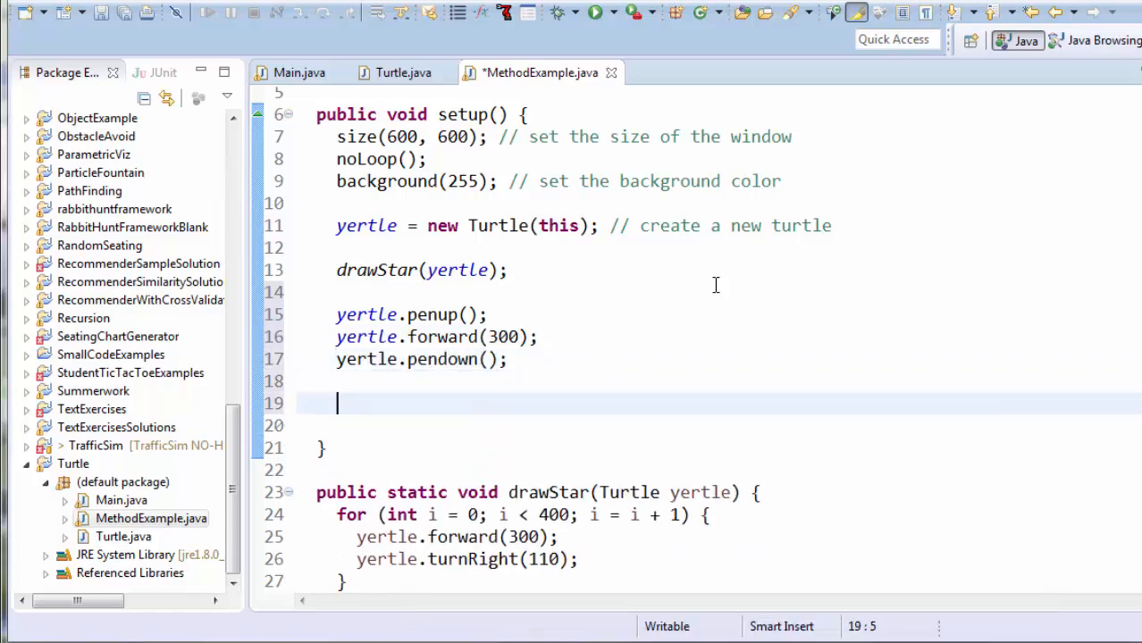
type("draw")
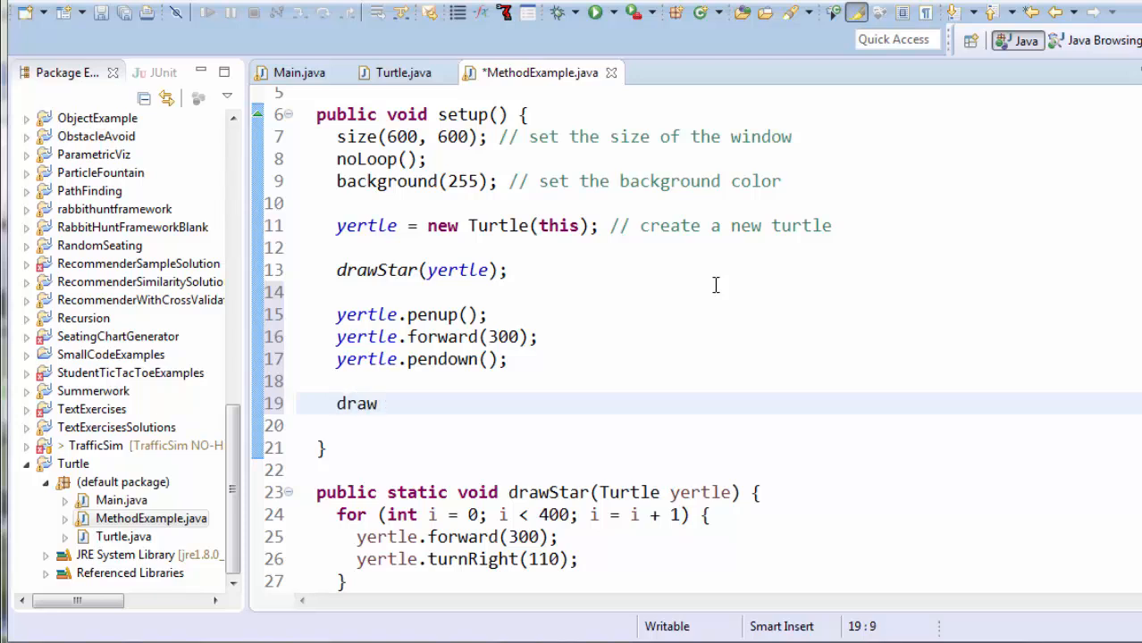
type("Star(yertle);")
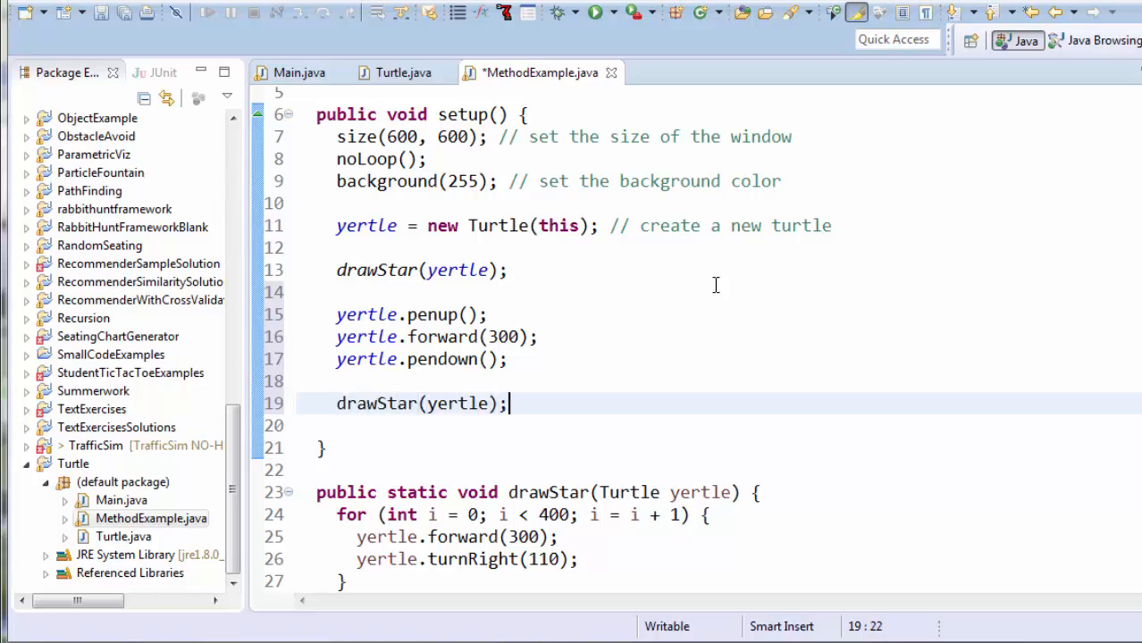
double_click(457, 403)
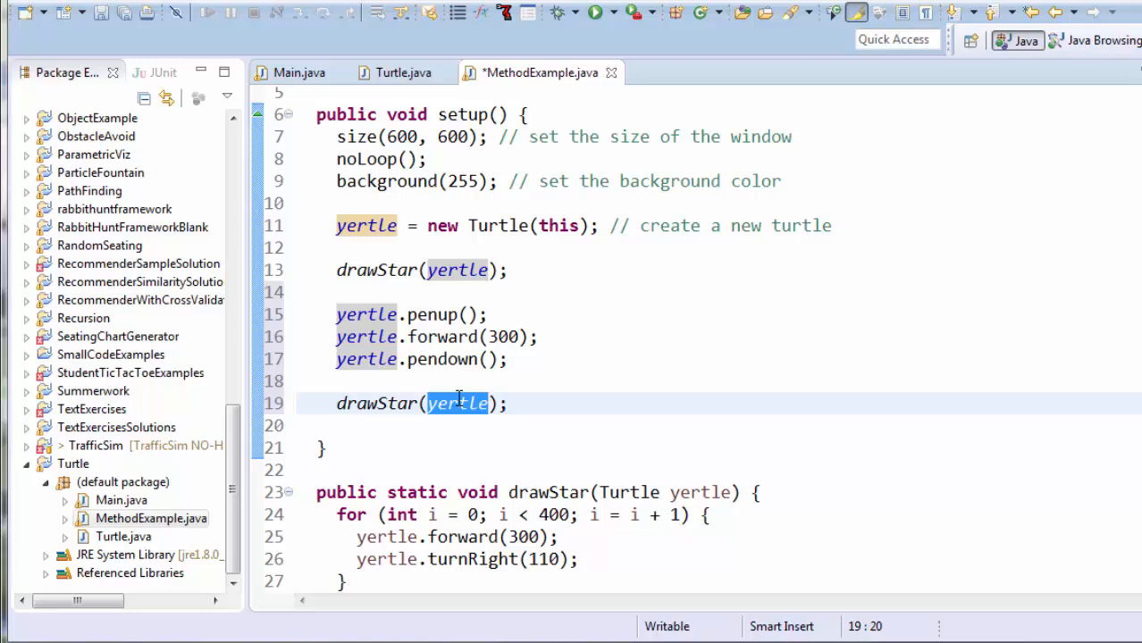
left_click(364, 425)
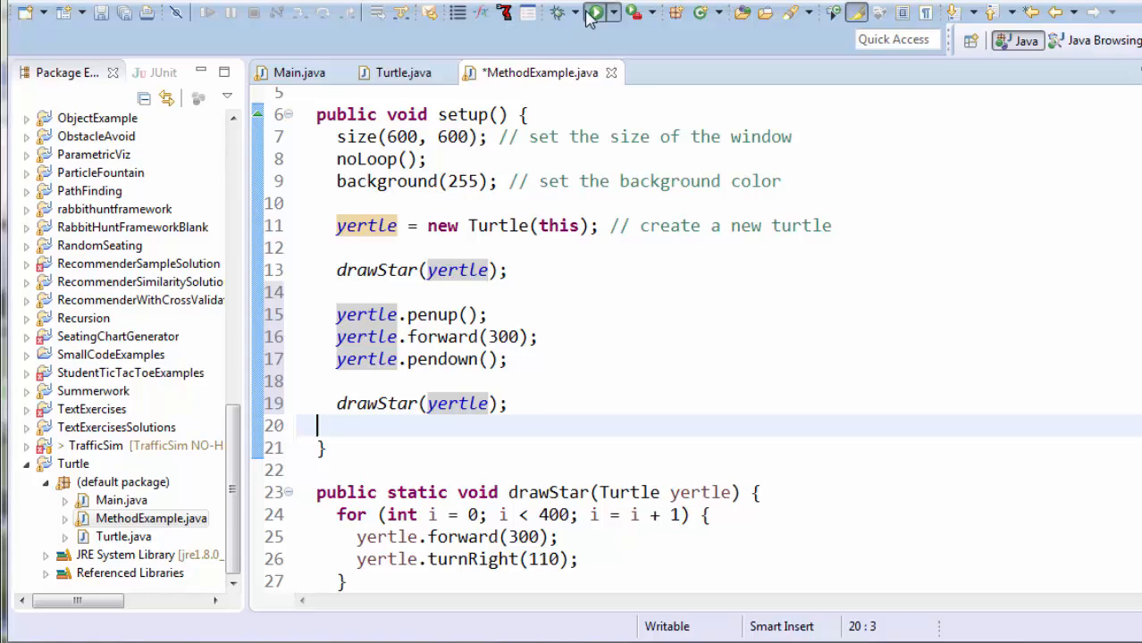
View both stars, then add yertle.goToPoint(50, 50) before the first drawStar call.
left_click(589, 12)
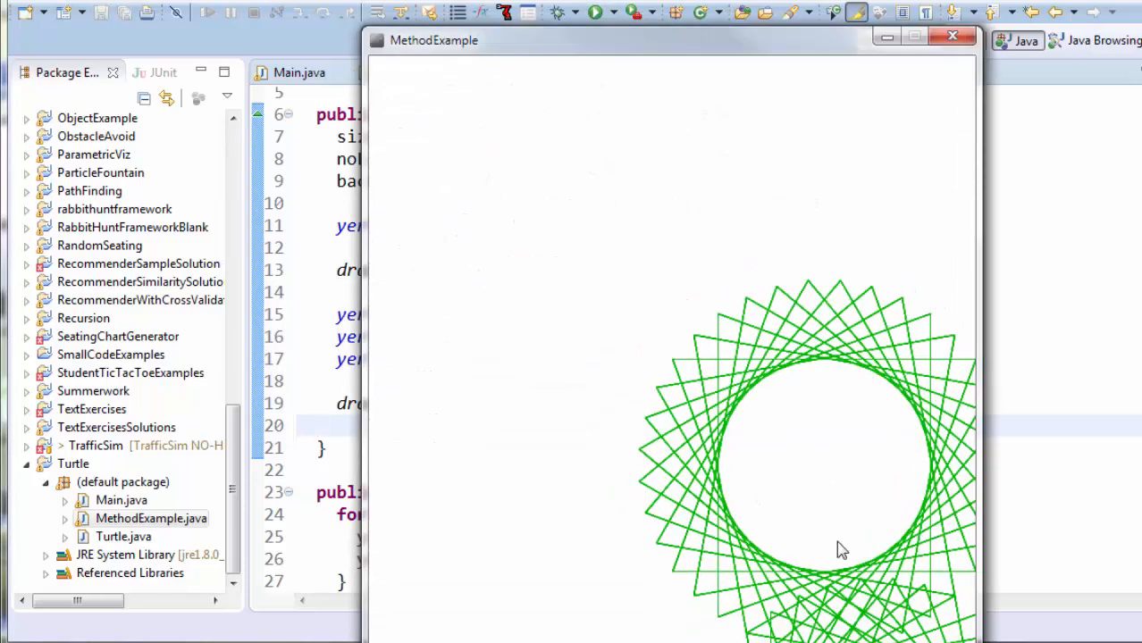
mouse_move(897, 111)
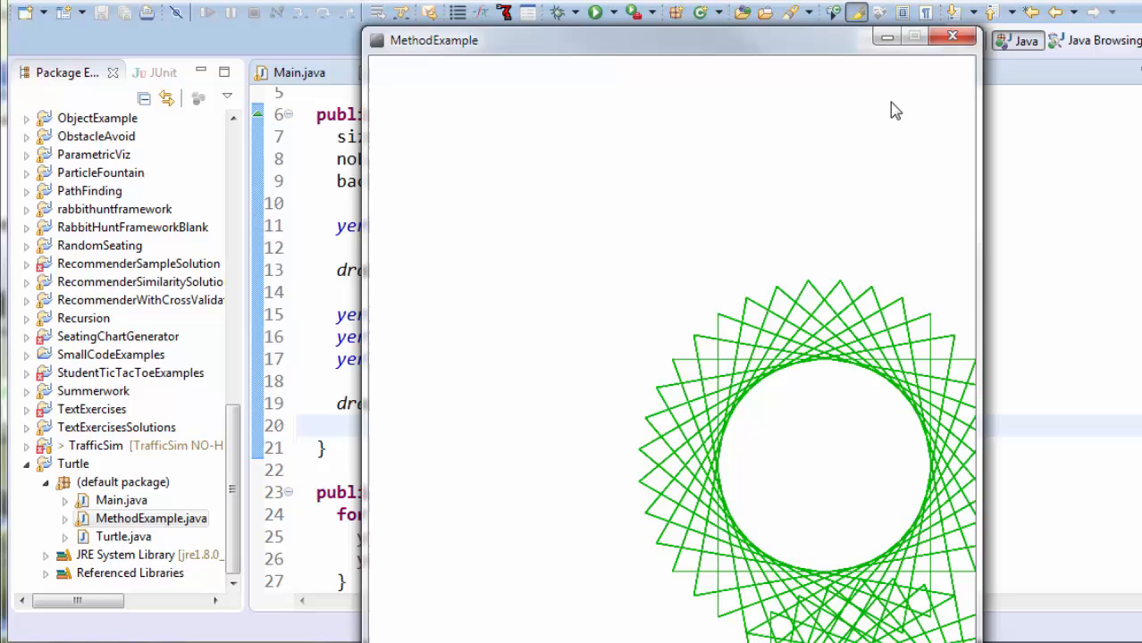
mouse_move(825, 462)
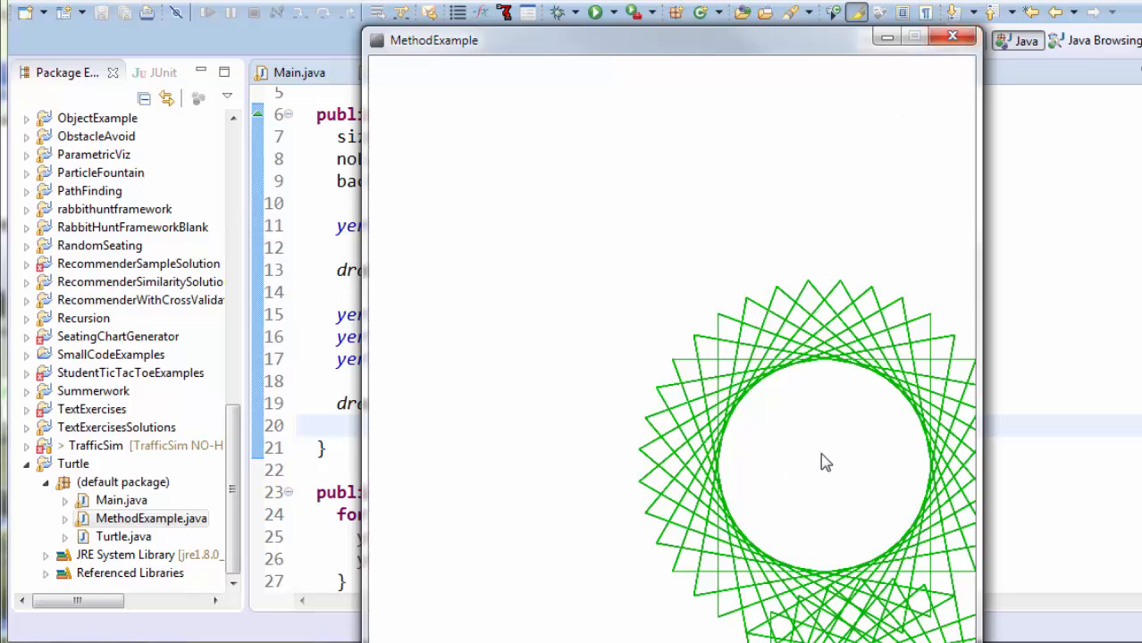
left_click(952, 36)
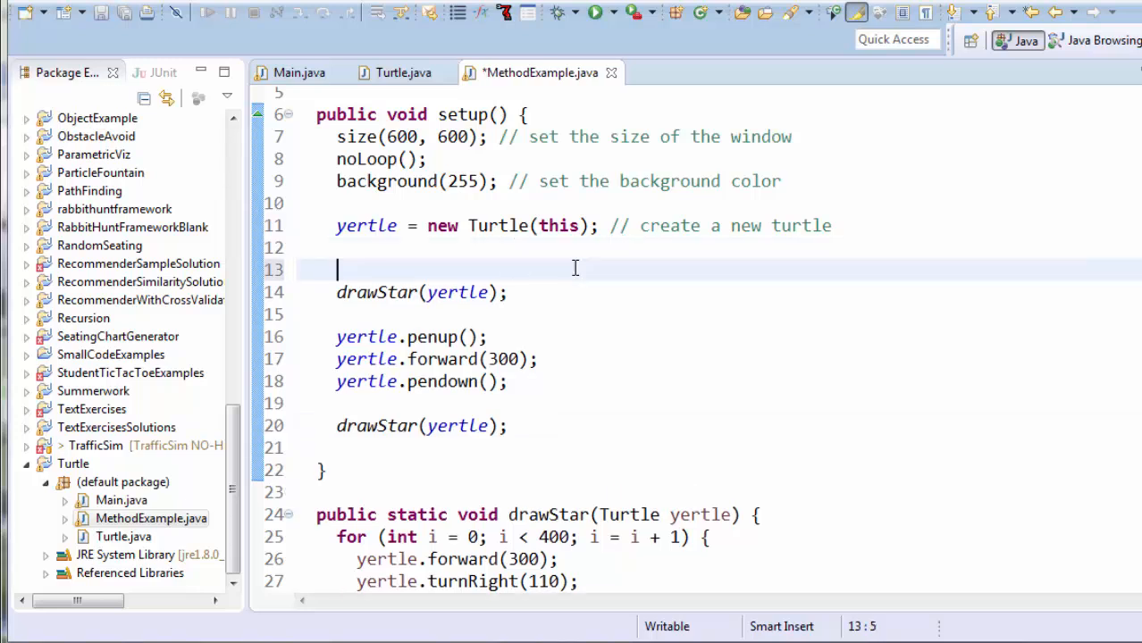
type("yertle.goToPoint(x, y);")
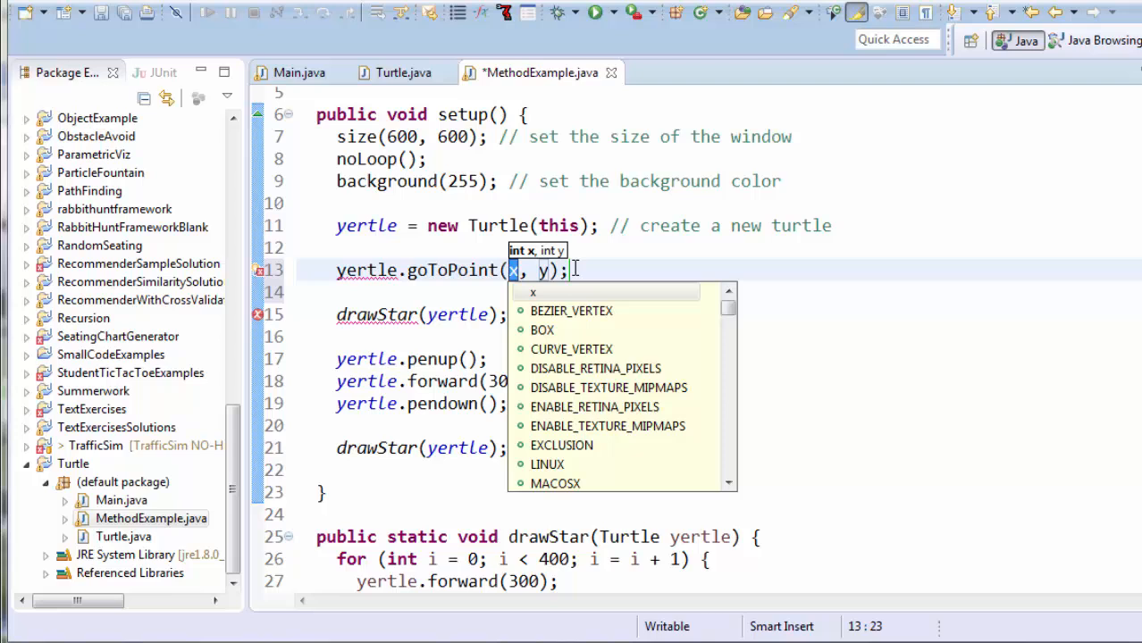
type("50")
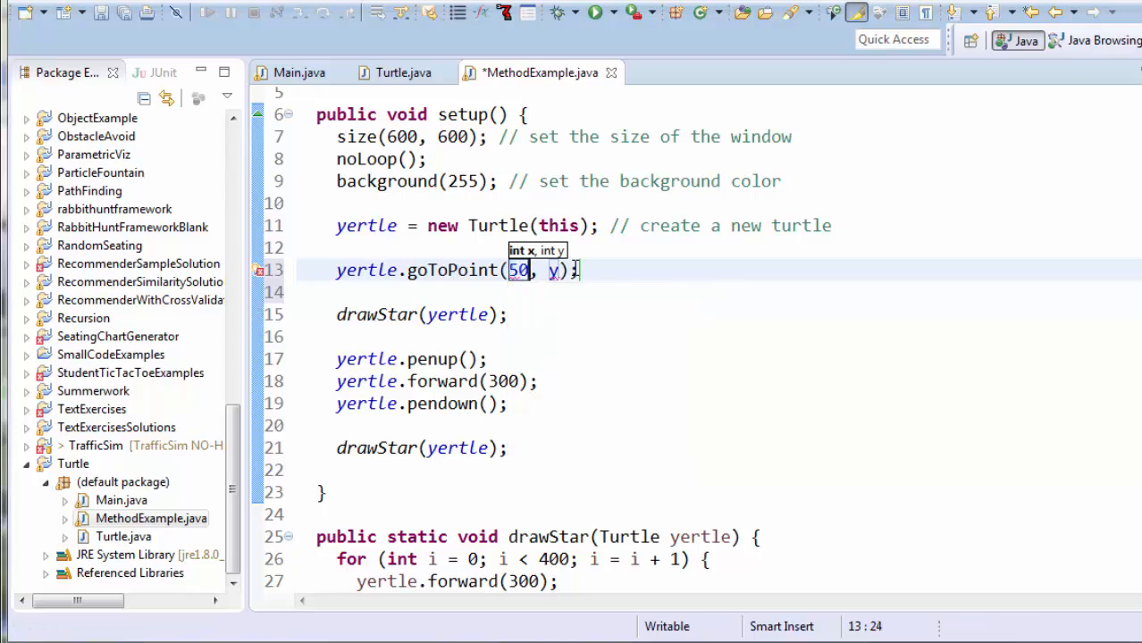
type("50")
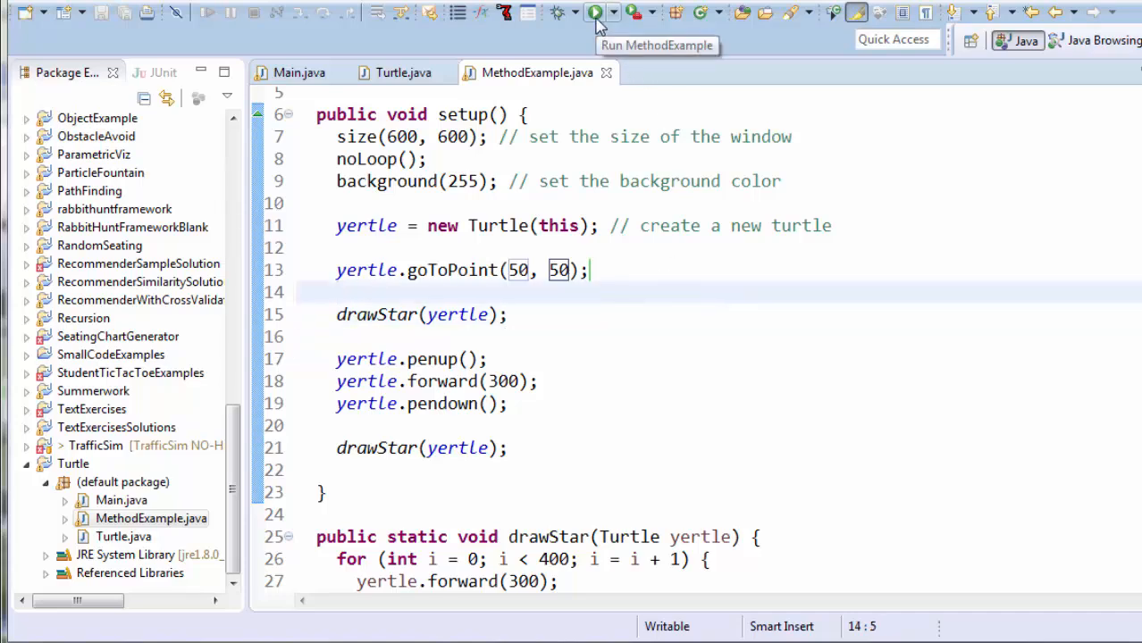
left_click(595, 12)
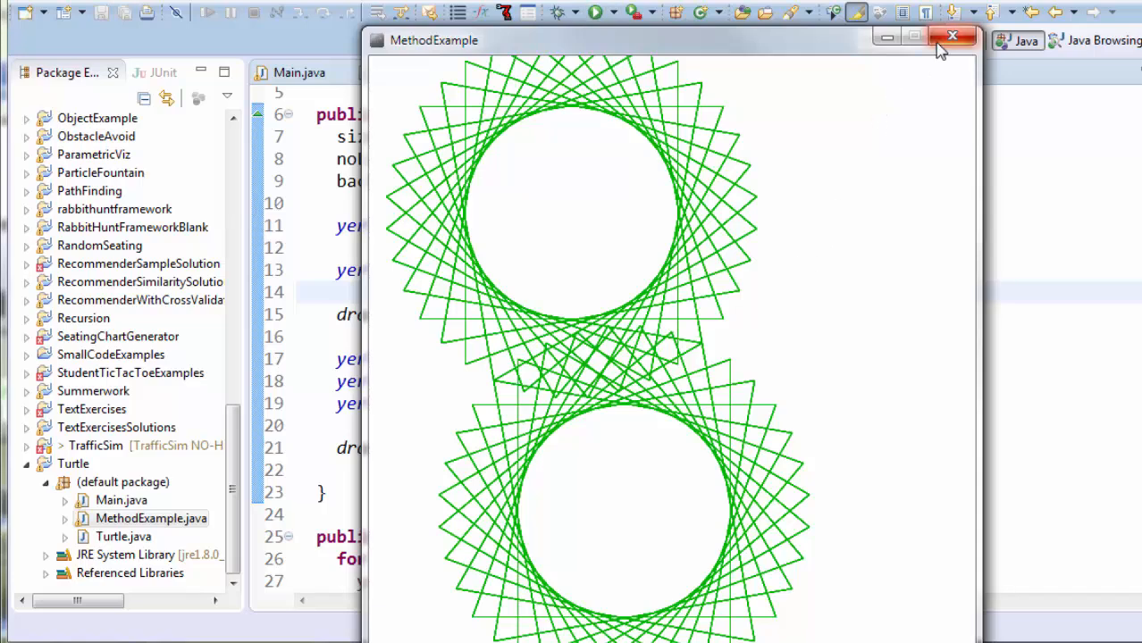
left_click(951, 36)
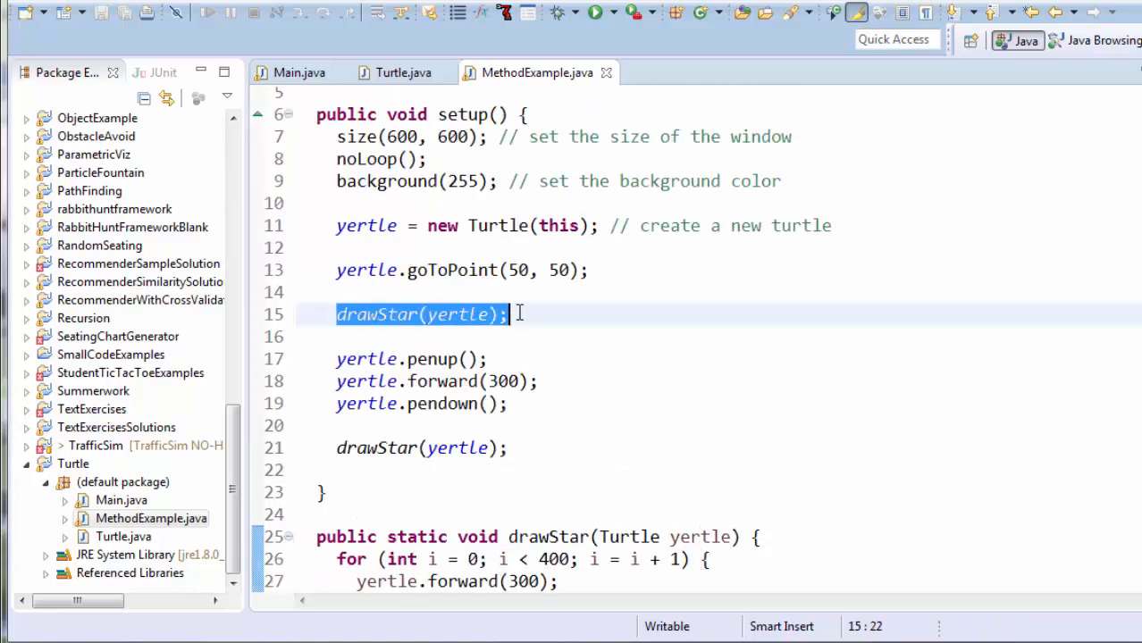
left_click_drag(336, 360, 510, 404)
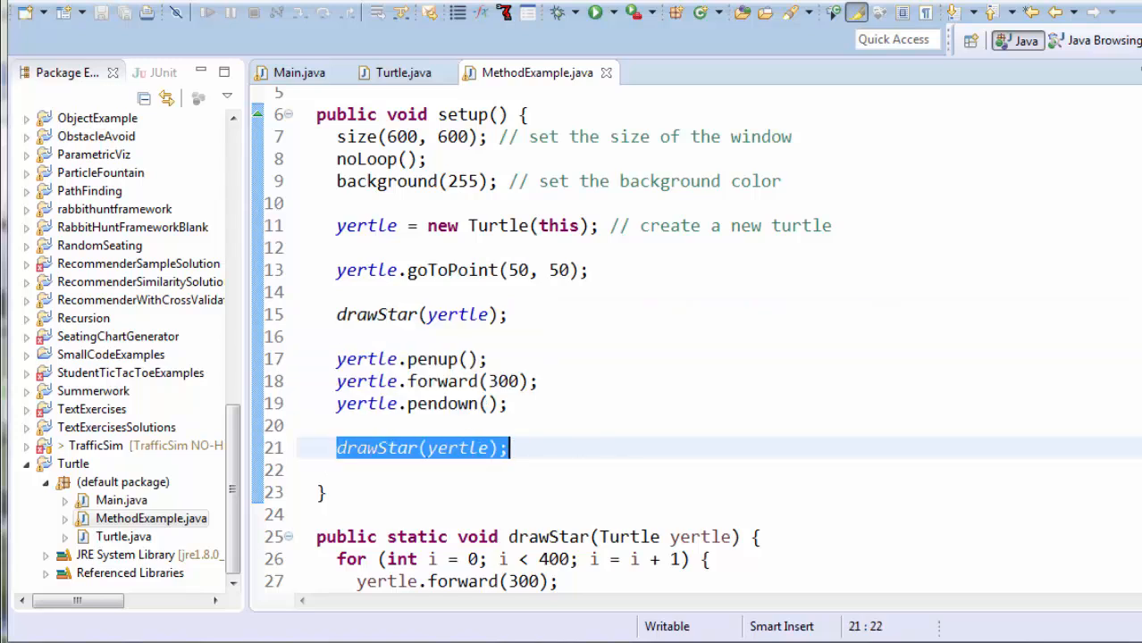
mouse_move(920, 353)
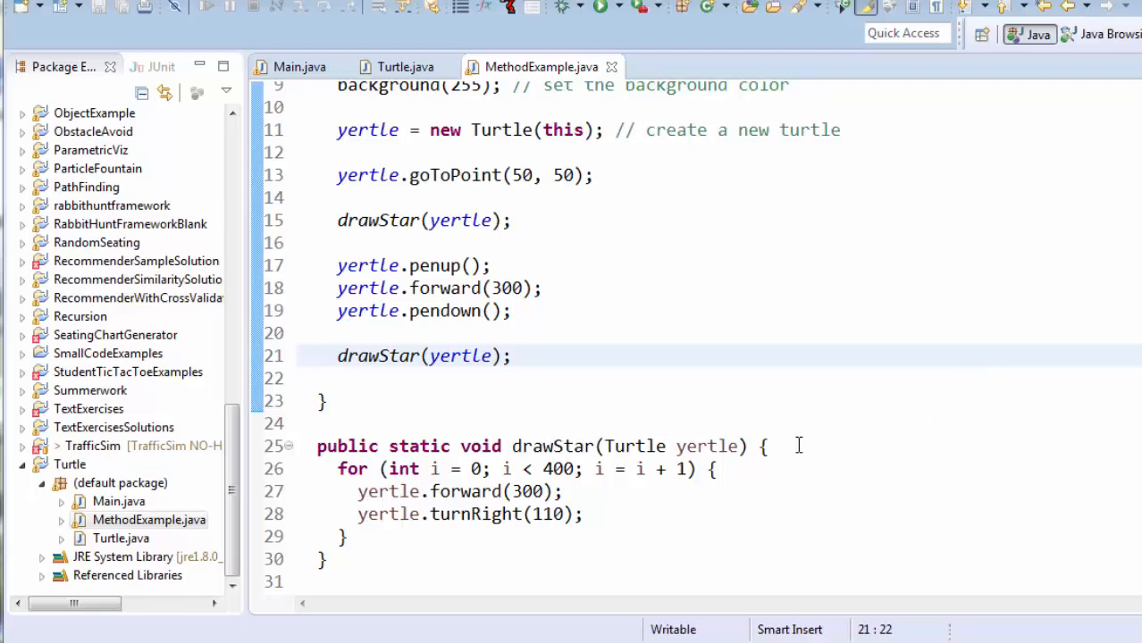
Run the sketch to view the two stars, then close it.
double_click(552, 446)
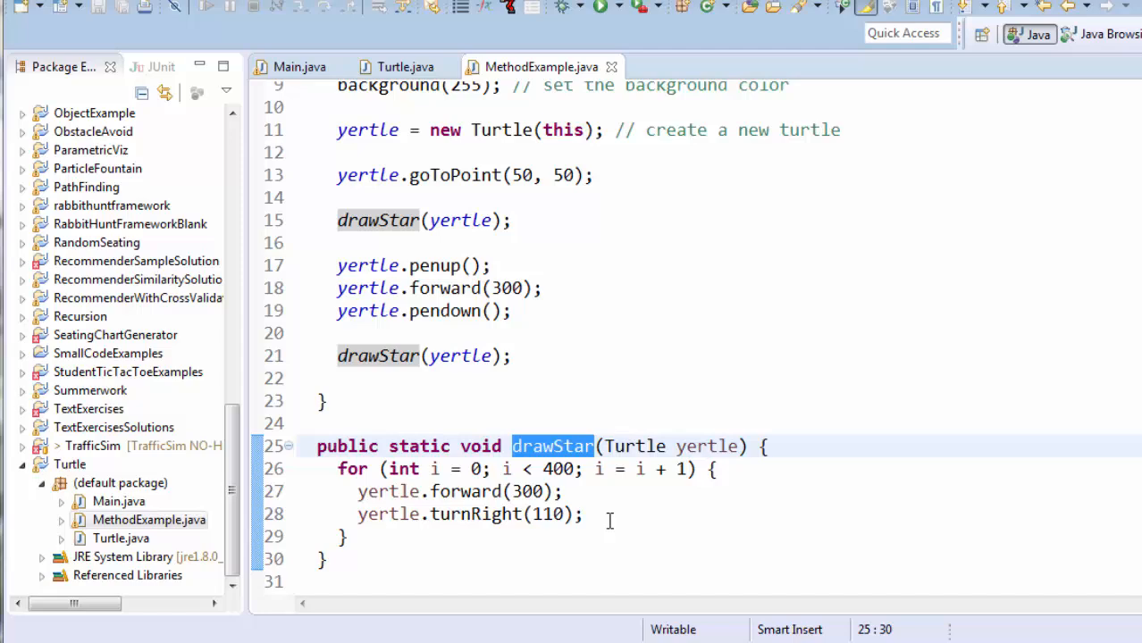
left_click(328, 559)
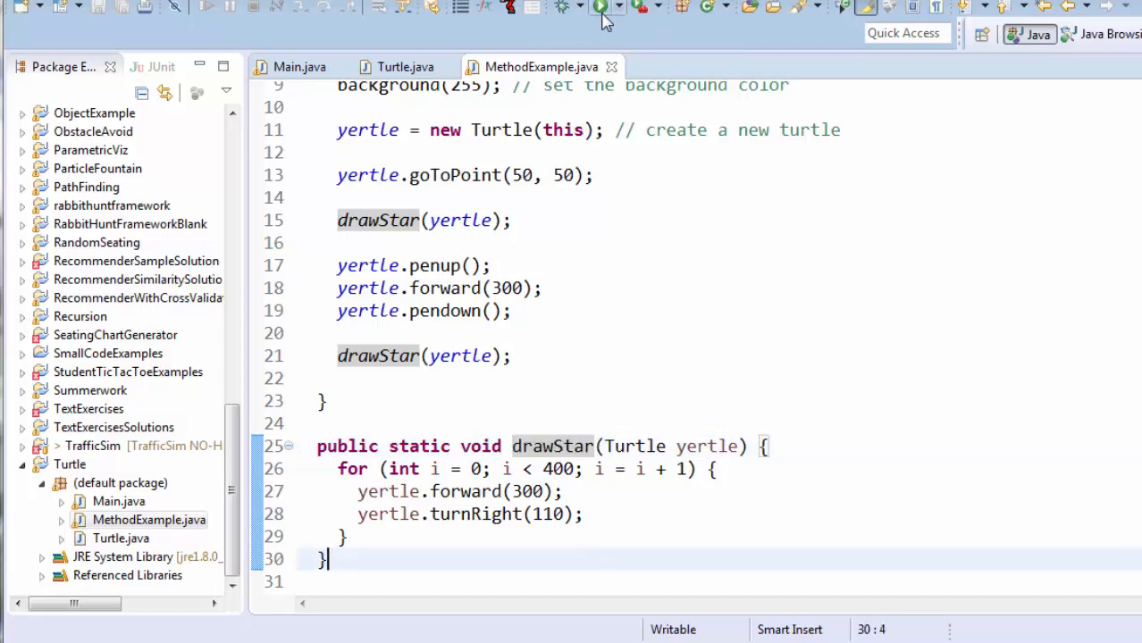
left_click(599, 7)
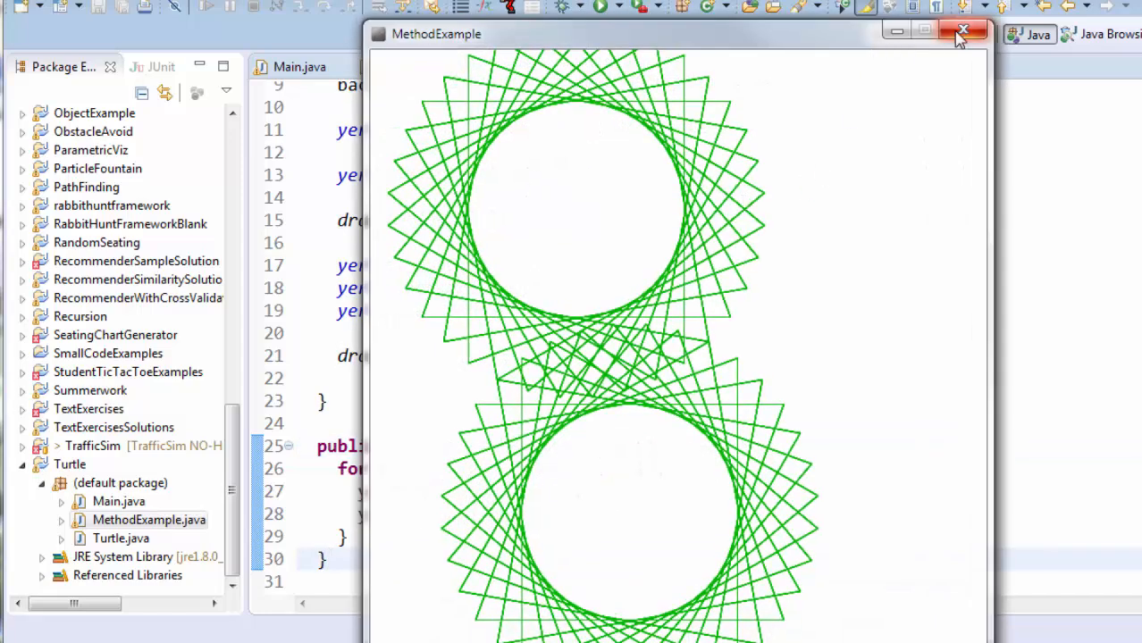
left_click(964, 33)
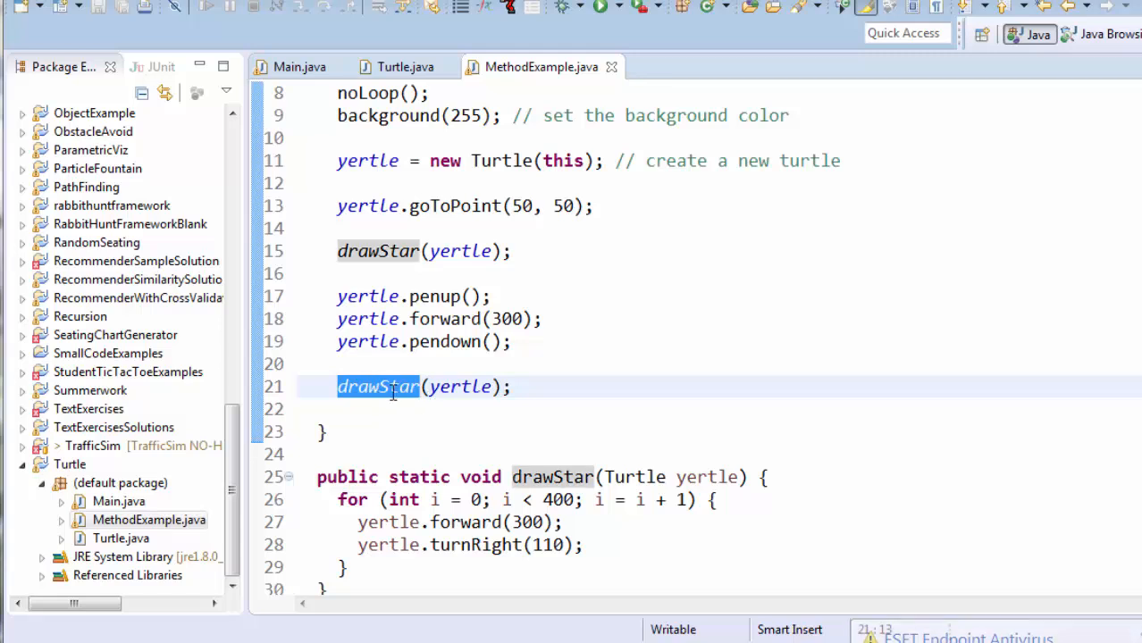
mouse_move(438, 386)
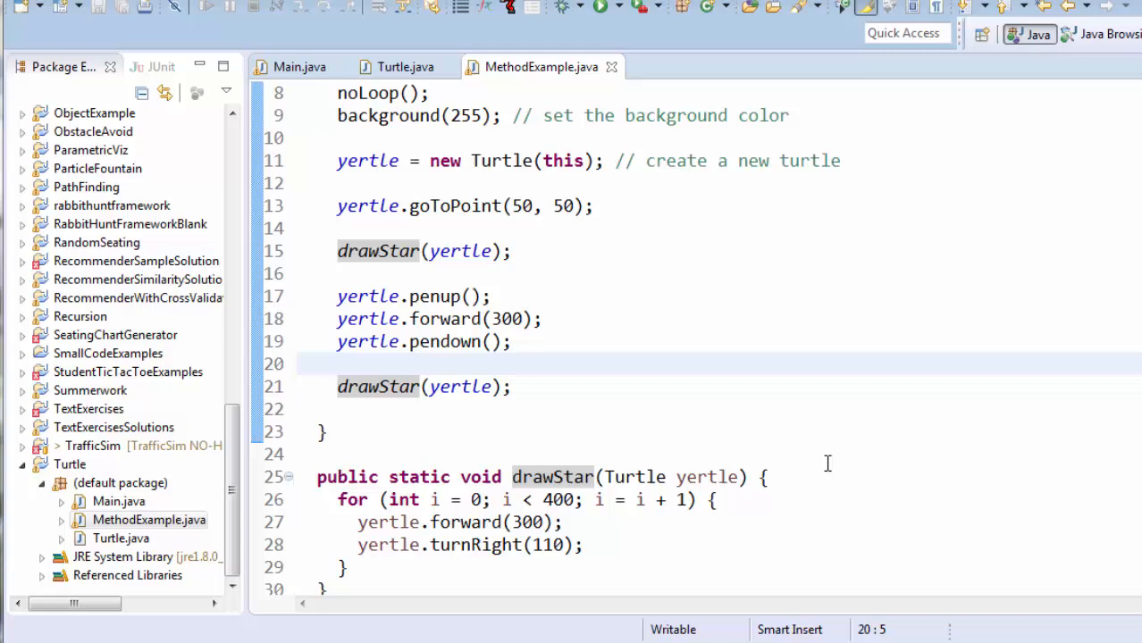
Remove the second-star lines and rerun to confirm a single star.
scroll("down", 3)
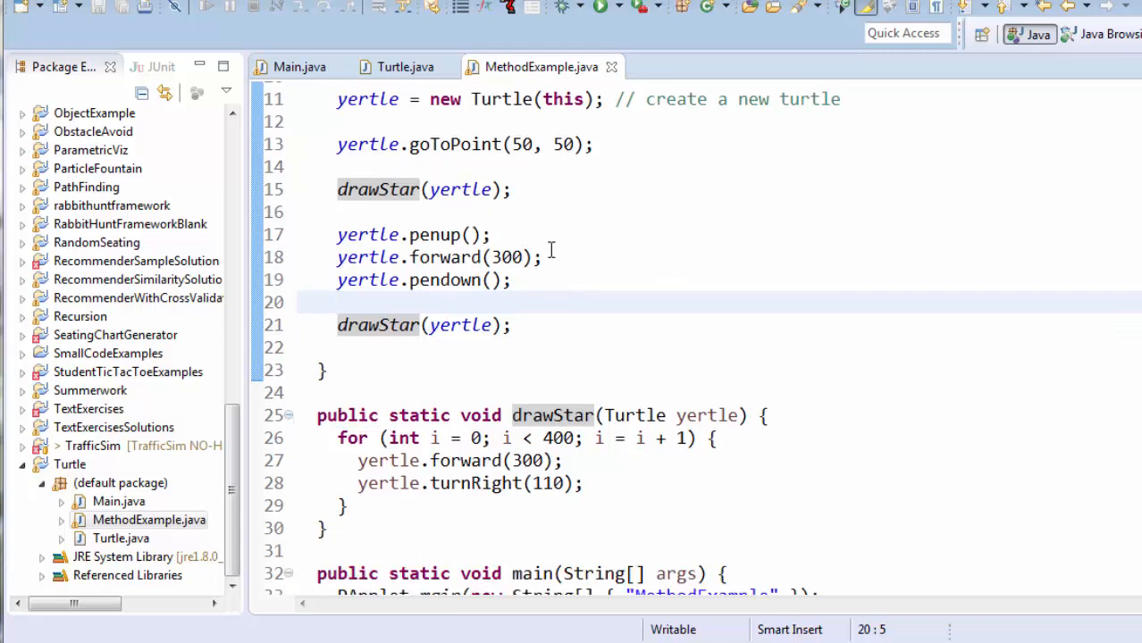
left_click_drag(376, 280, 512, 325)
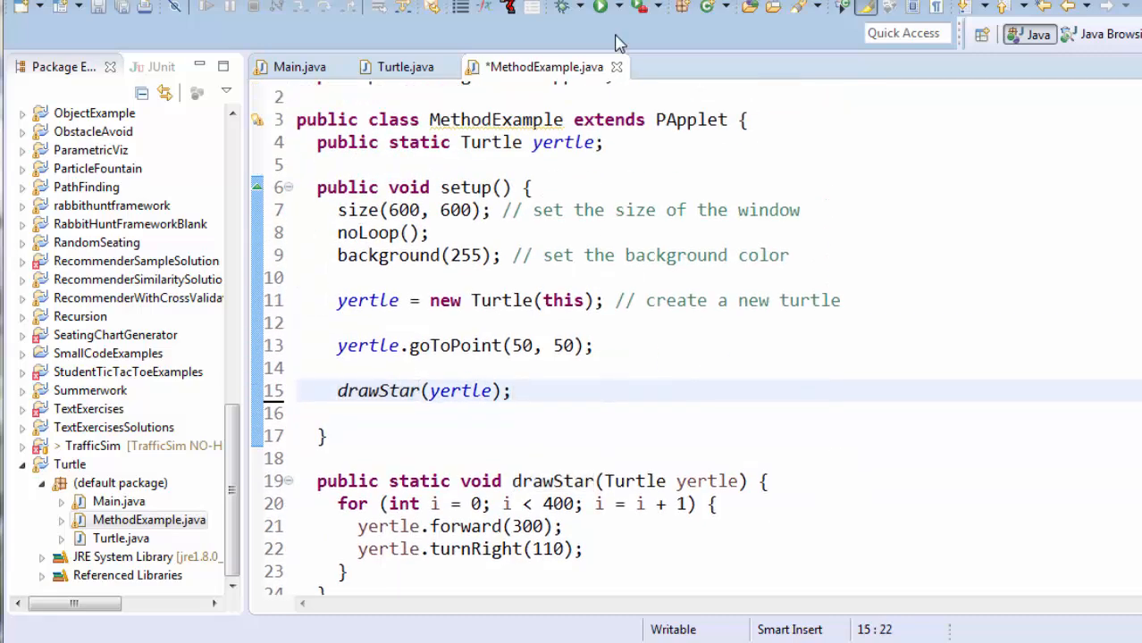
left_click(604, 7)
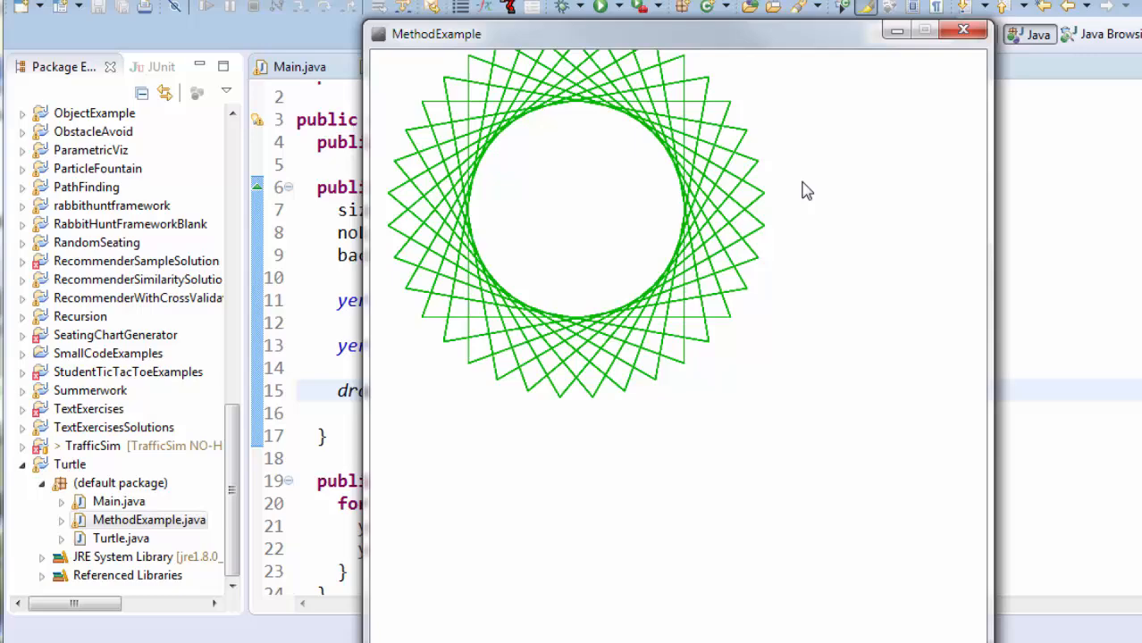
left_click(963, 29)
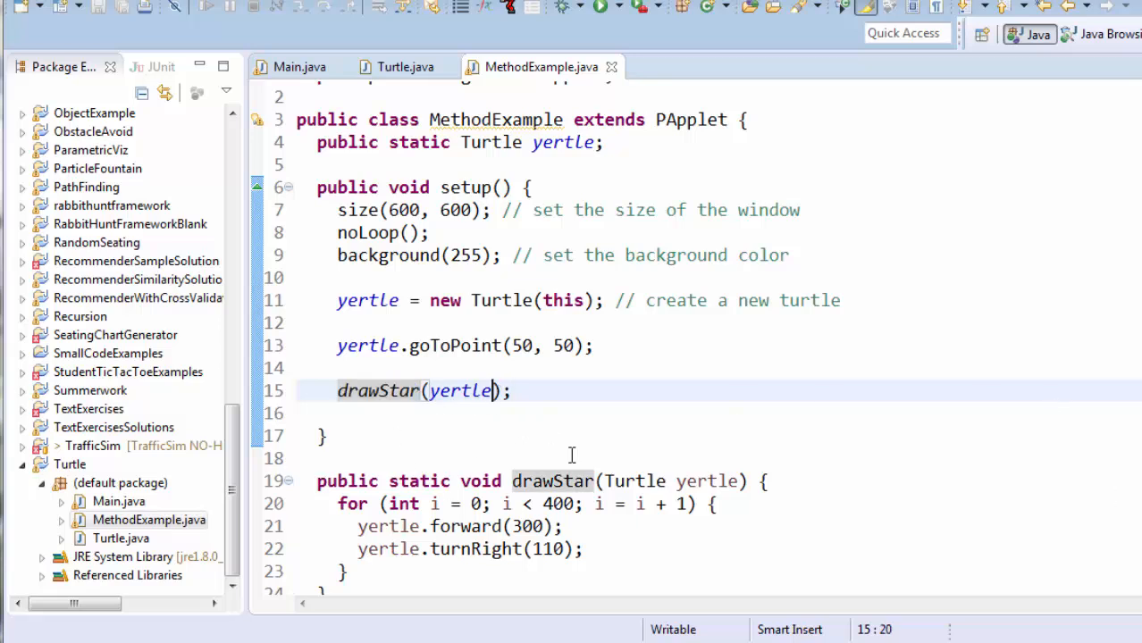
Add a size argument to drawStar(yertle), typing 100 then changing it to 50.
type(",")
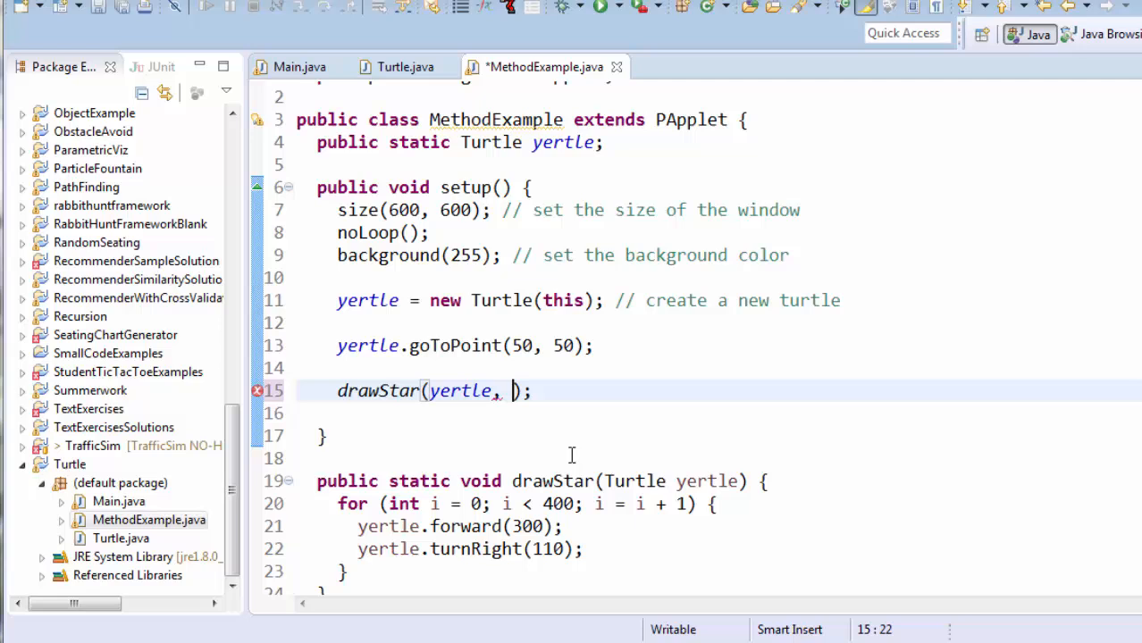
type("100")
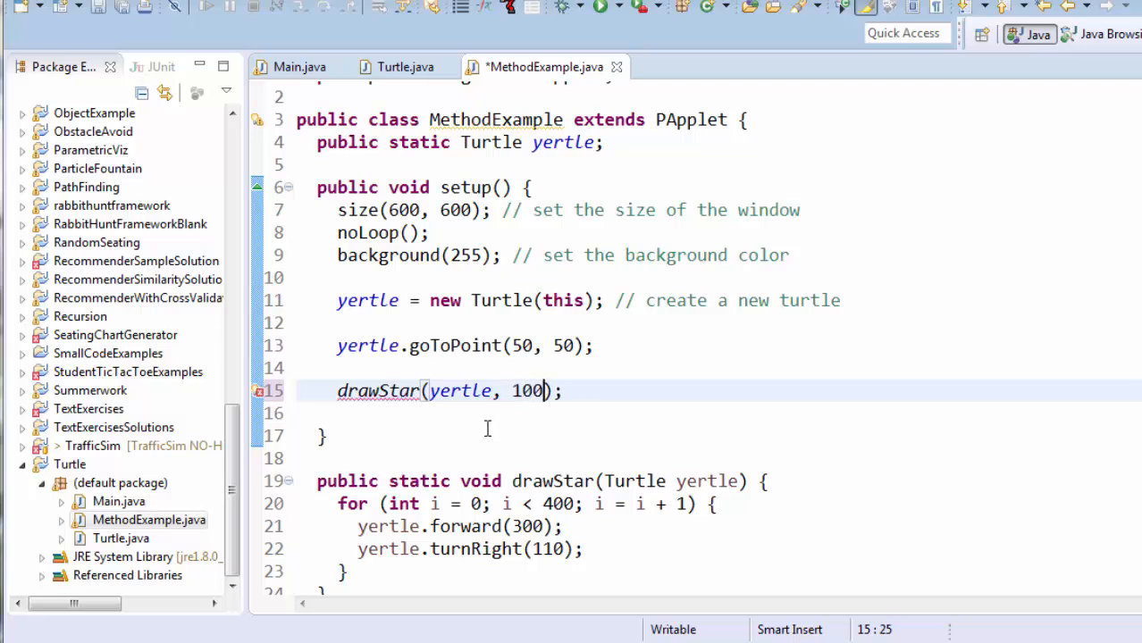
double_click(527, 391)
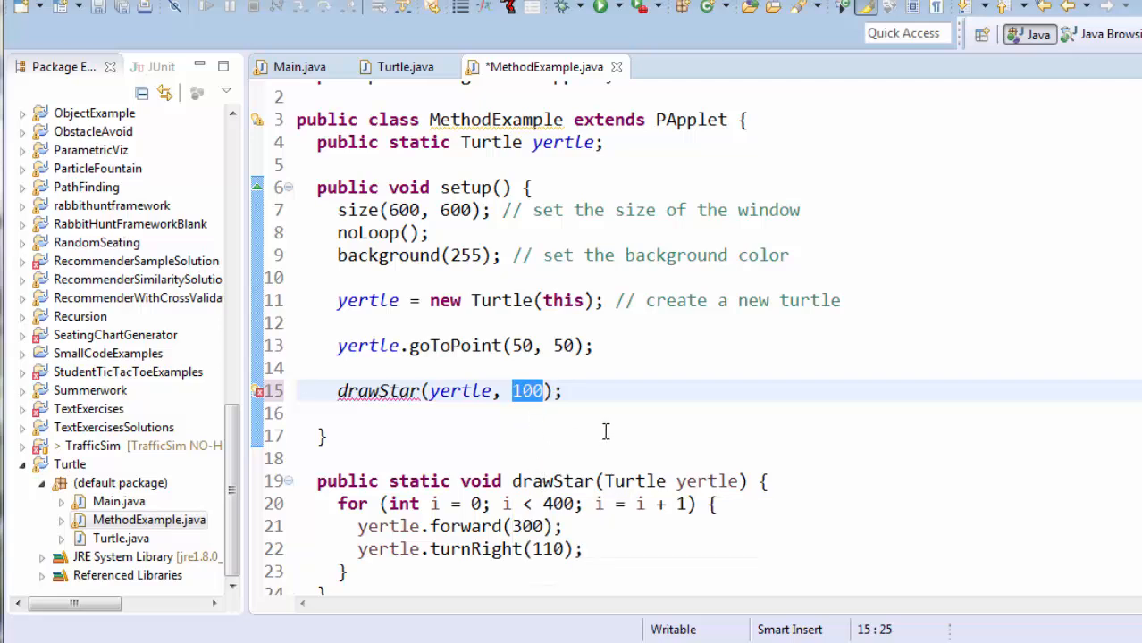
type("50")
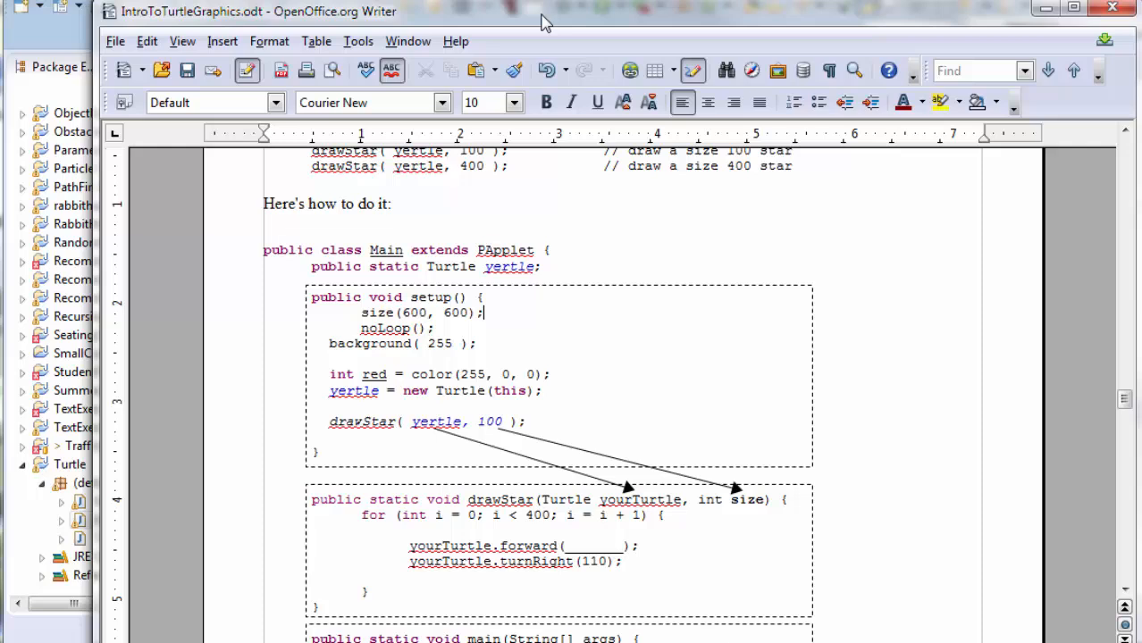
scroll("down", 3)
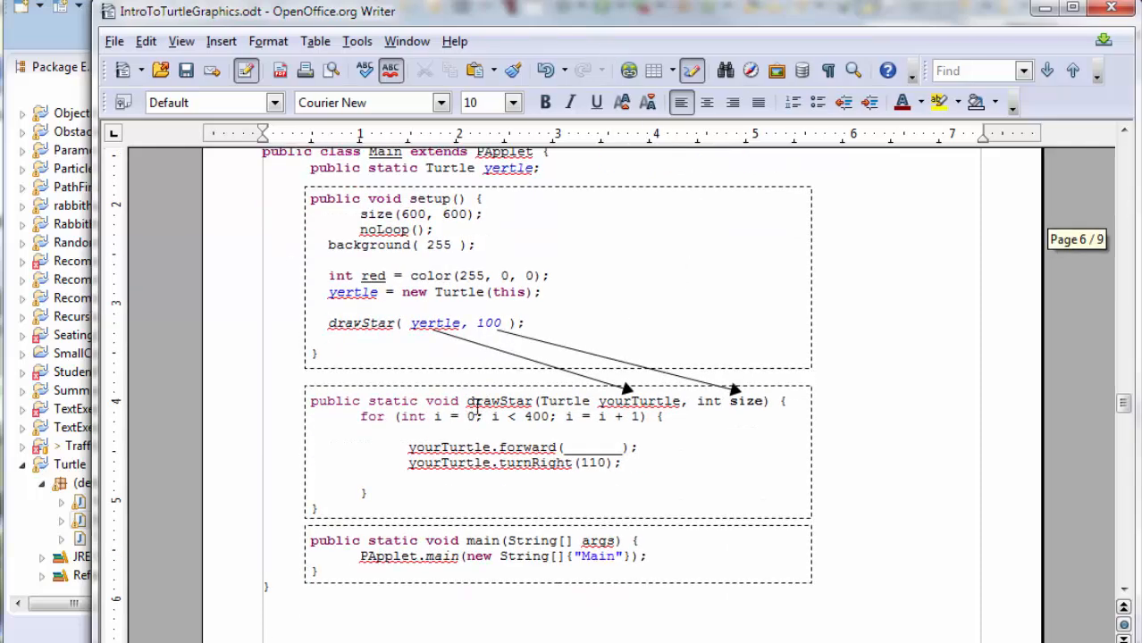
double_click(498, 401)
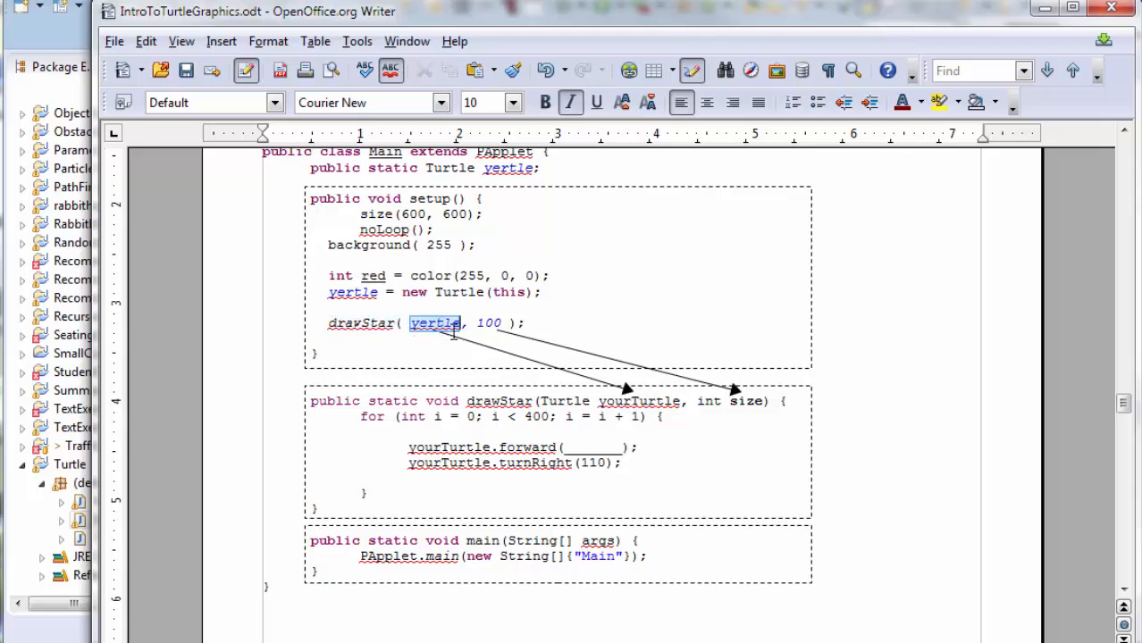
double_click(638, 401)
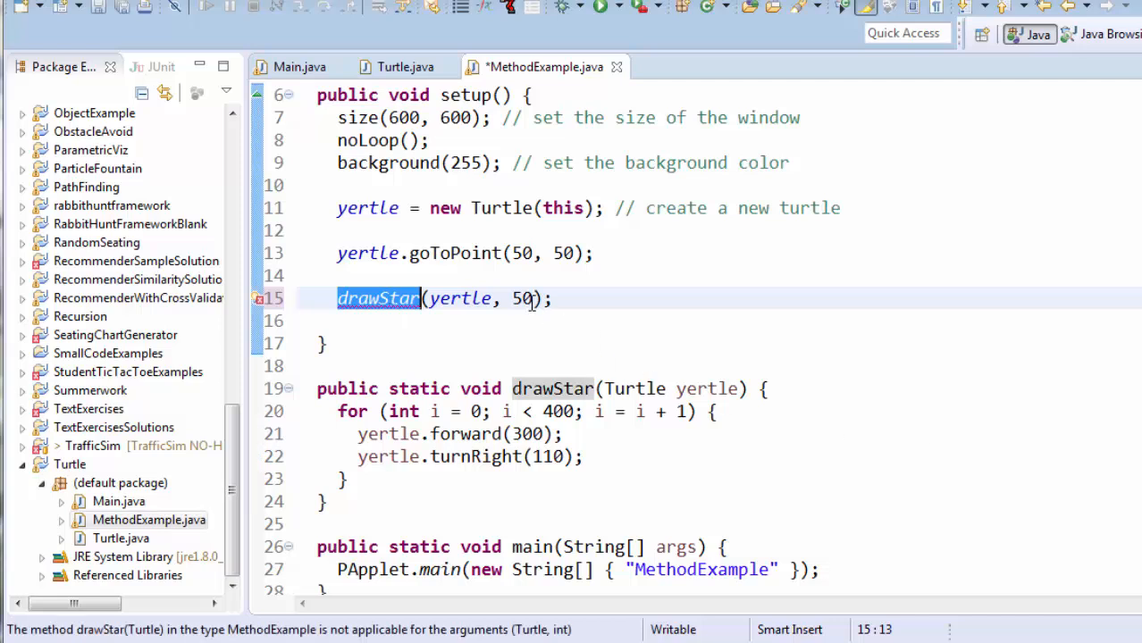
Replace the 300 in yertle.forward with the size parameter.
double_click(522, 299)
type(", int size")
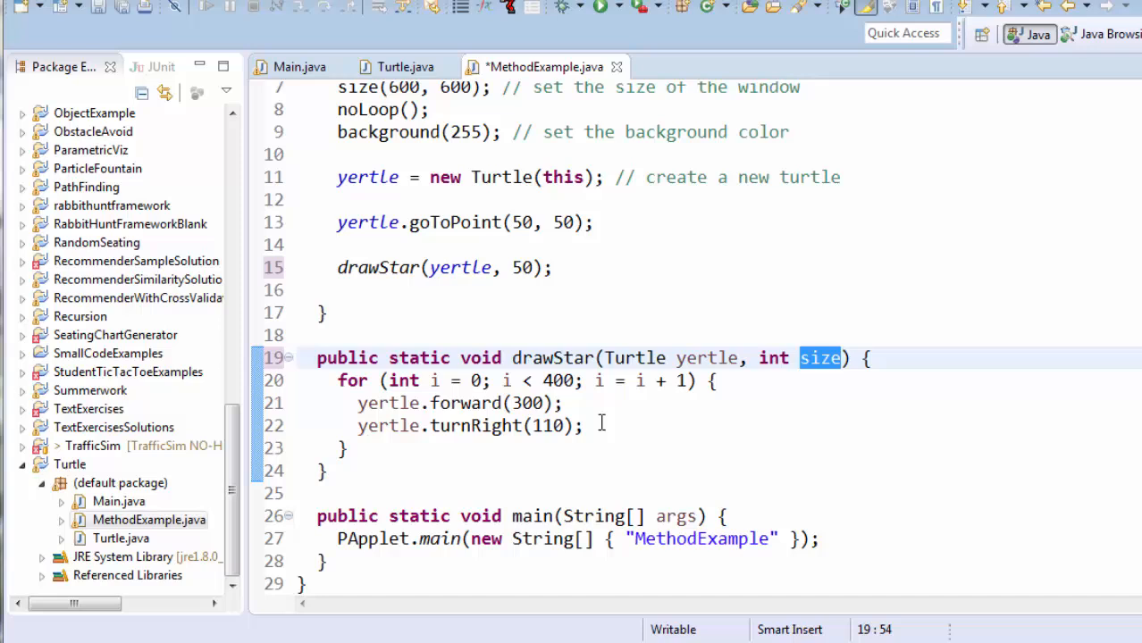
left_click(603, 425)
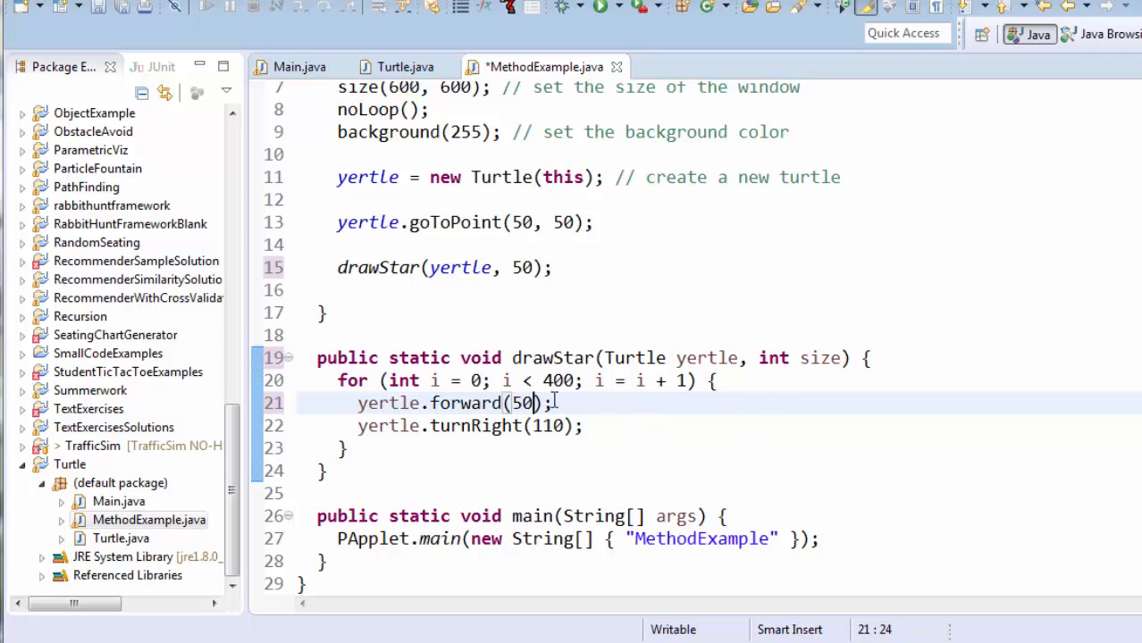
double_click(521, 403)
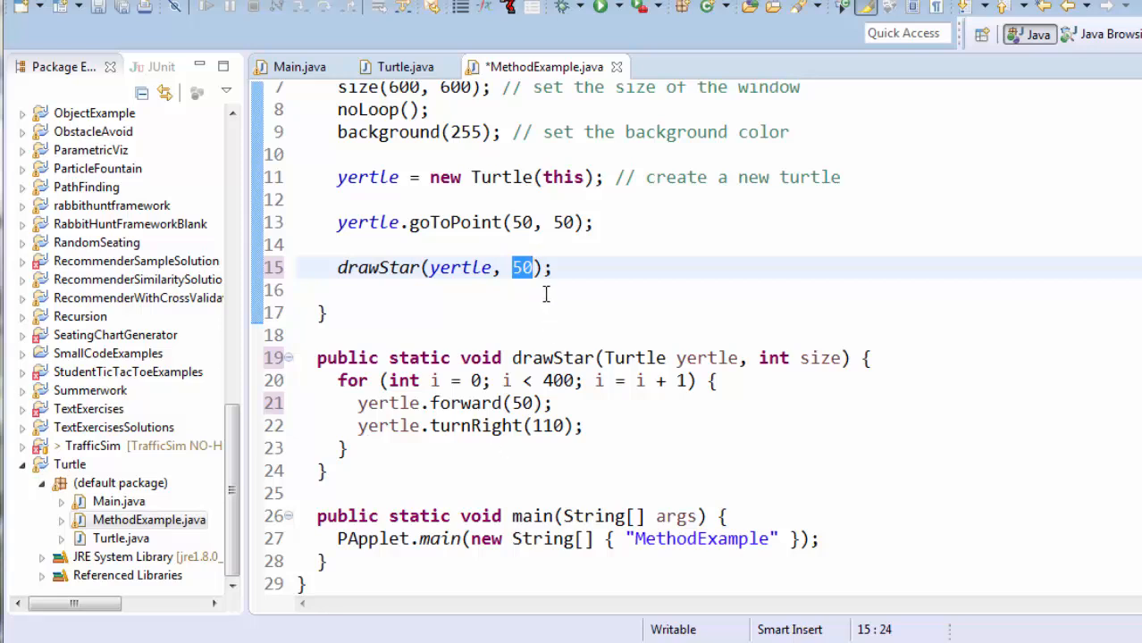
mouse_move(801, 349)
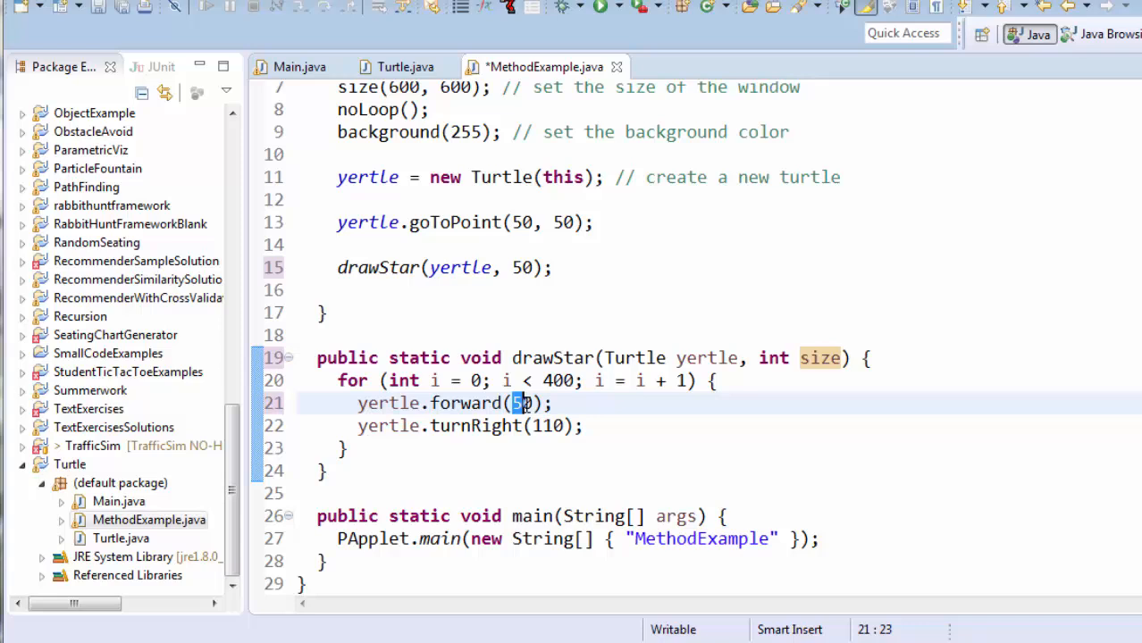
type("size")
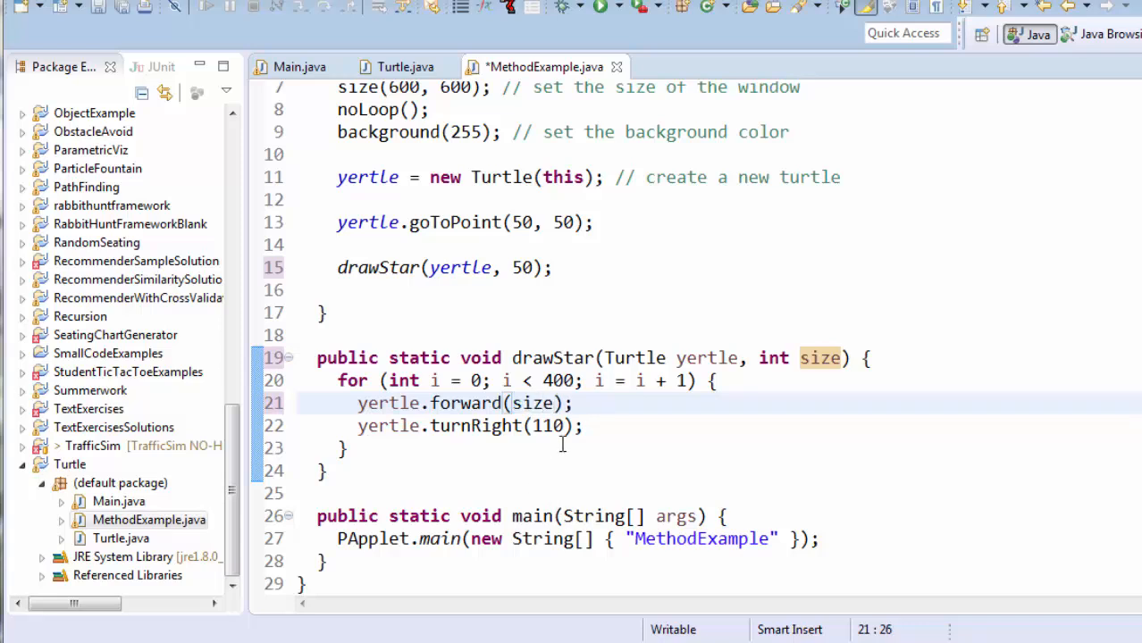
Change the drawStar call's size argument from 50 to 100.
double_click(819, 358)
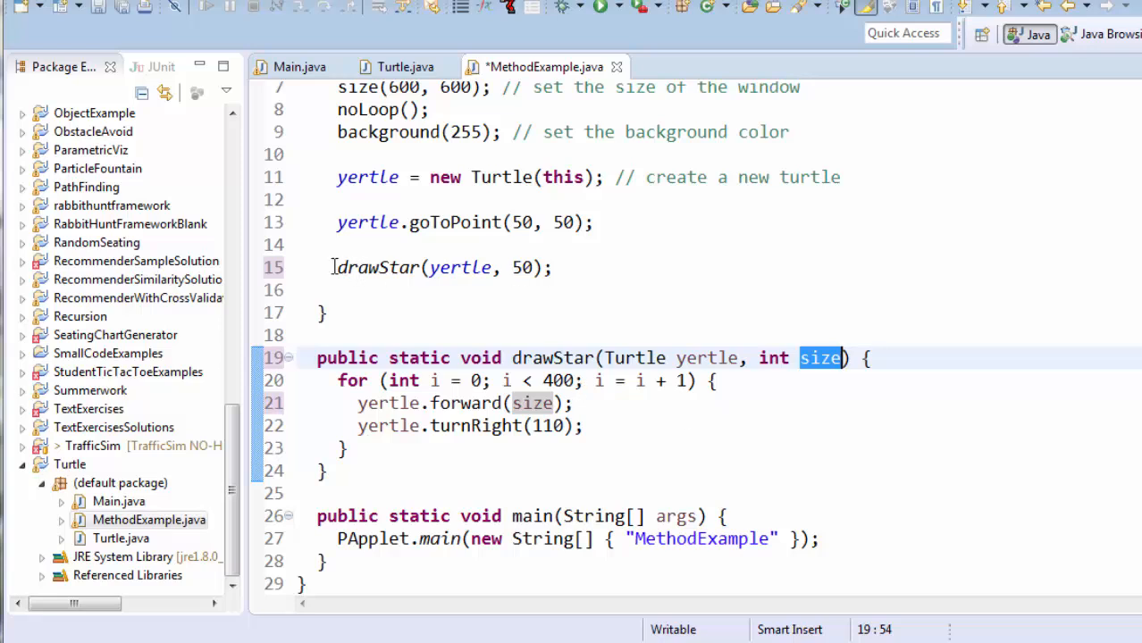
double_click(522, 267)
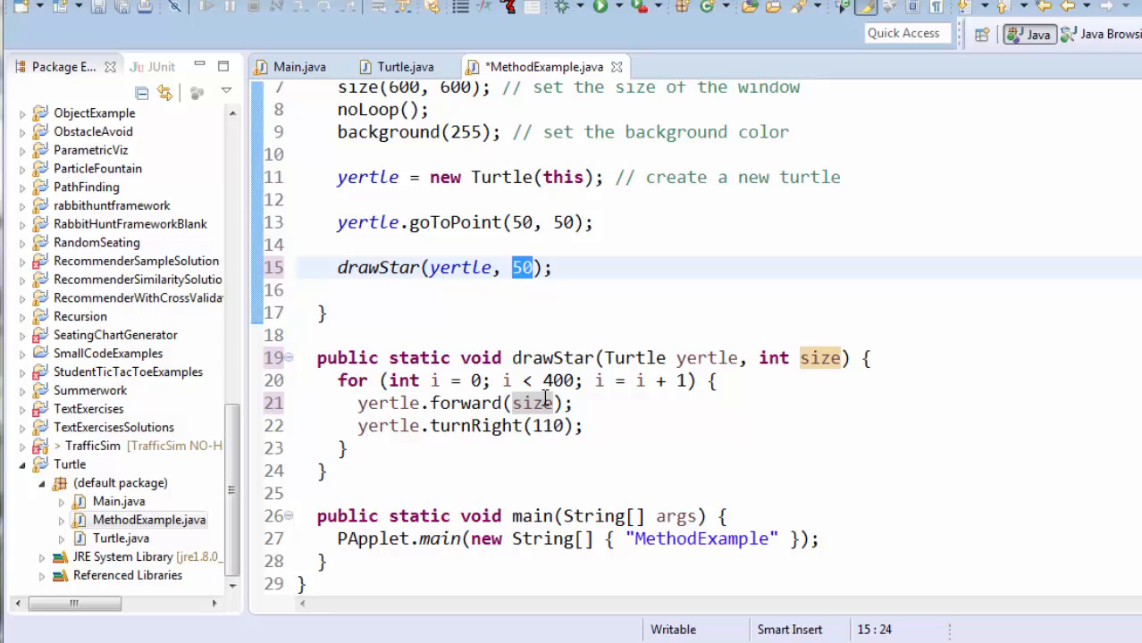
type("100")
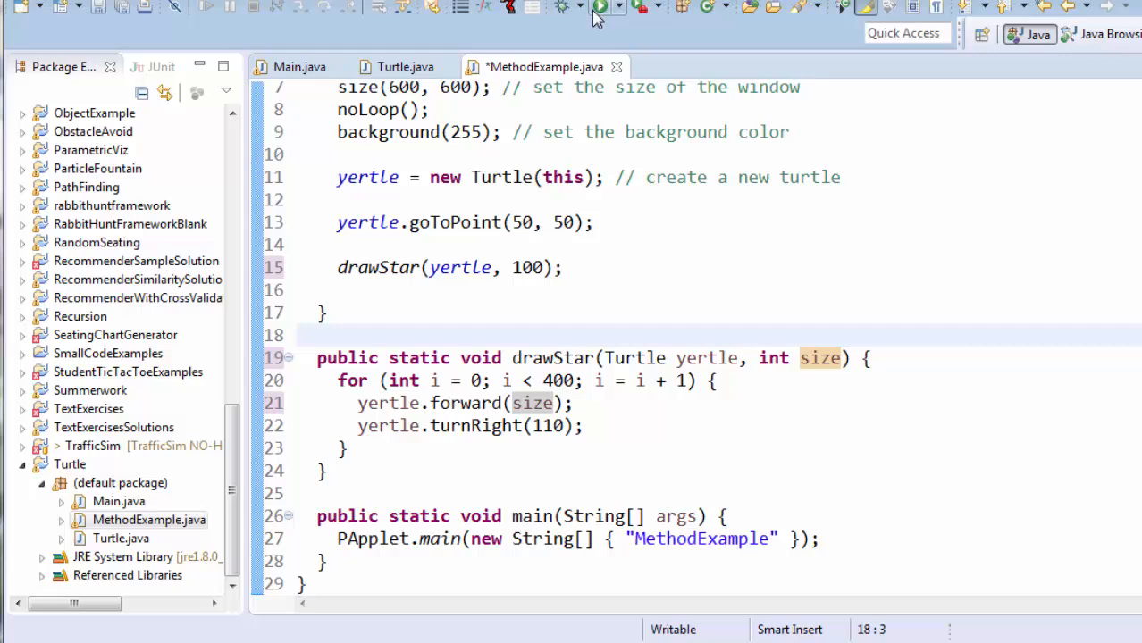
Run MethodExample to compare the small and large stars, closing both star windows.
left_click(603, 6)
type("5")
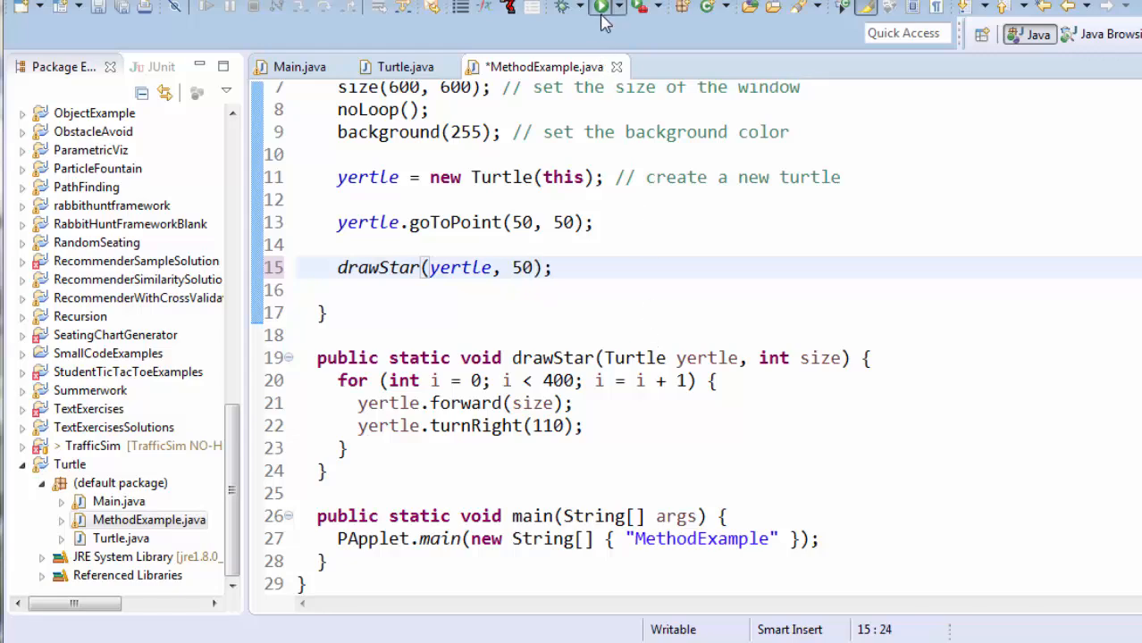
left_click(601, 6)
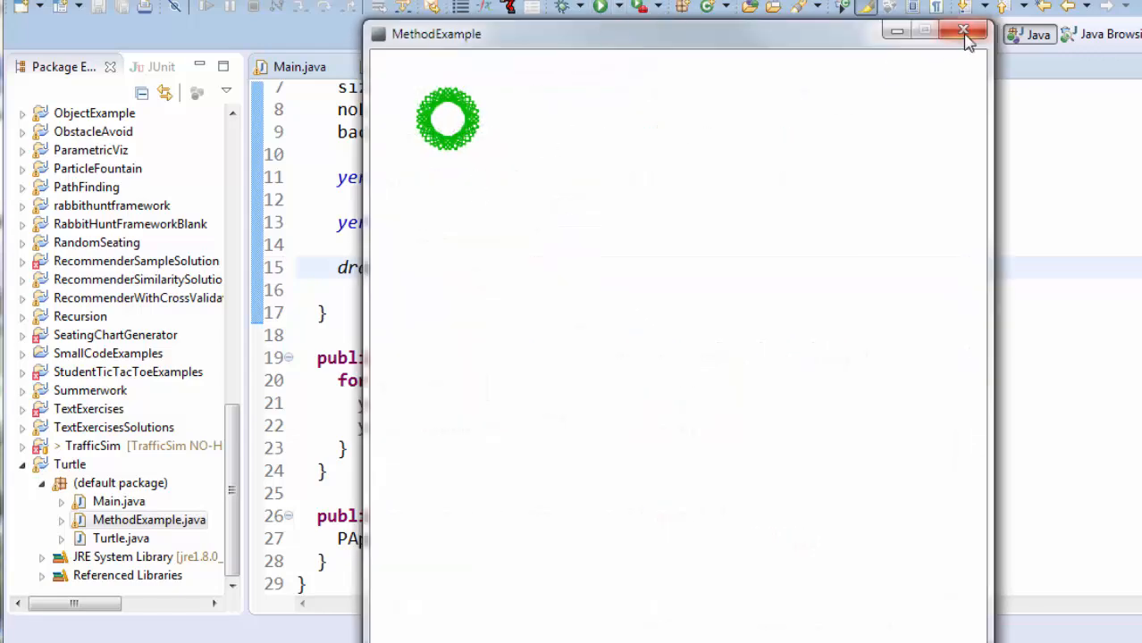
left_click(964, 33)
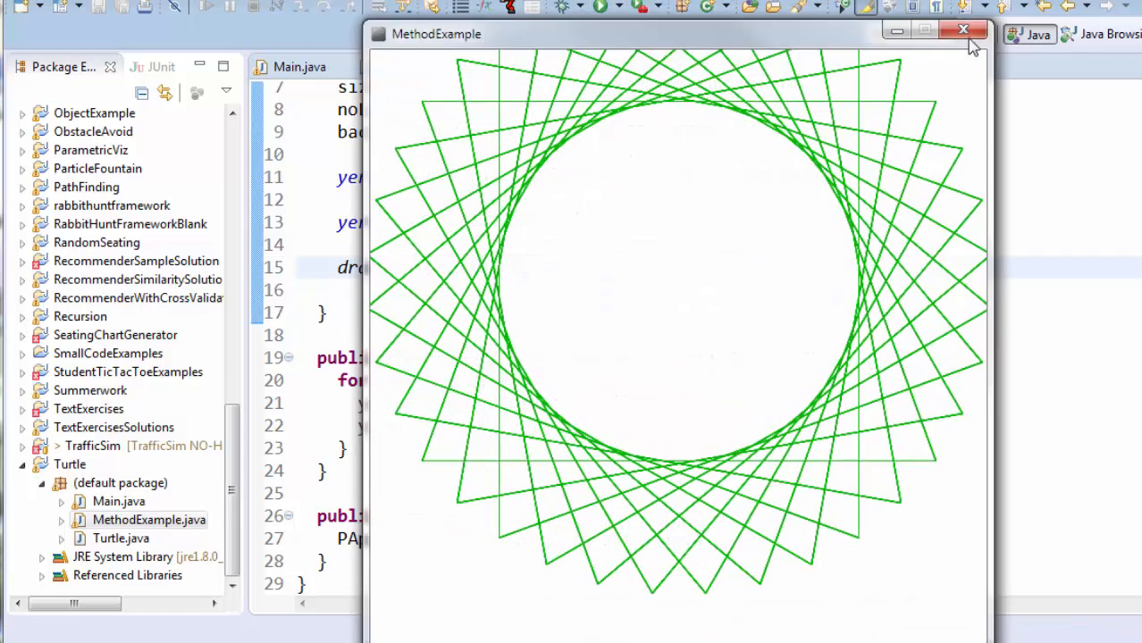
left_click(963, 30)
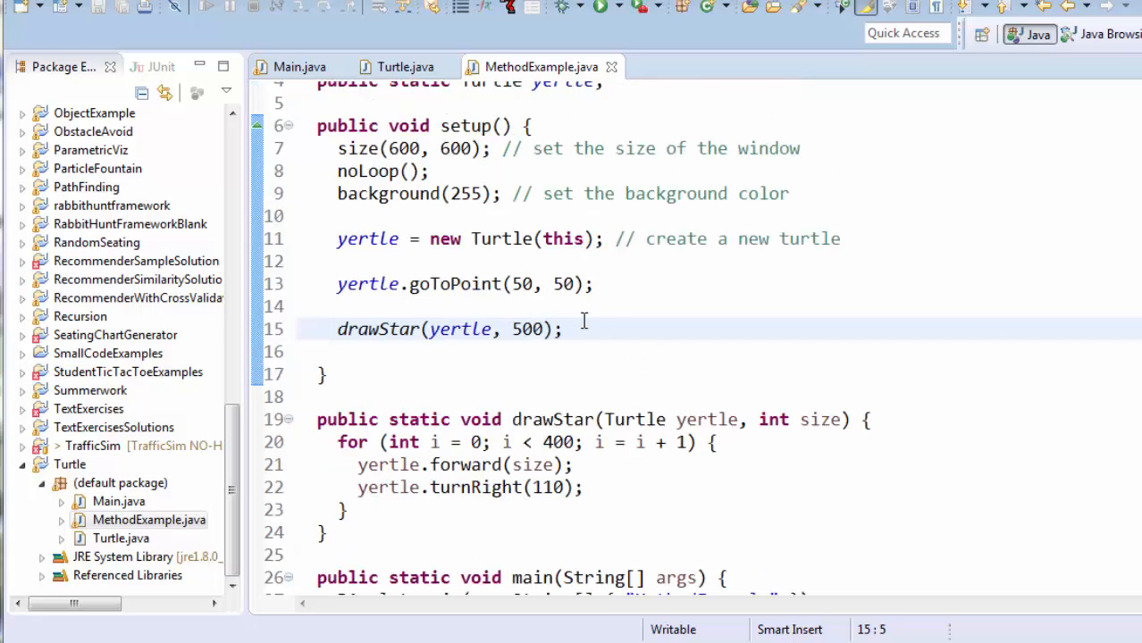
mouse_move(388, 333)
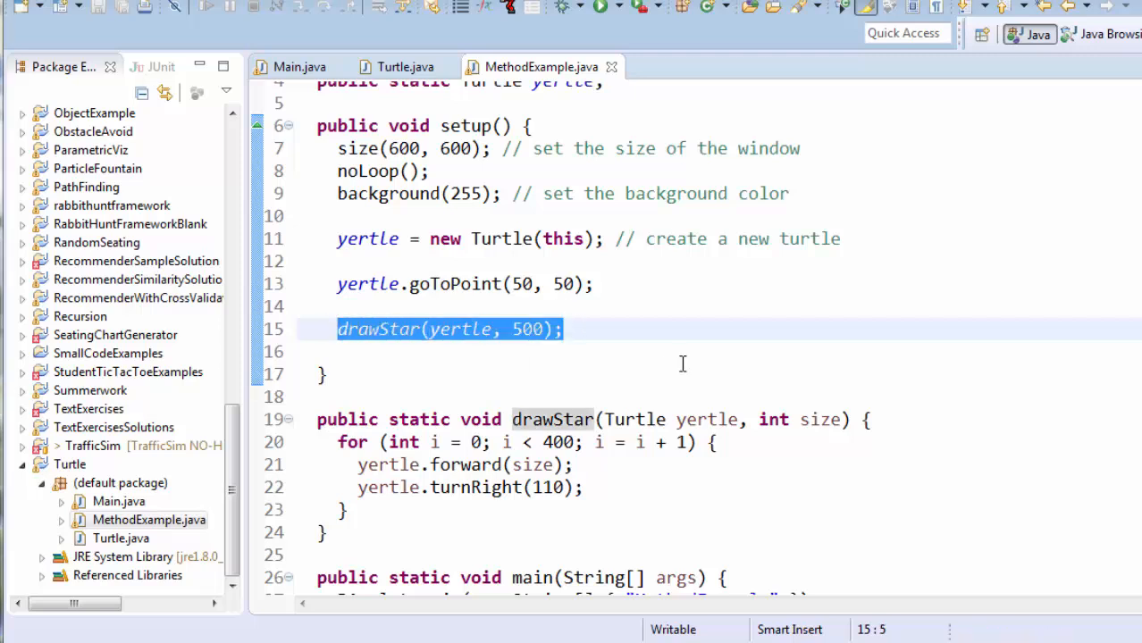
Delete the drawStar(yertle, 500) line and type drawABox(yertle); in its place.
key("Delete")
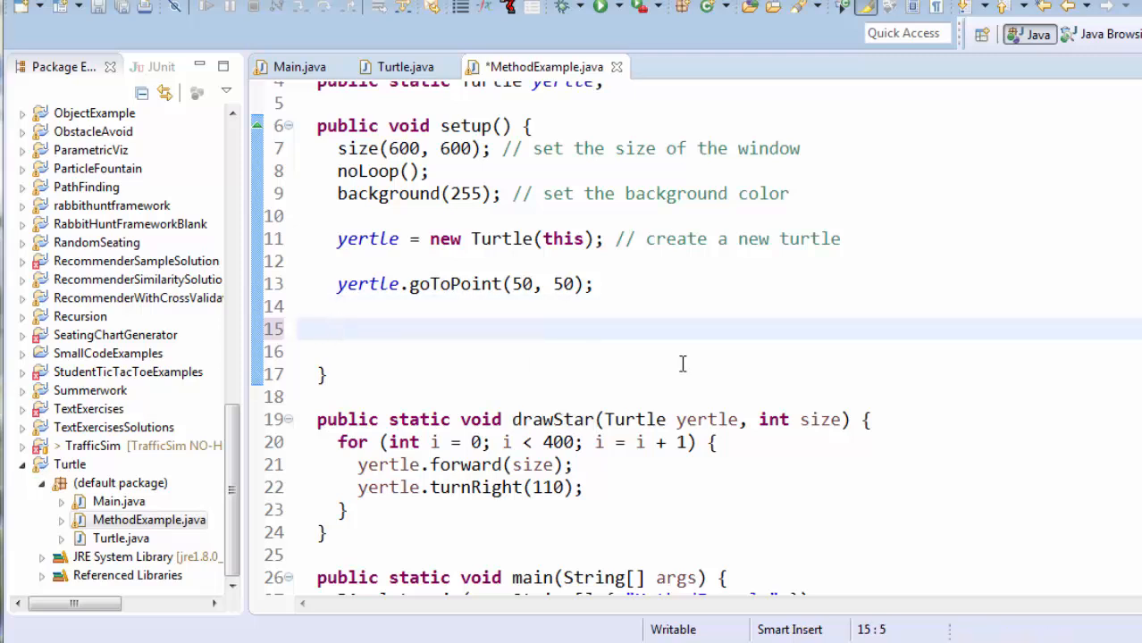
type("drawABo")
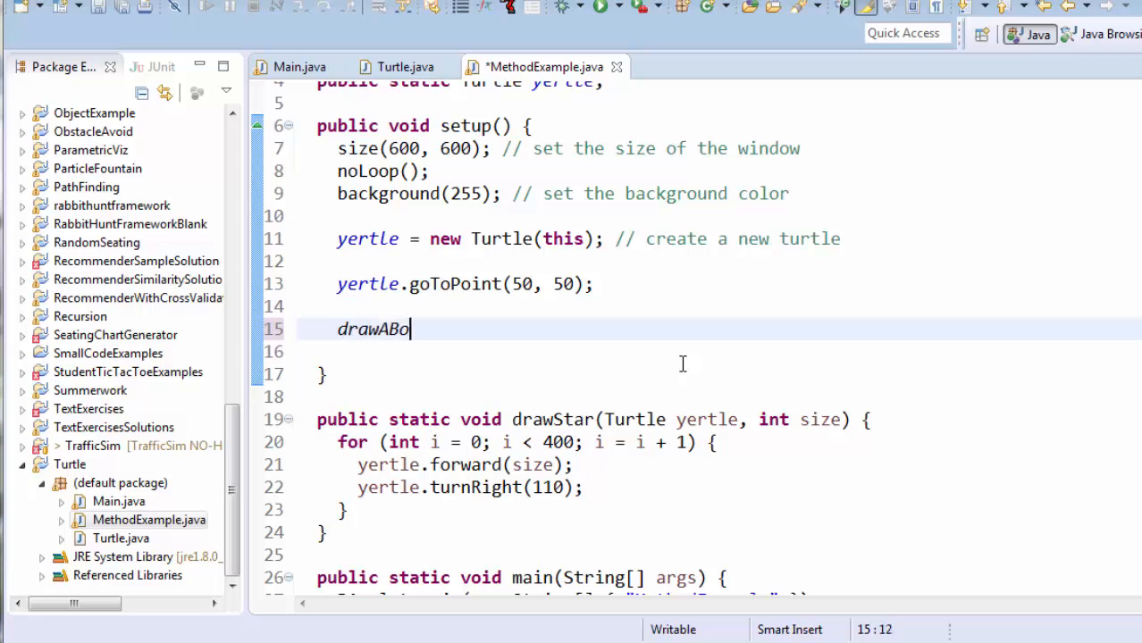
type("x(yertle);")
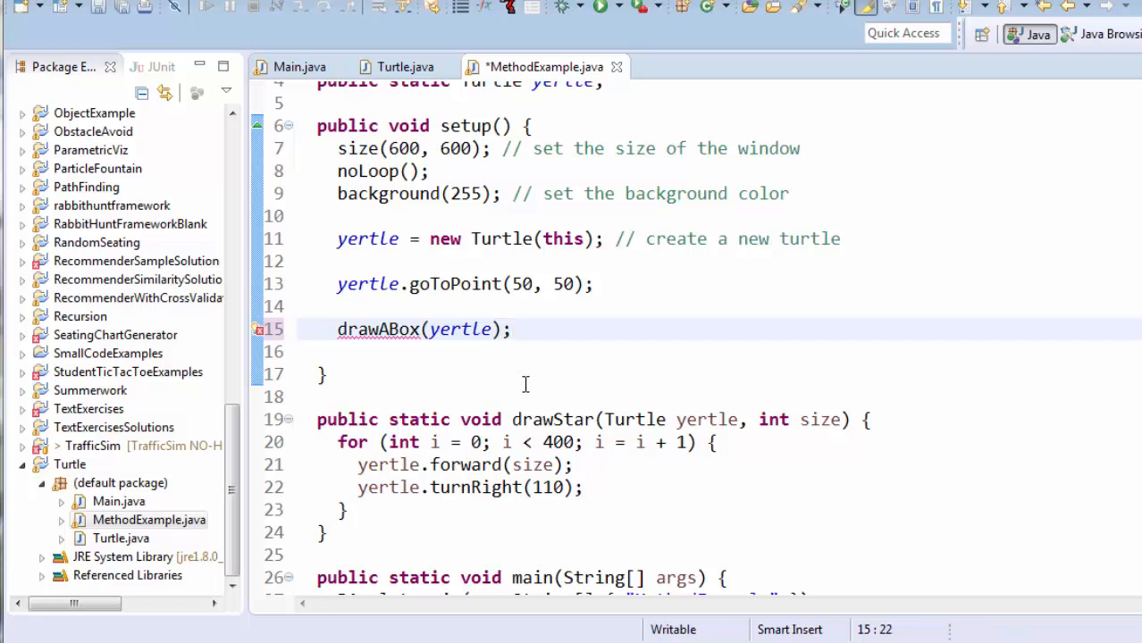
scroll("down", 3)
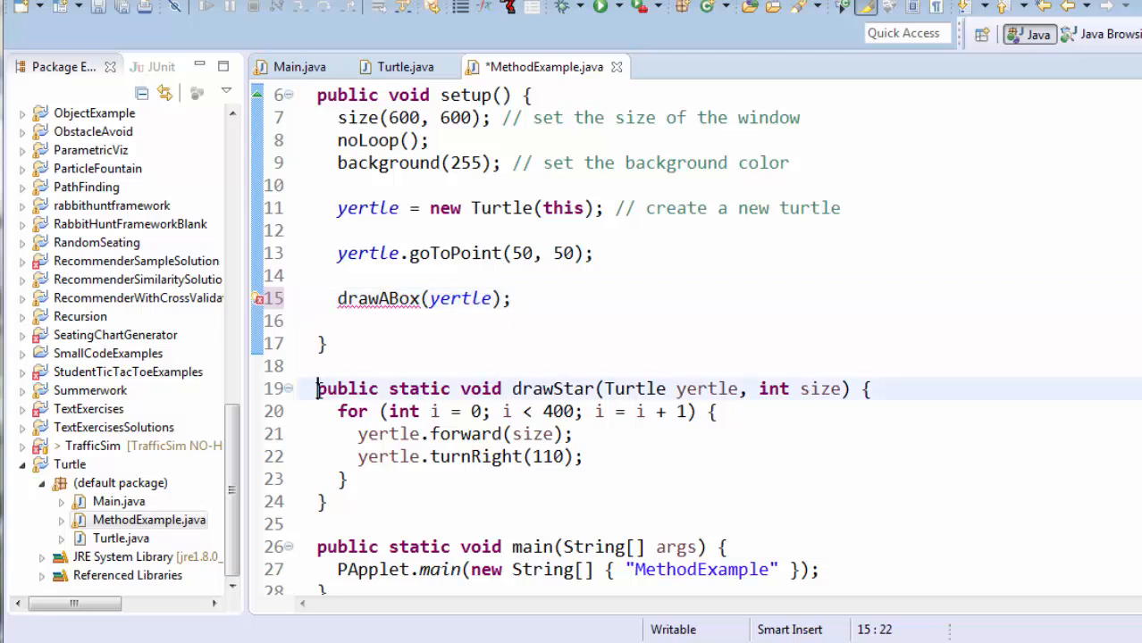
left_click_drag(317, 388, 328, 501)
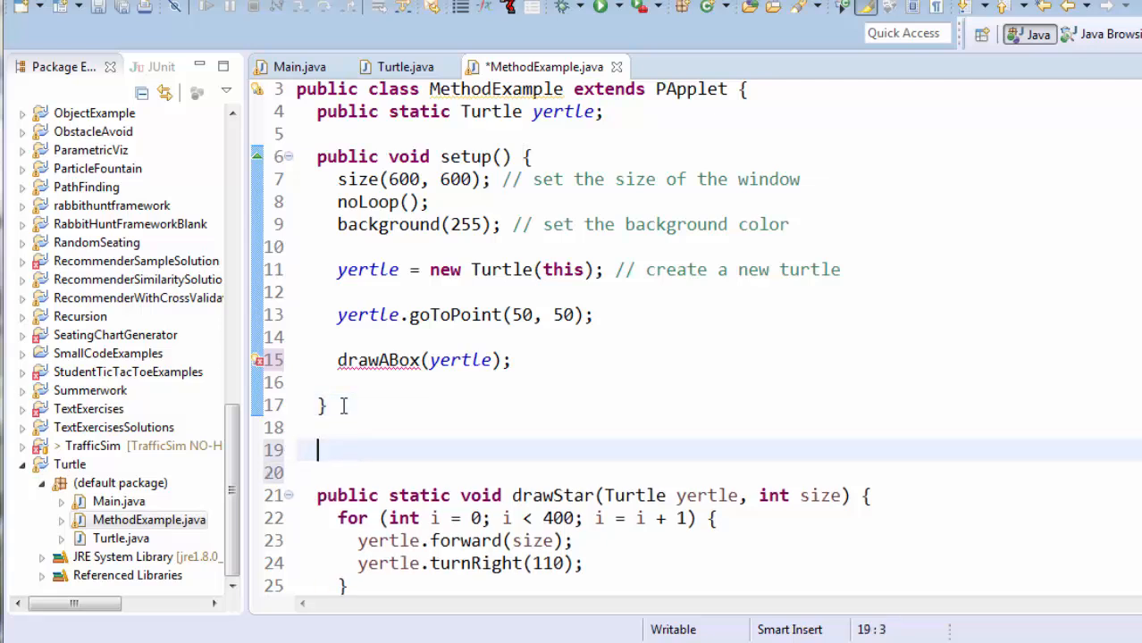
Type a public static void placeholder method containing the comment about turtle commands.
type("public st")
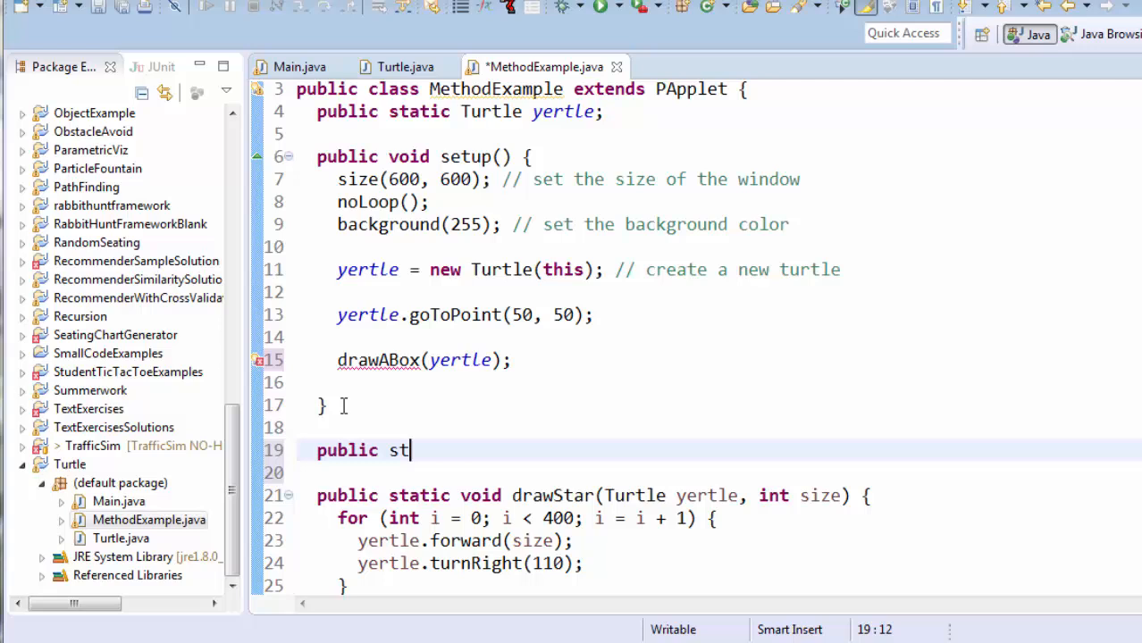
type("atic void")
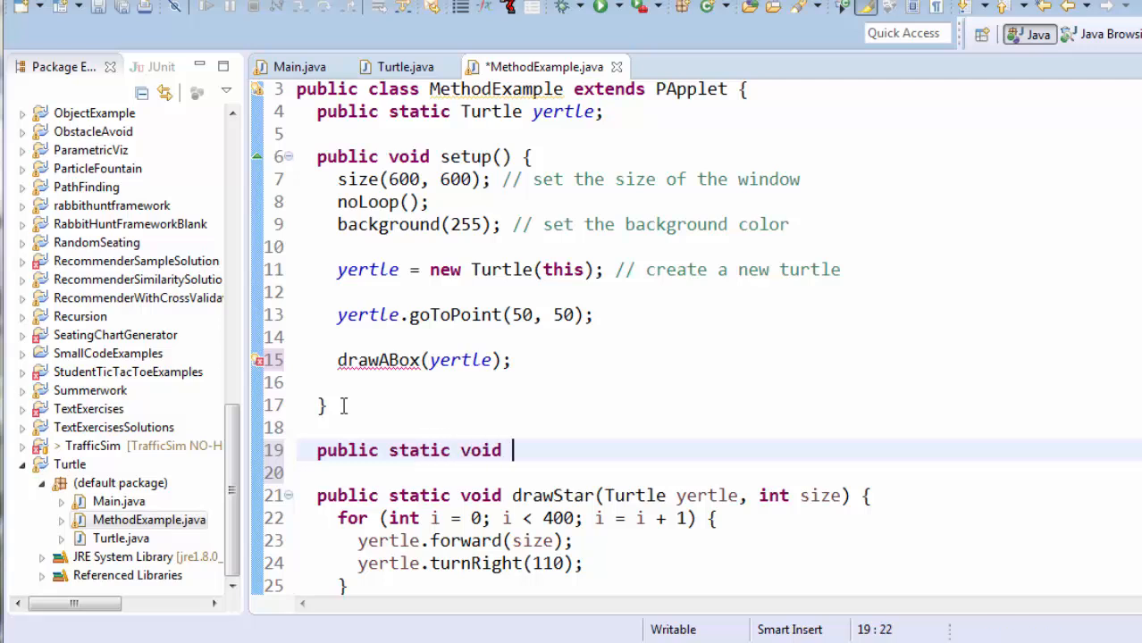
type("()")
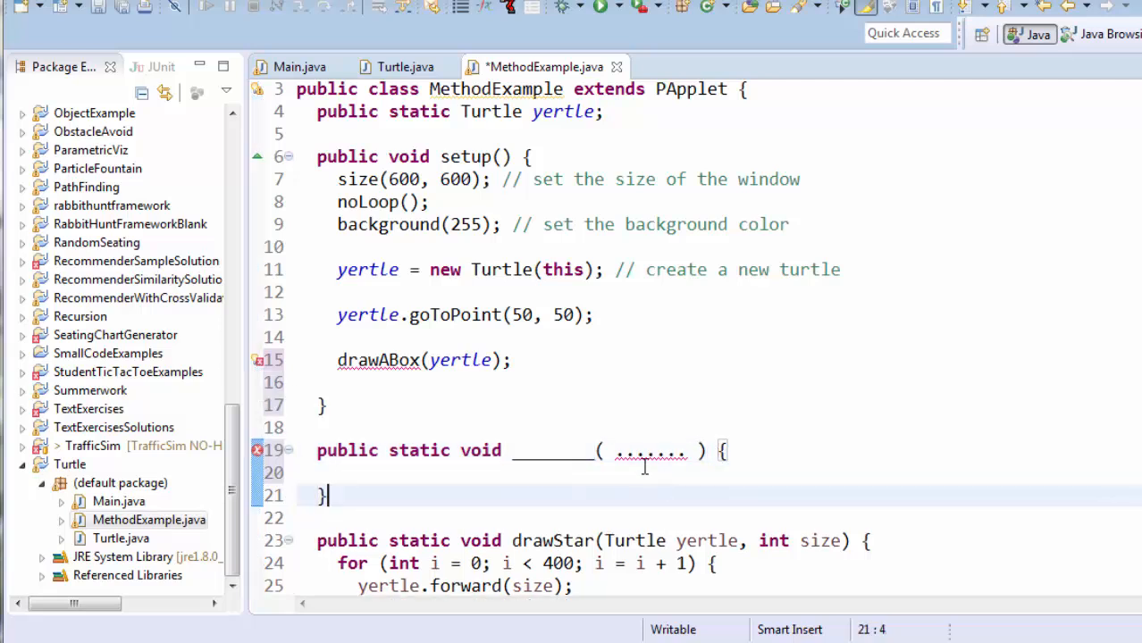
type("// this si")
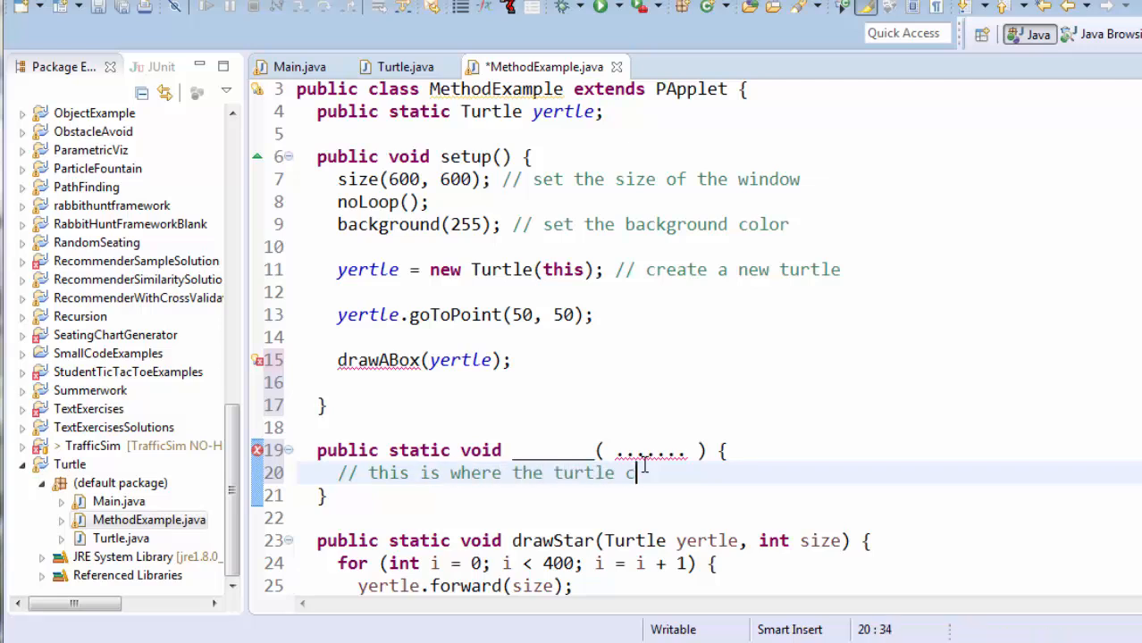
type("ommands go")
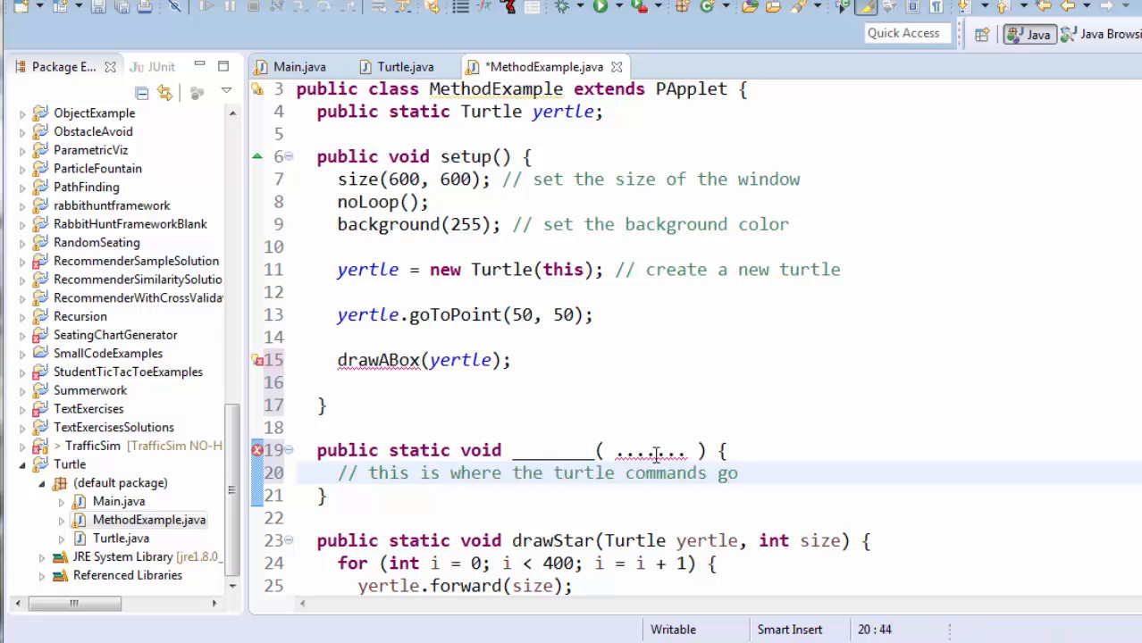